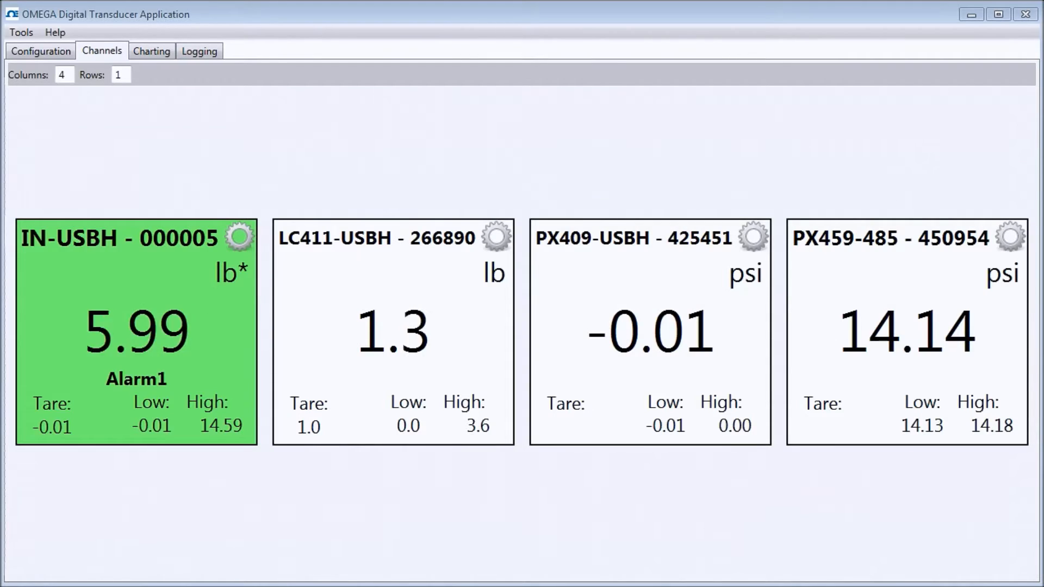
Reorder the channel tiles to IN-USBH, PX459-485, LC411-USBH, PX409-USBH
left_click(151, 51)
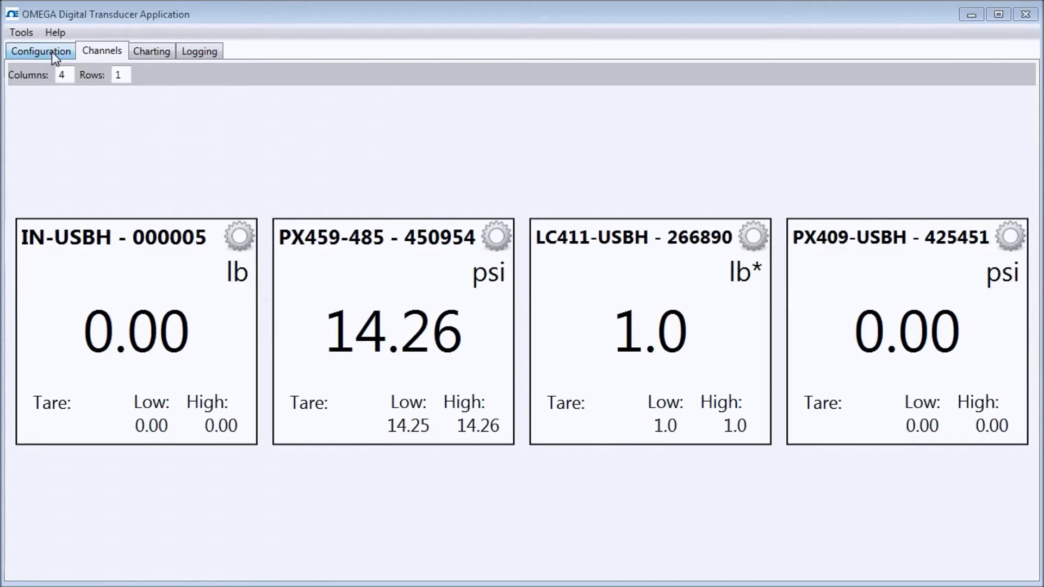
Visit the Charting and Logging pages, return to Channels, then show the Tools and Help menus
left_click(151, 50)
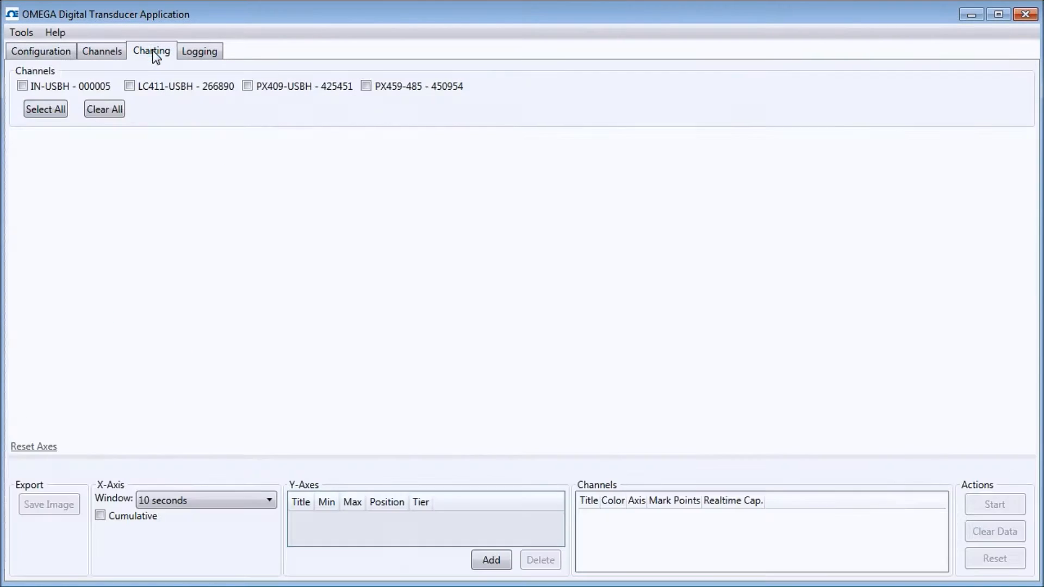
left_click(198, 50)
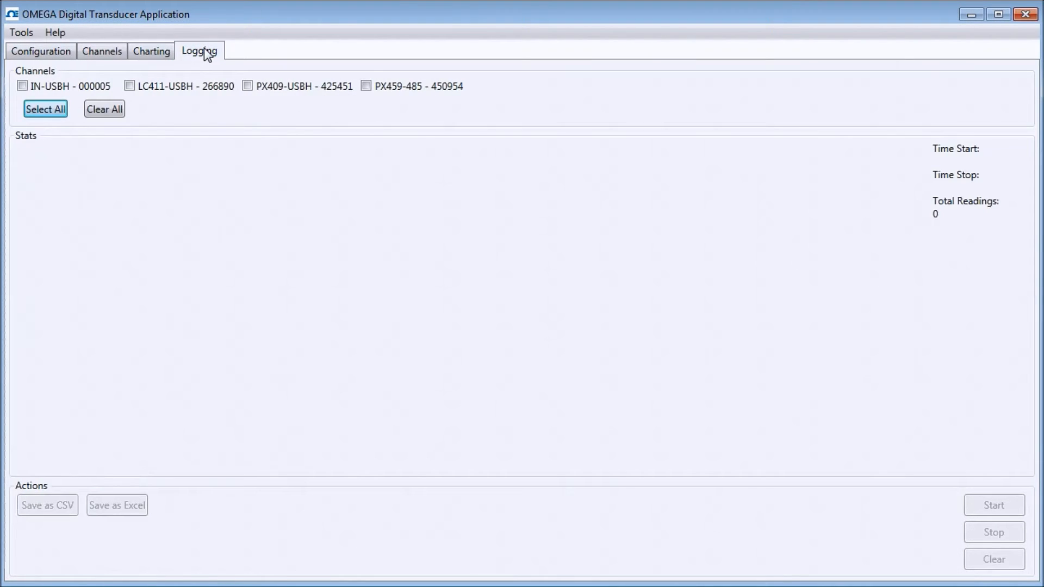
mouse_move(101, 51)
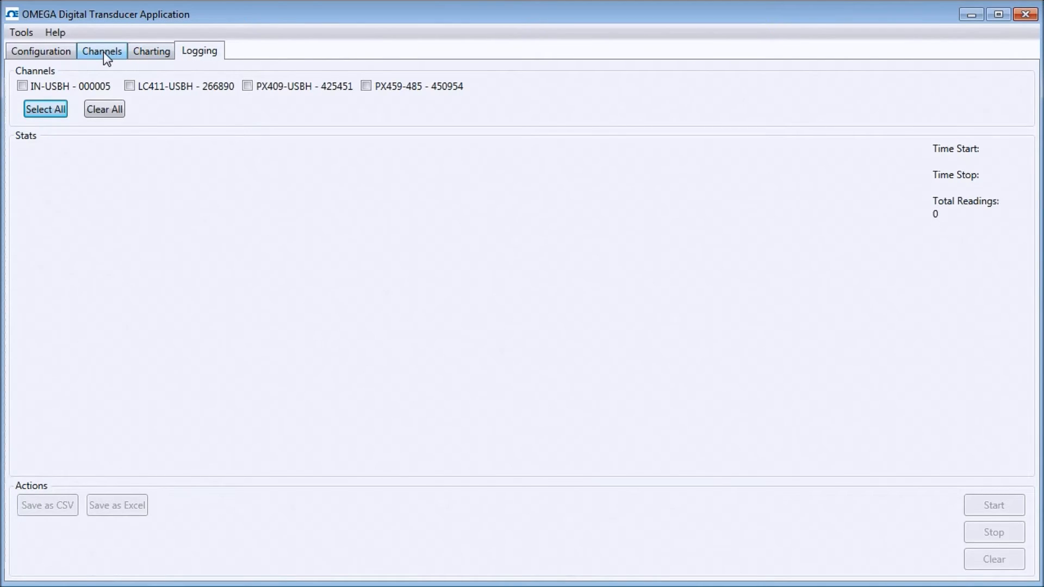
left_click(102, 51)
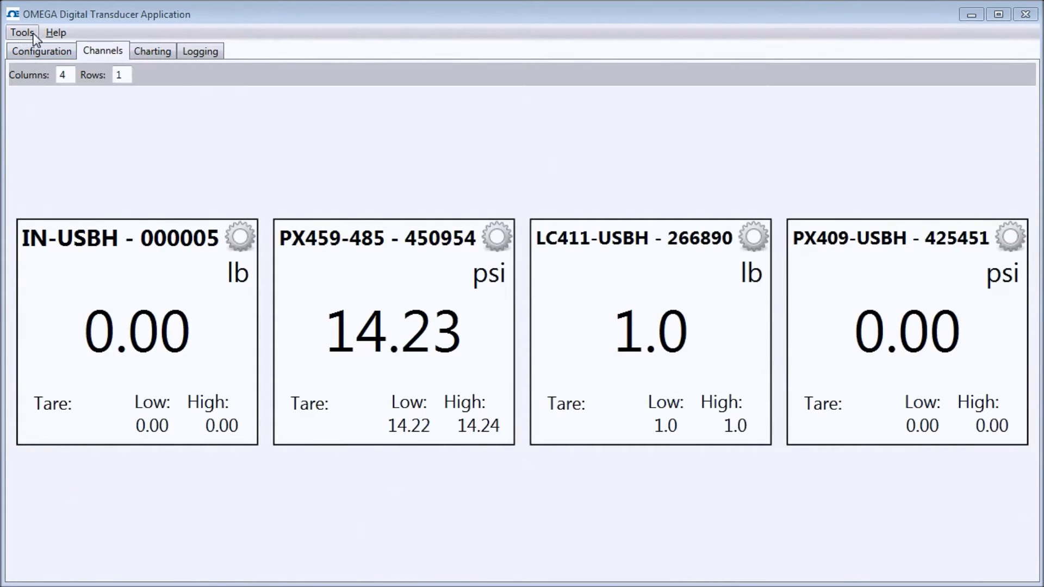
left_click(21, 32)
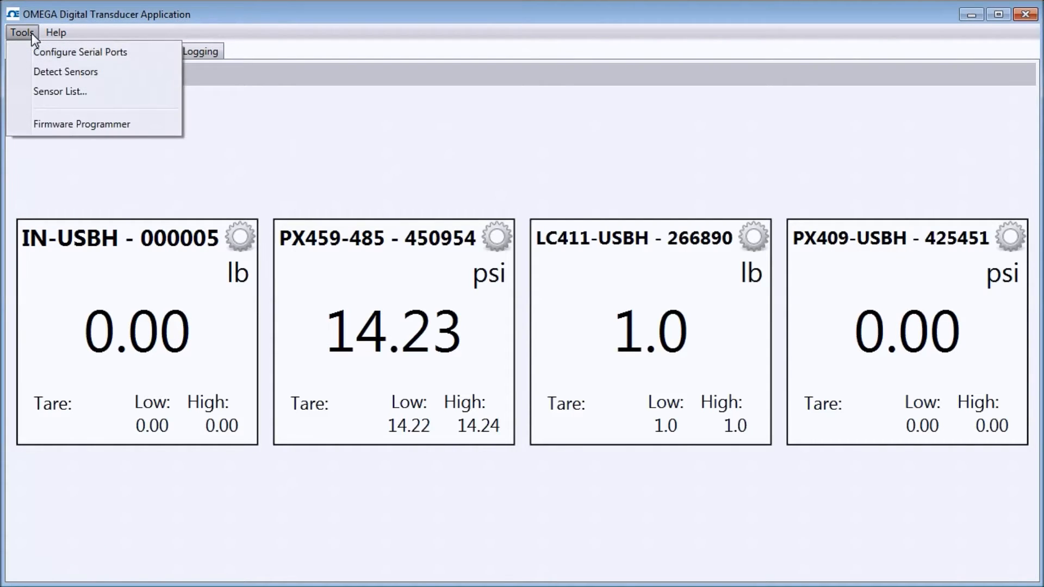
mouse_move(26, 45)
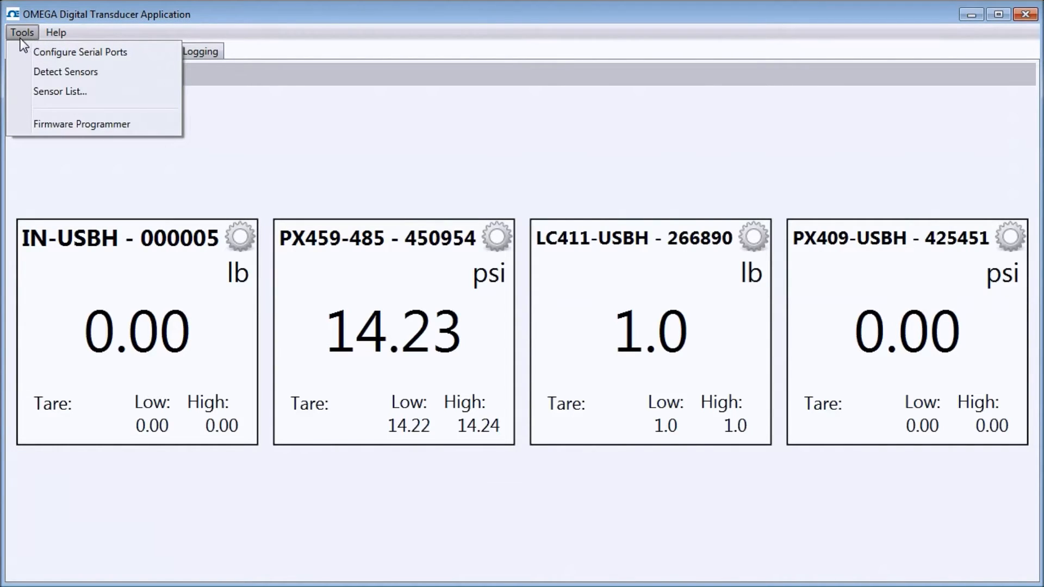
mouse_move(80, 52)
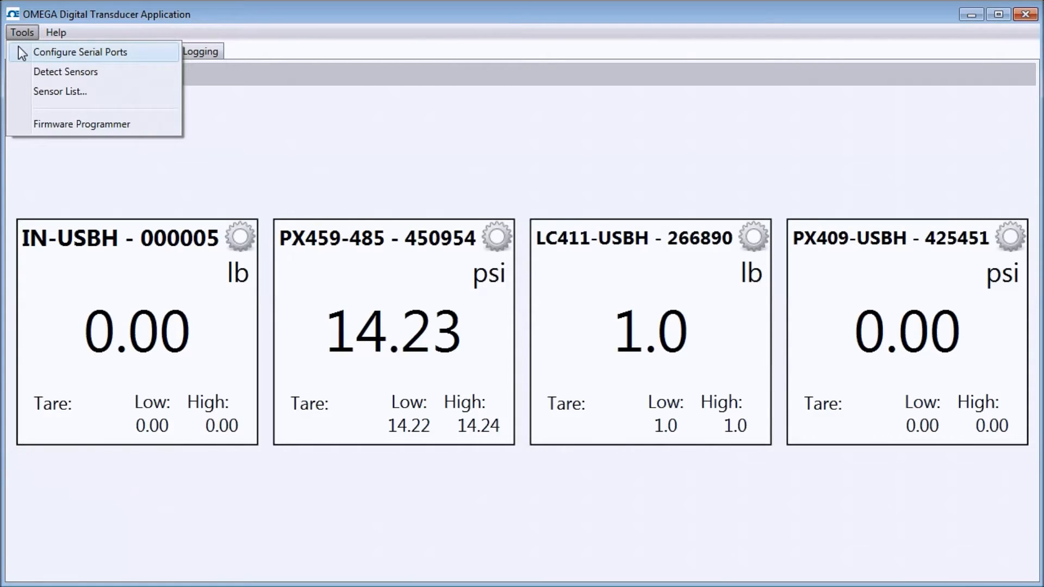
mouse_move(65, 71)
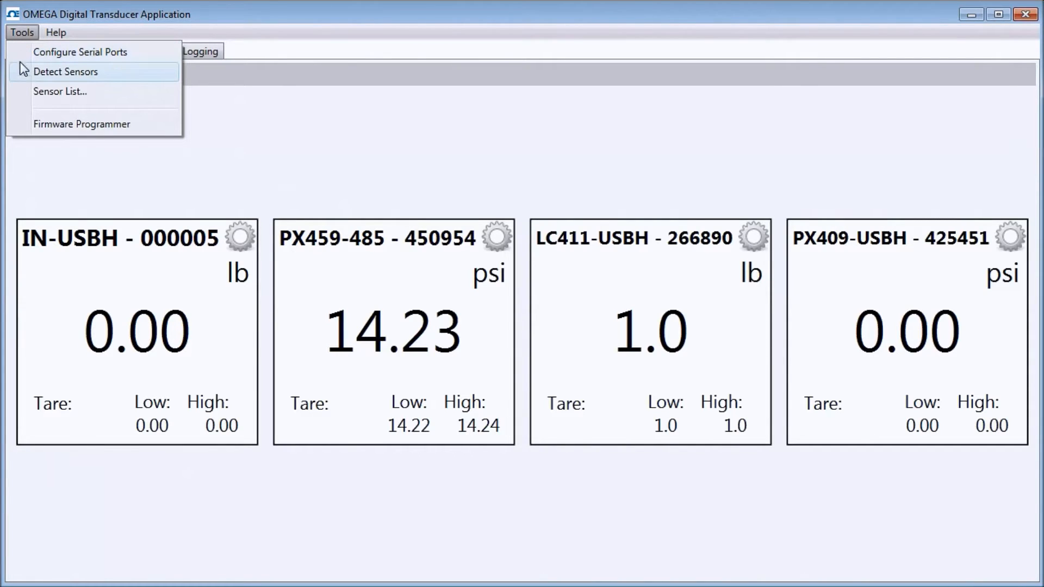
left_click(56, 32)
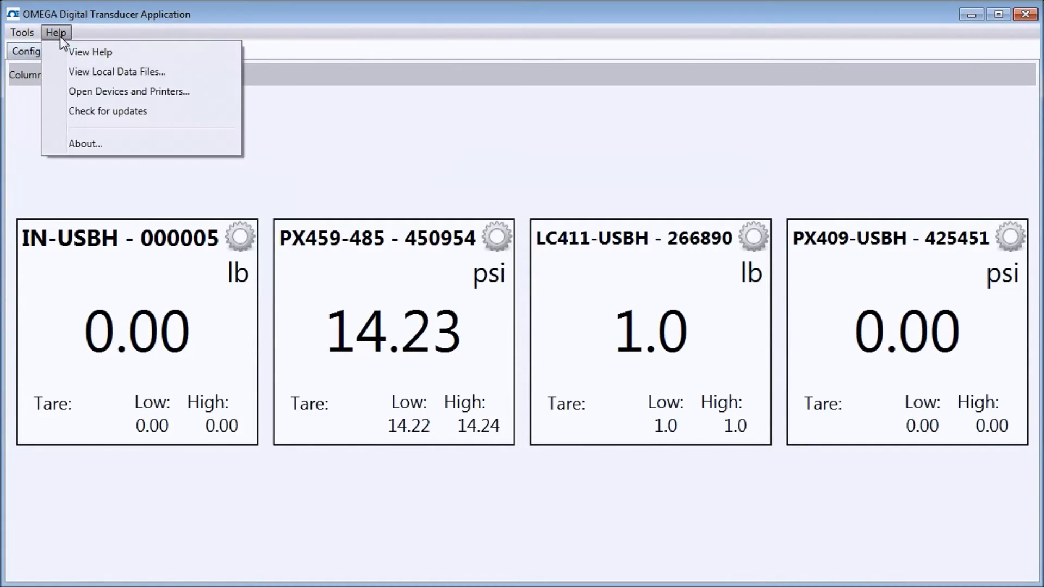
View the help topics on the Configuration, Channels and Logging tabs
left_click(90, 52)
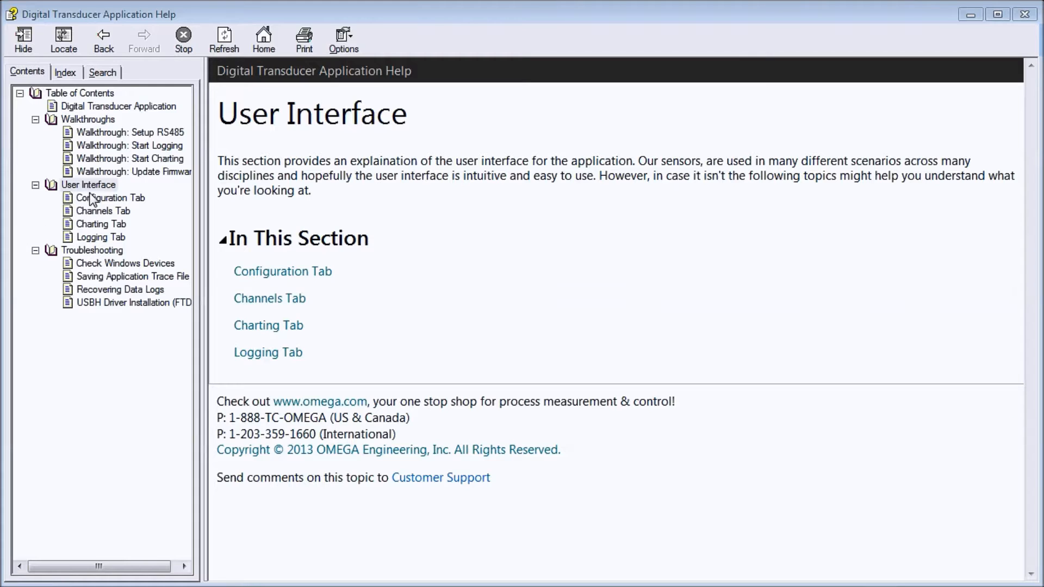
left_click(110, 198)
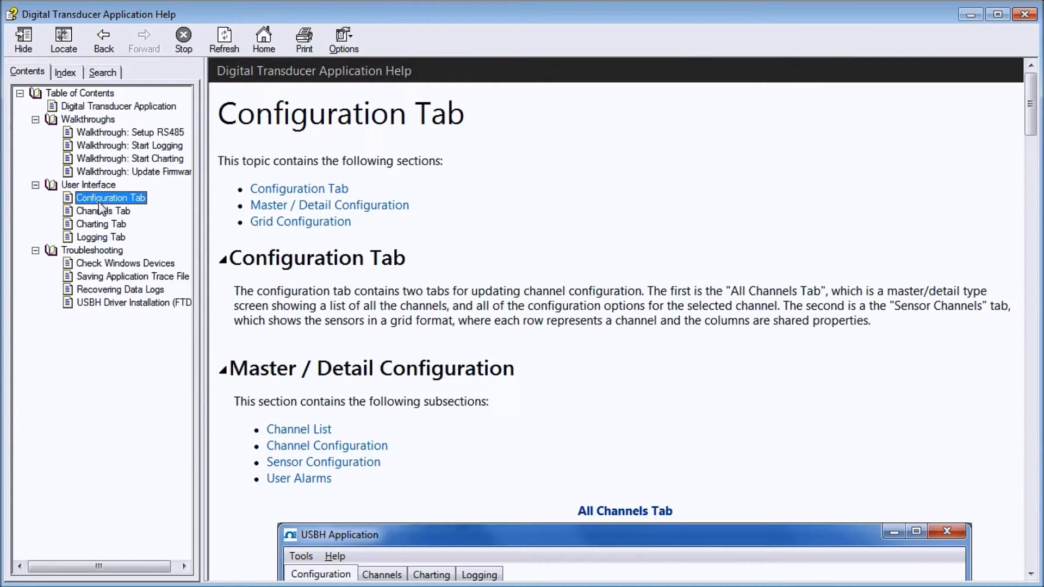
left_click(103, 210)
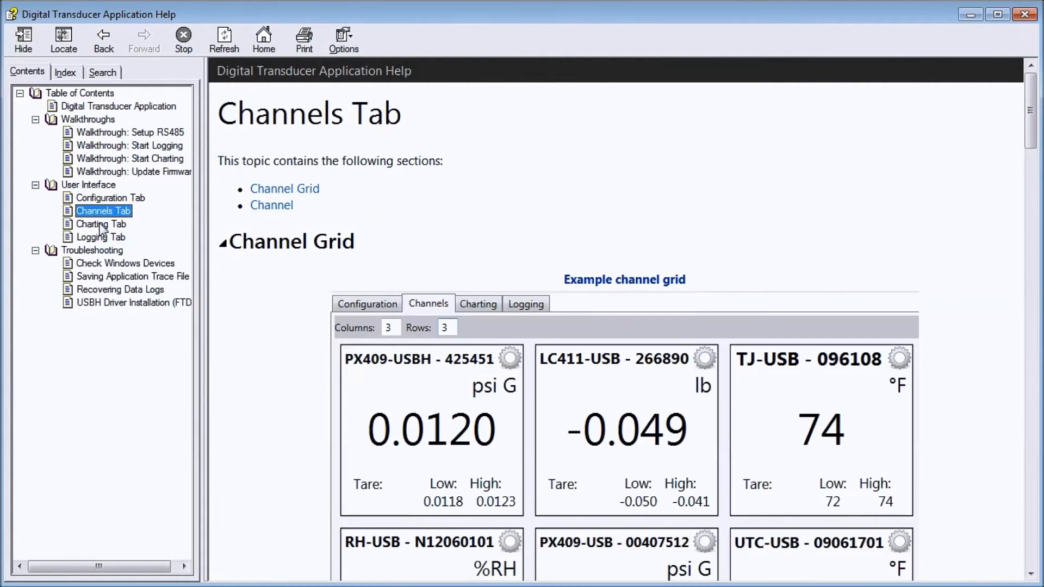
left_click(101, 237)
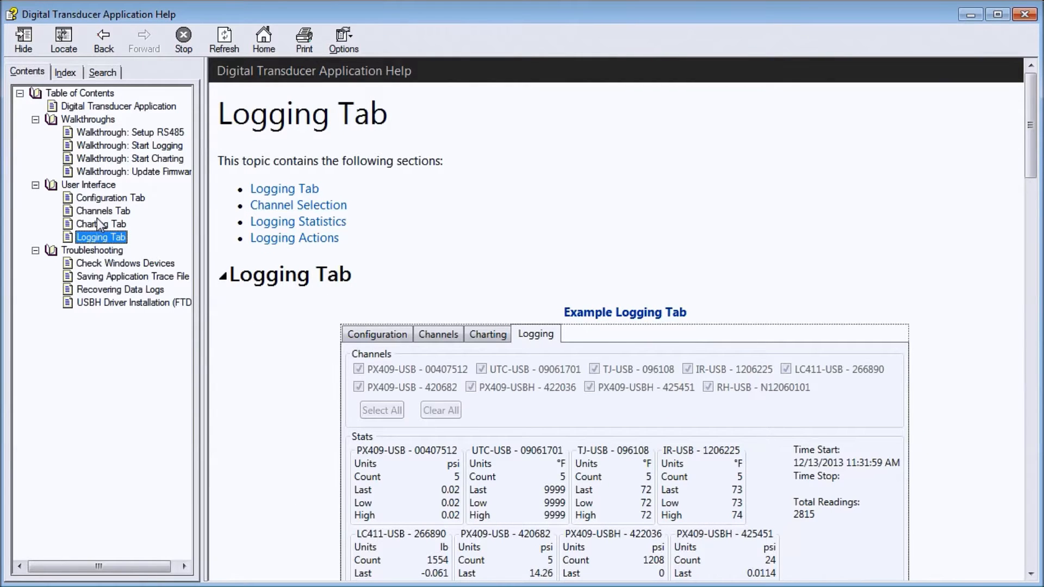
Read the Start Logging and Start Charting walkthroughs, then close the help
left_click(129, 145)
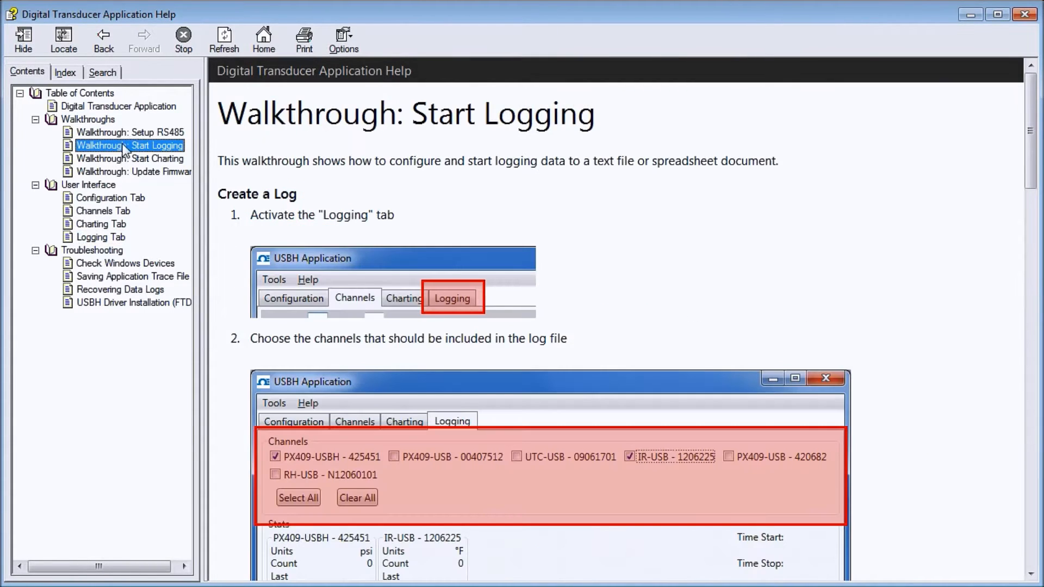
left_click(130, 158)
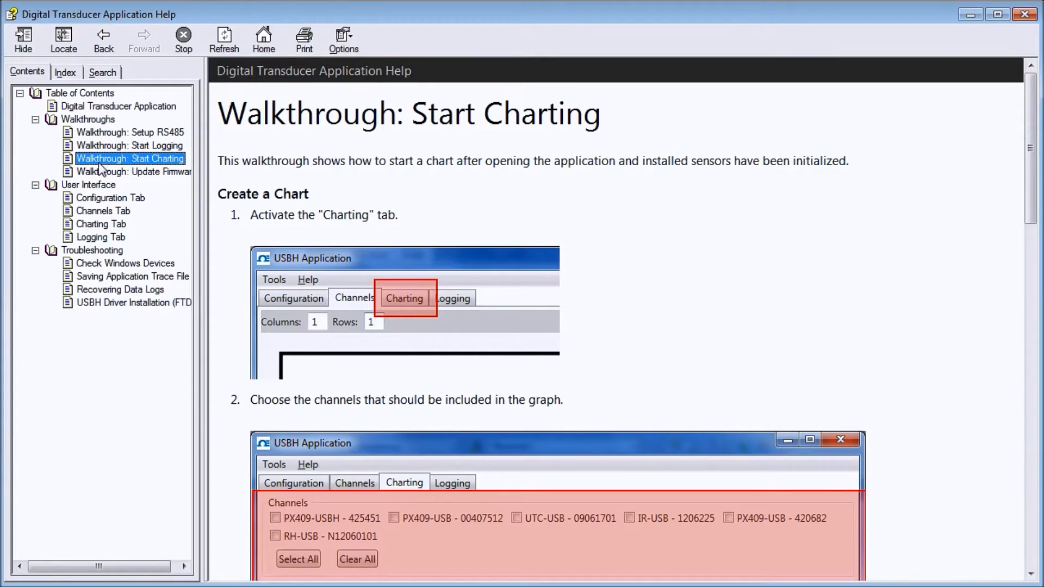
mouse_move(79, 256)
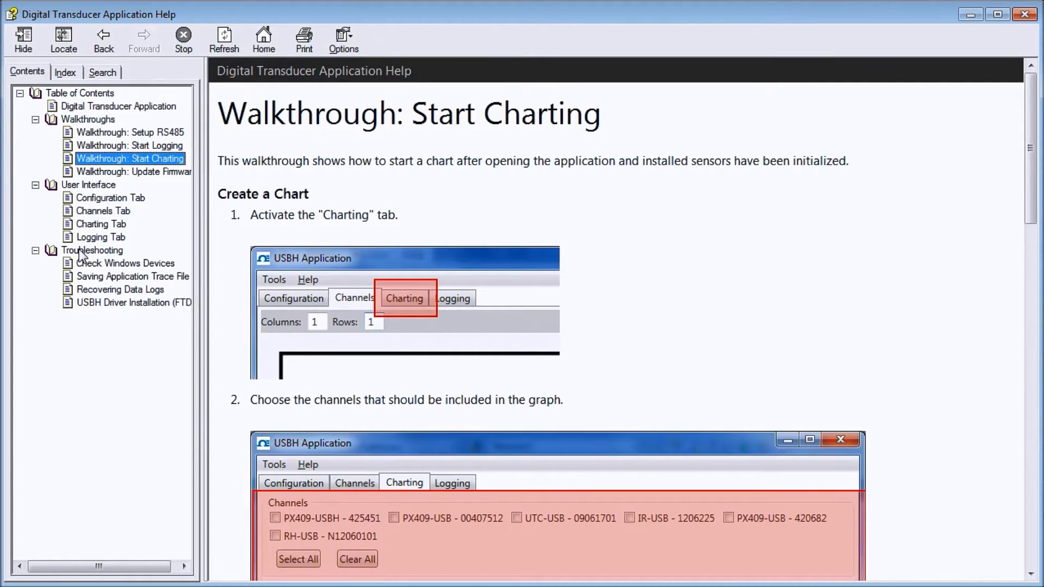
left_click(92, 249)
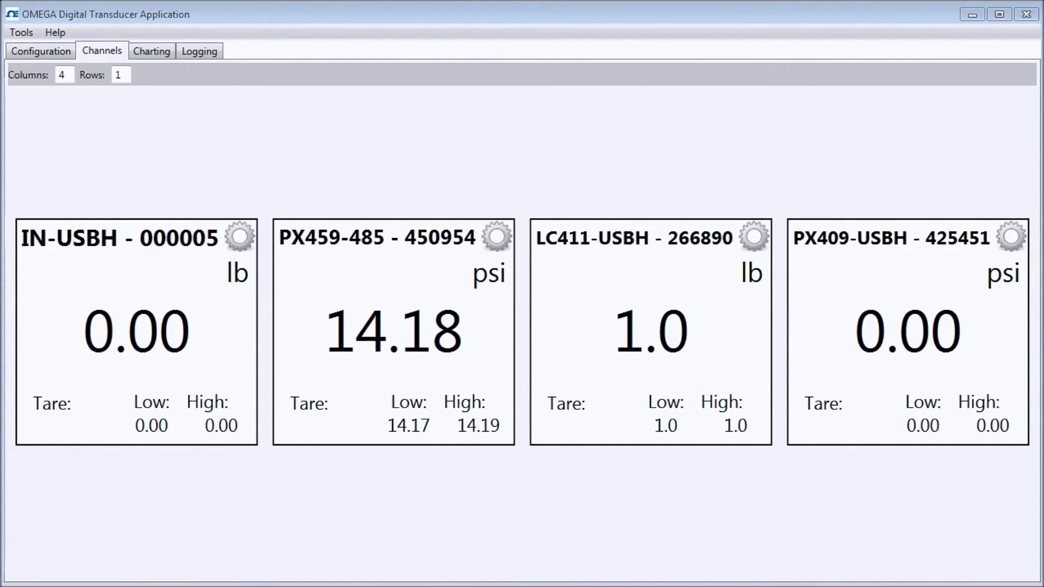
mouse_move(159, 279)
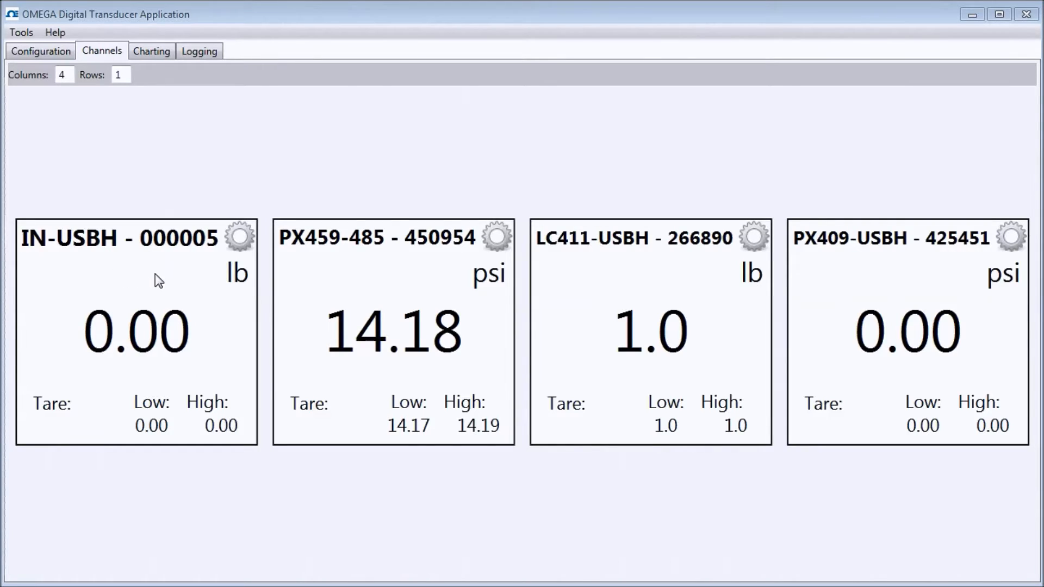
mouse_move(362, 249)
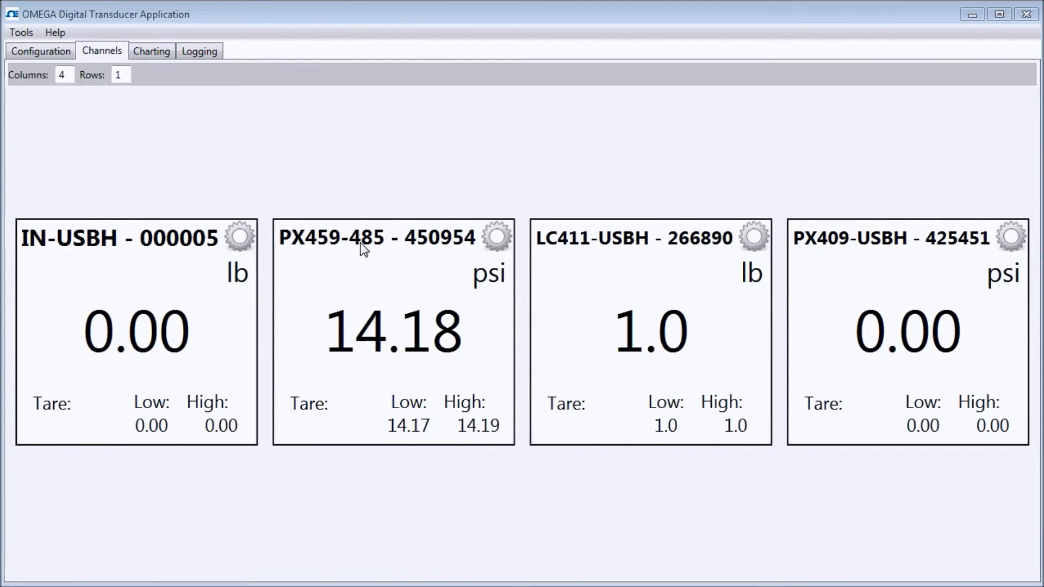
mouse_move(386, 256)
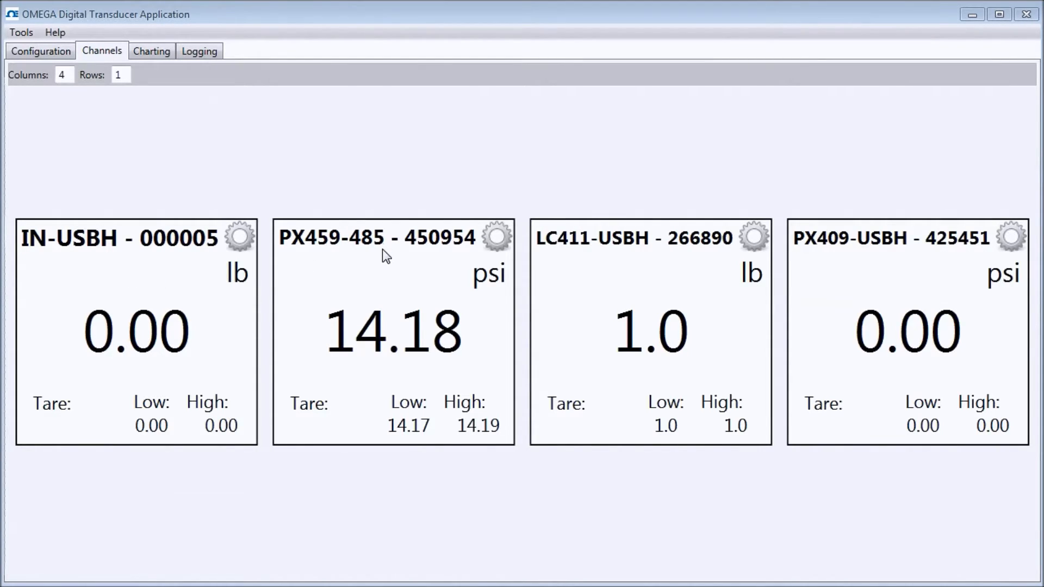
mouse_move(649, 261)
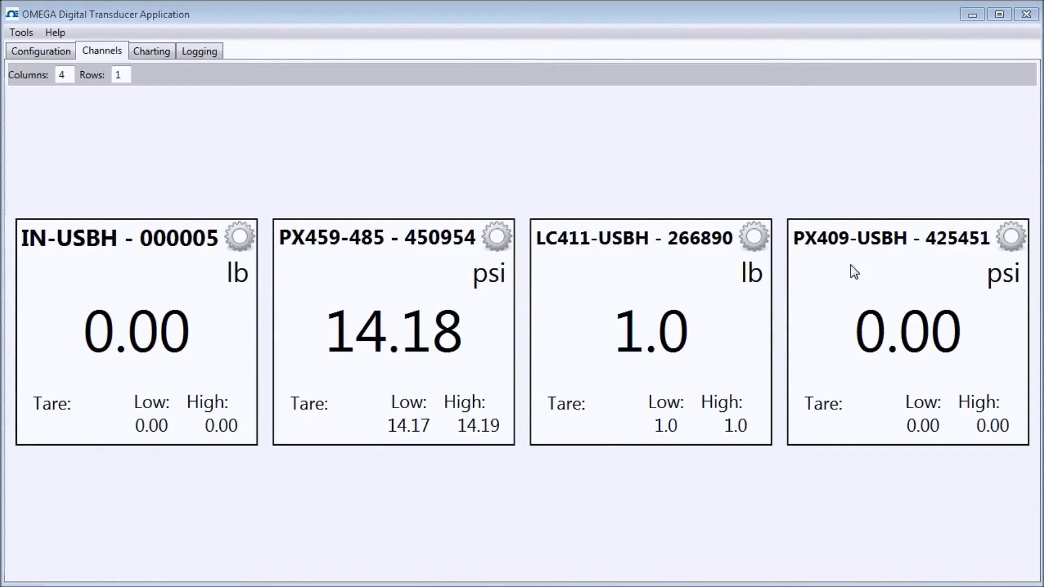
mouse_move(881, 268)
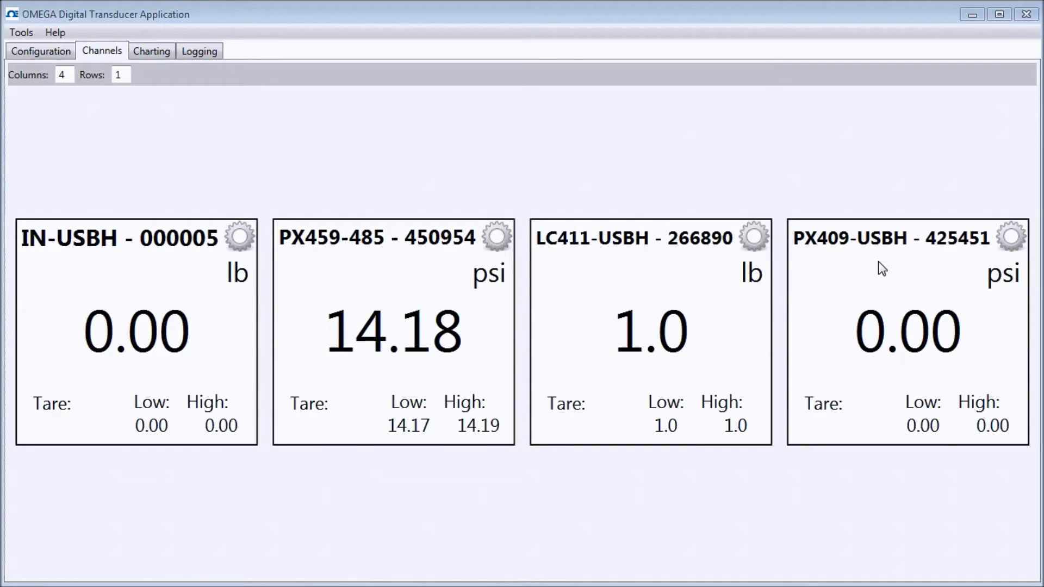
mouse_move(237, 331)
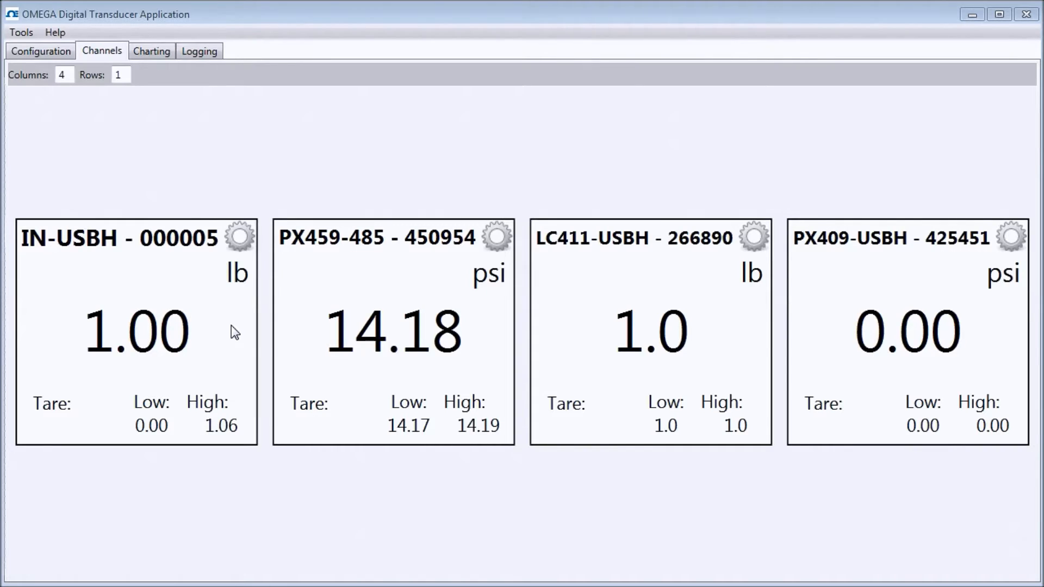
mouse_move(126, 446)
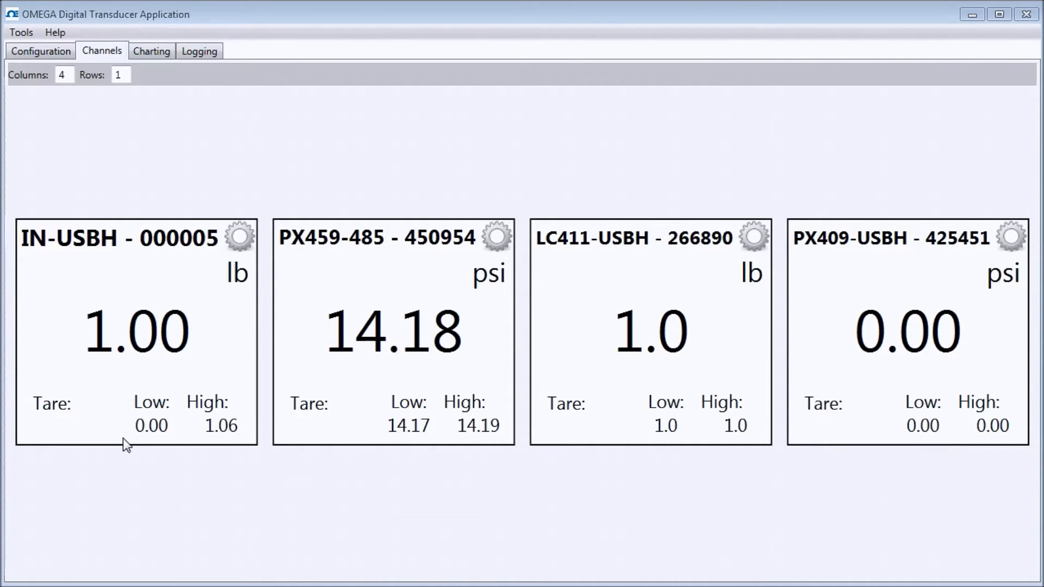
mouse_move(247, 409)
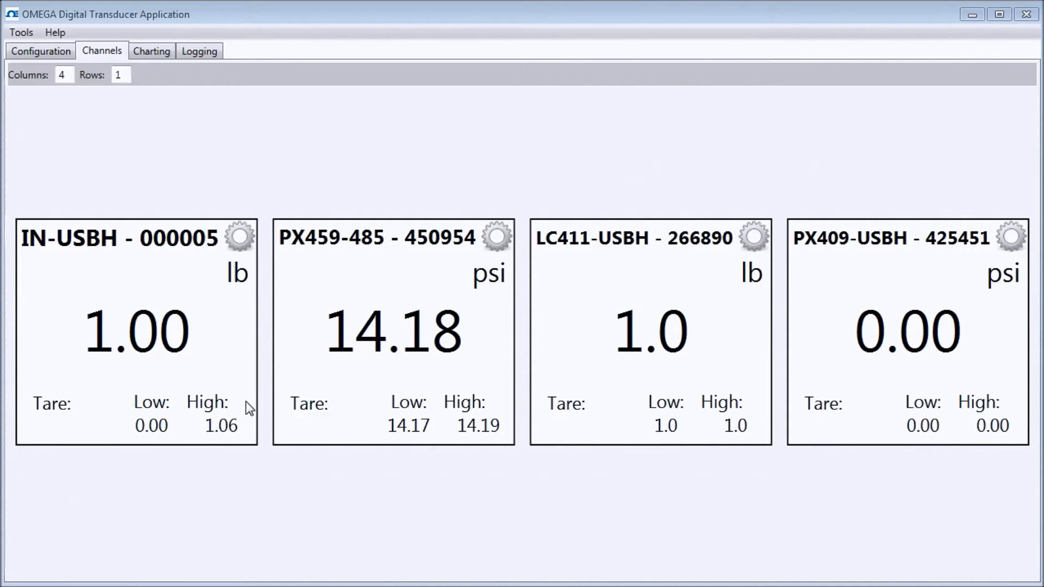
mouse_move(175, 411)
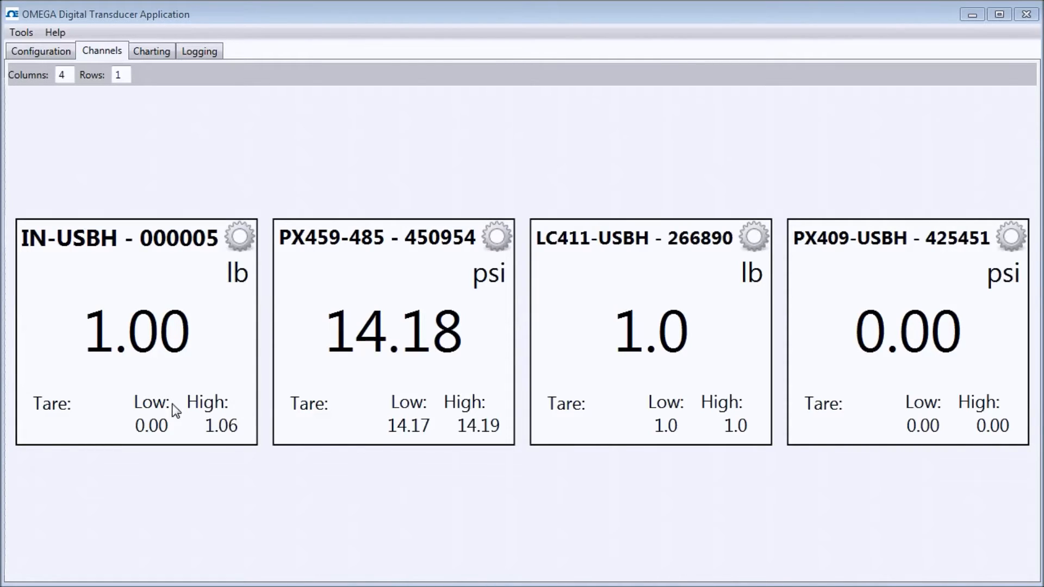
Tare the IN-USBH reading to zero and clear the tare again via the gear menu
left_click(52, 404)
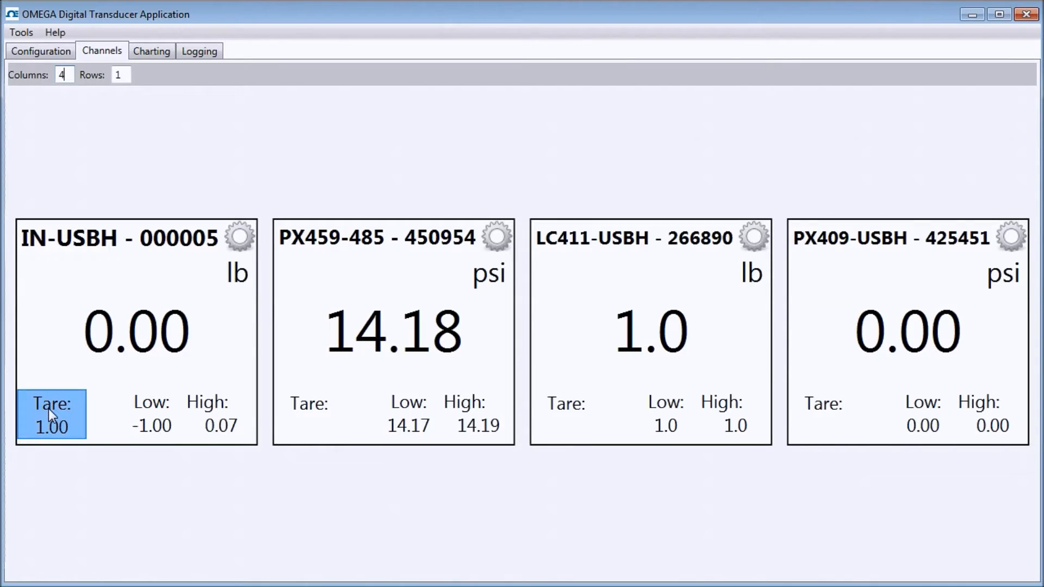
left_click(51, 414)
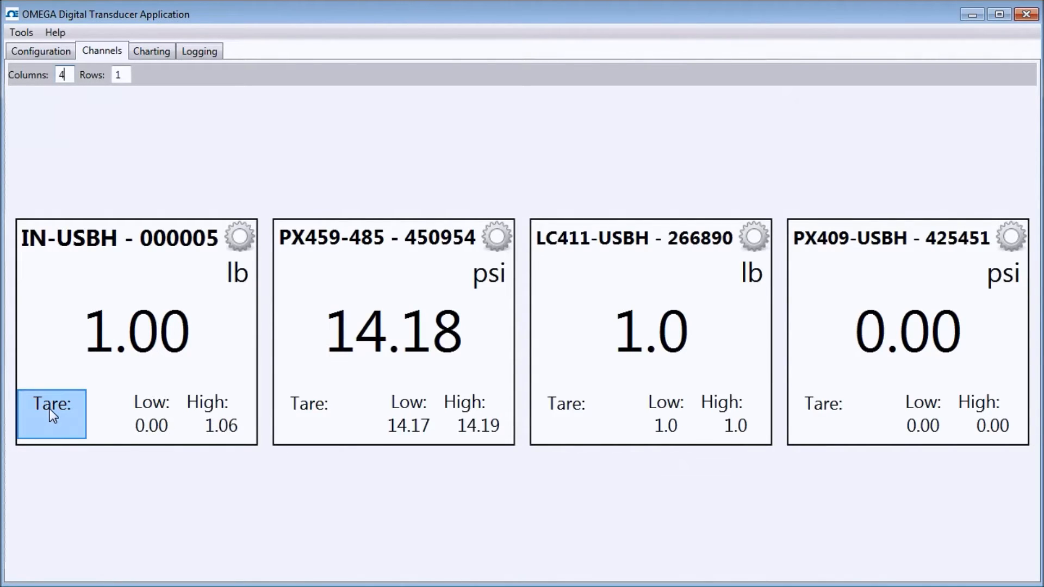
left_click(240, 237)
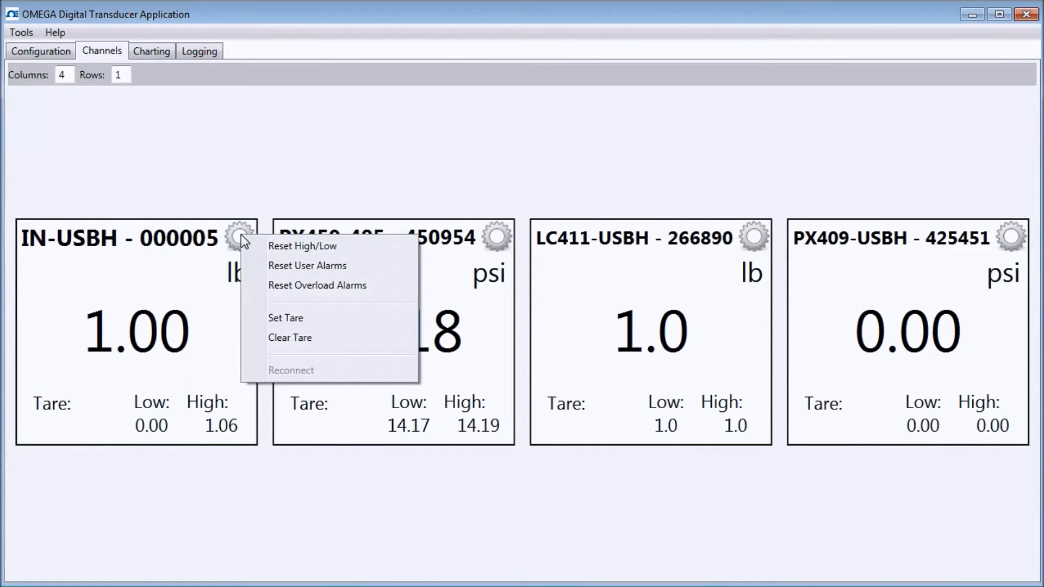
left_click(285, 318)
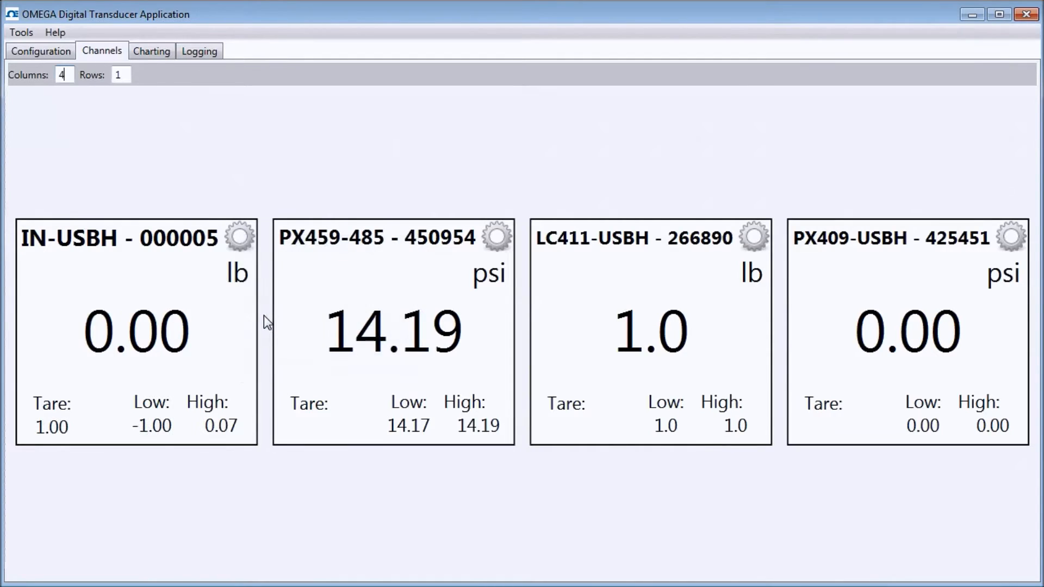
left_click(239, 236)
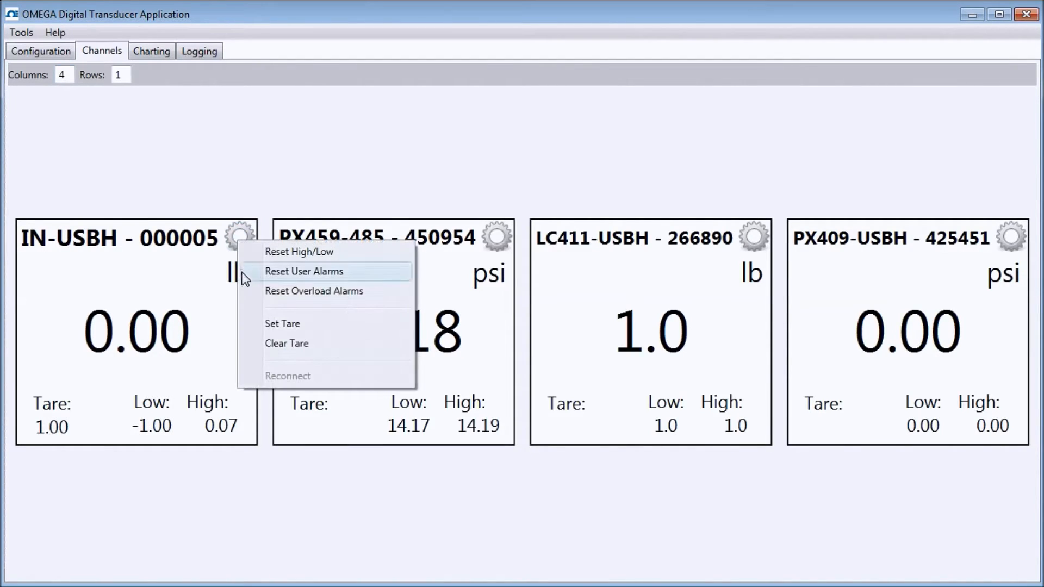
left_click(287, 344)
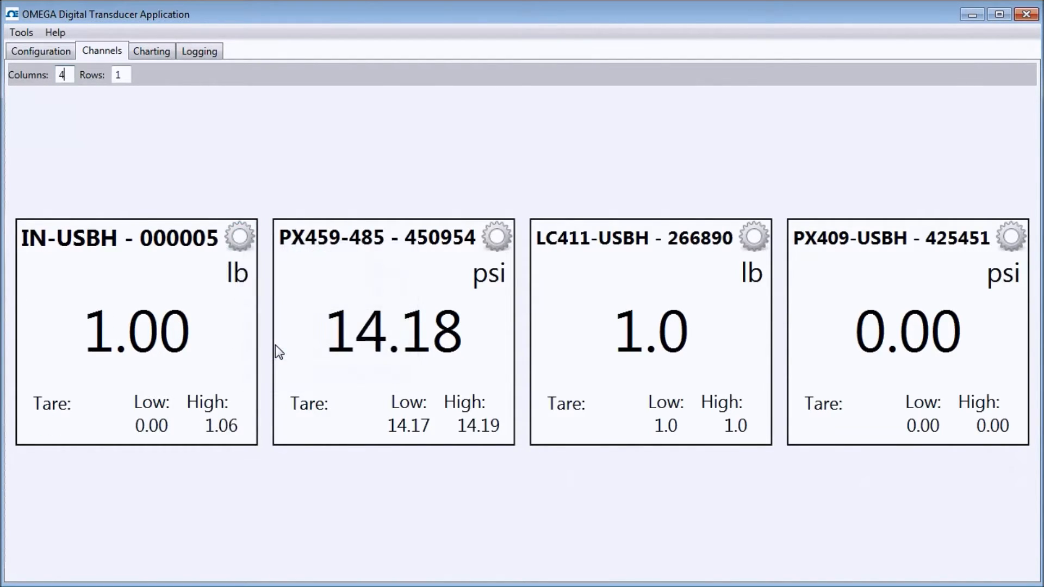
Reset the triggered Alarm1 on IN-USBH and switch to the Configuration page
left_click(240, 238)
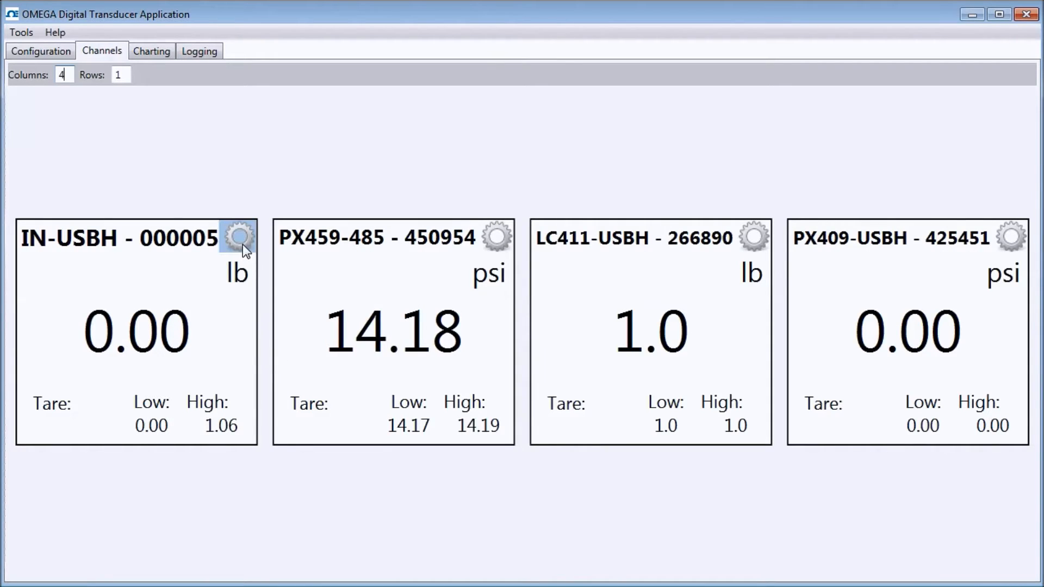
left_click(238, 237)
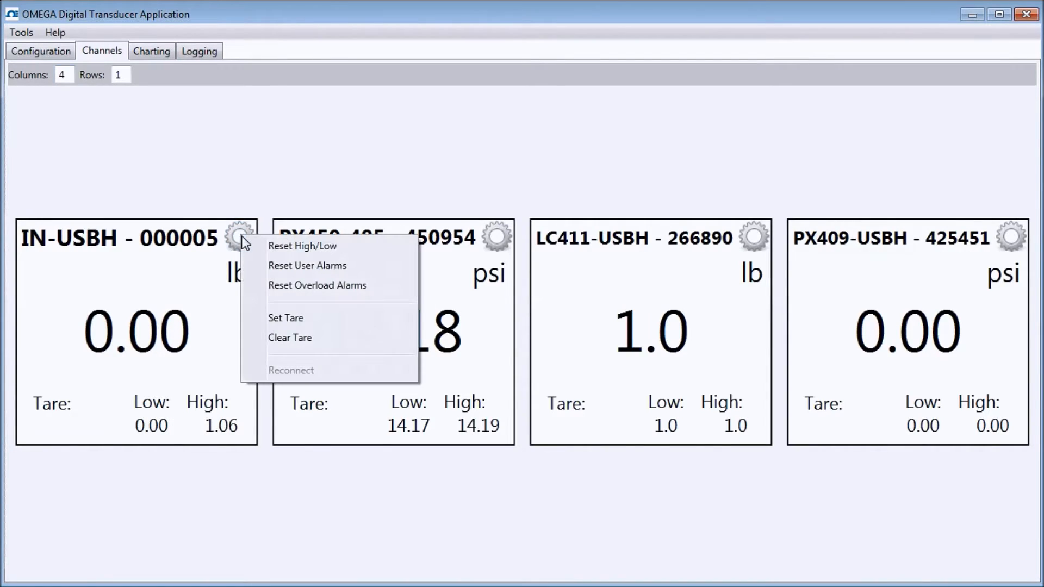
left_click(302, 246)
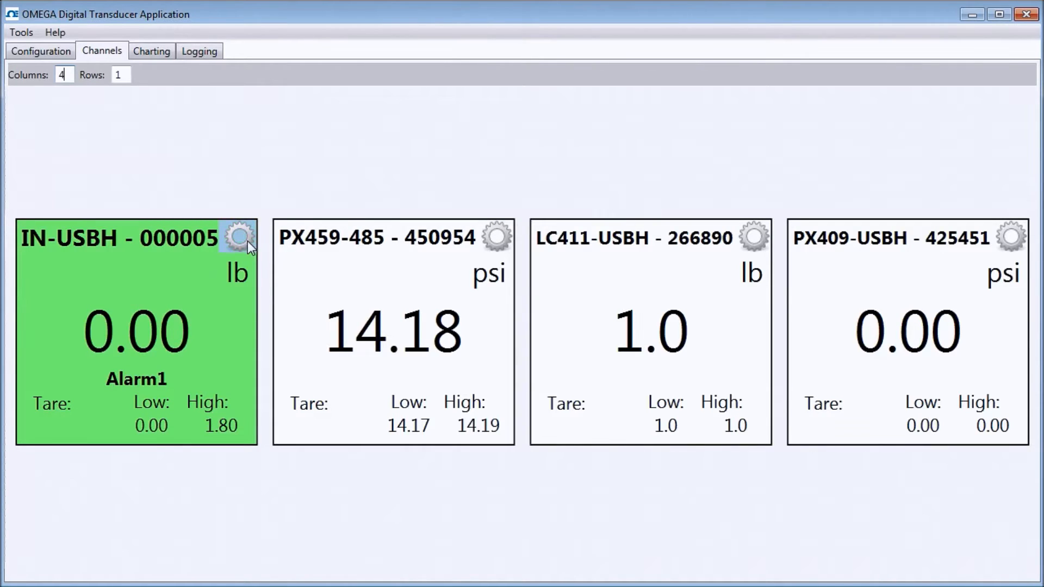
left_click(240, 237)
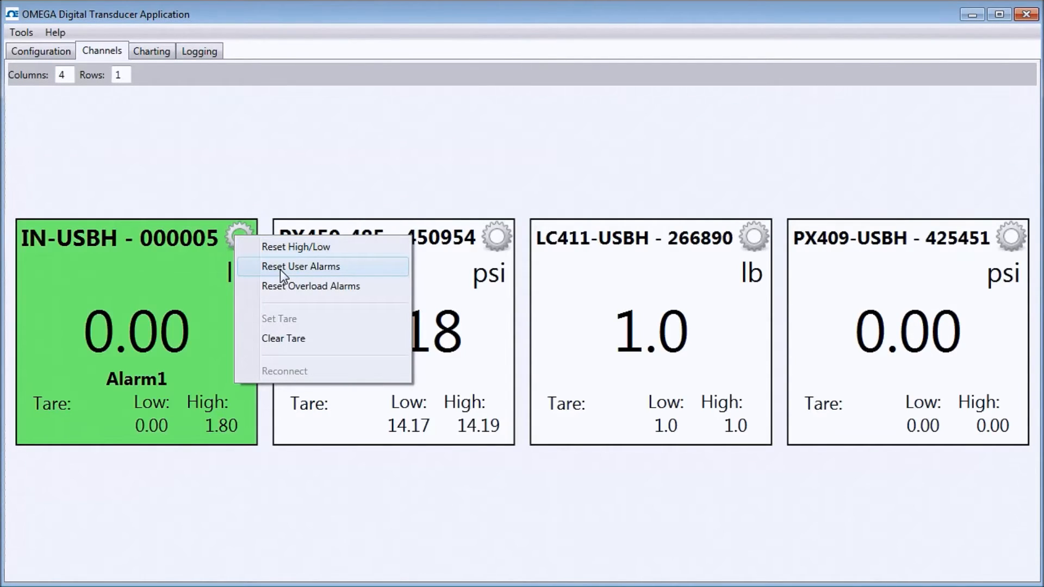
left_click(300, 267)
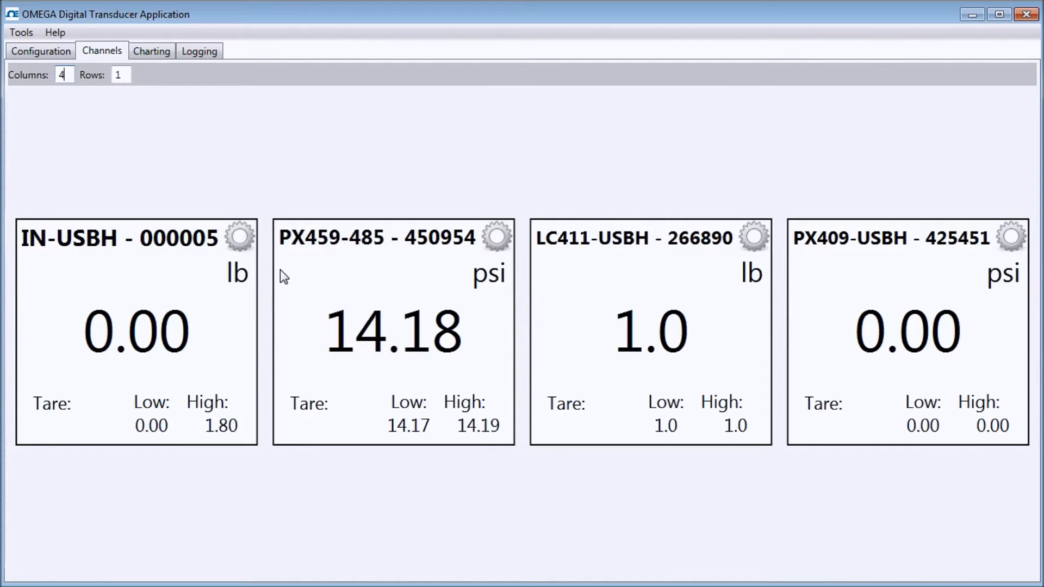
left_click(41, 51)
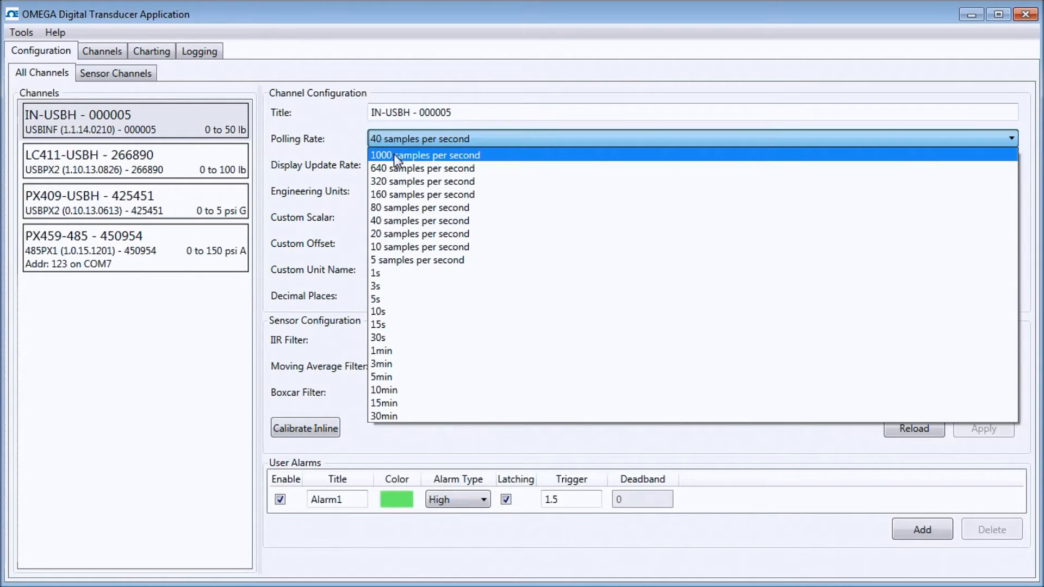
mouse_move(416, 416)
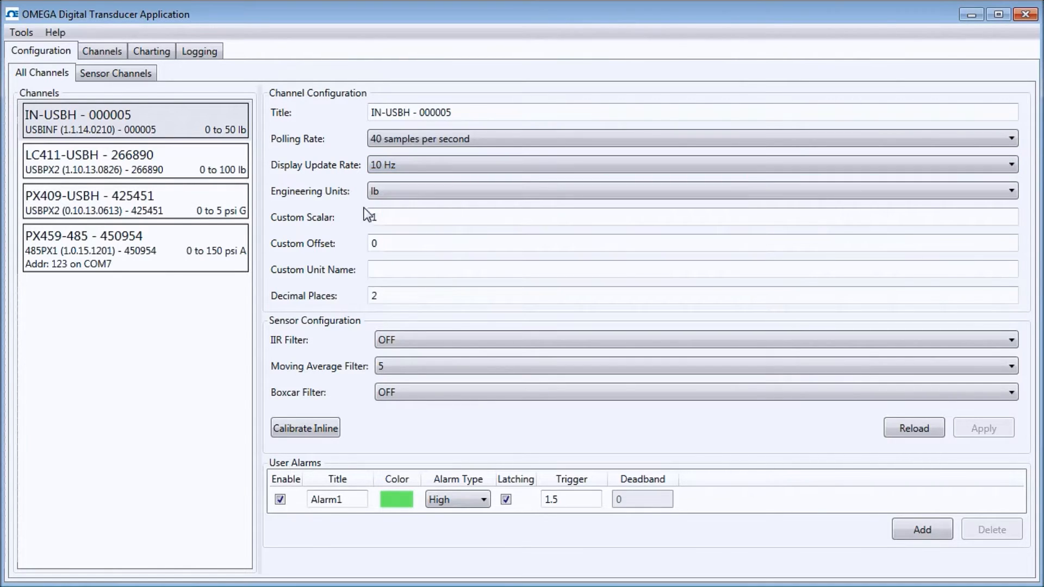
Review the PX409-USBH channel's available pressure units and return to IN-USBH settings
left_click(1009, 191)
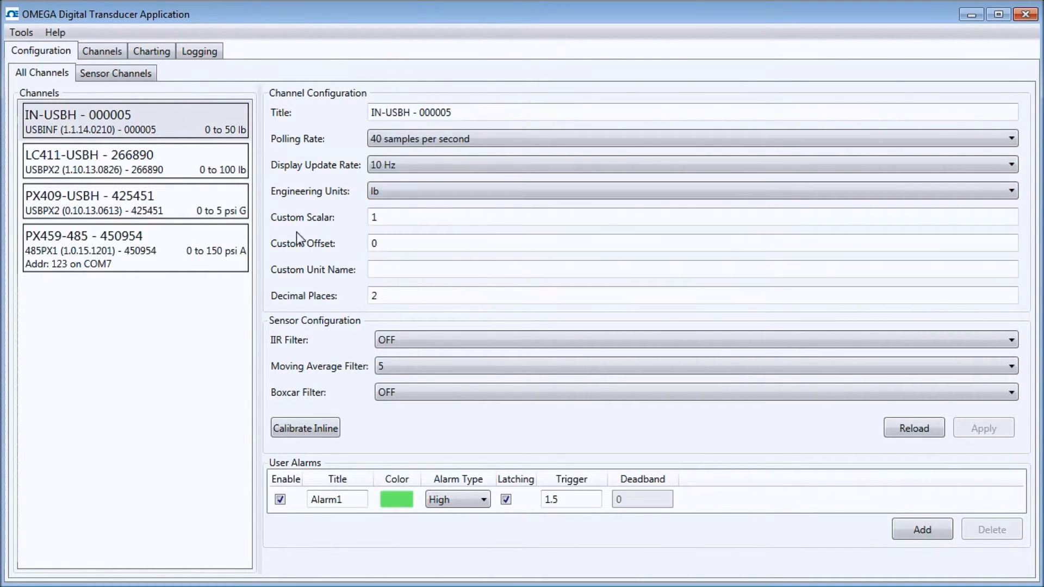
left_click(133, 202)
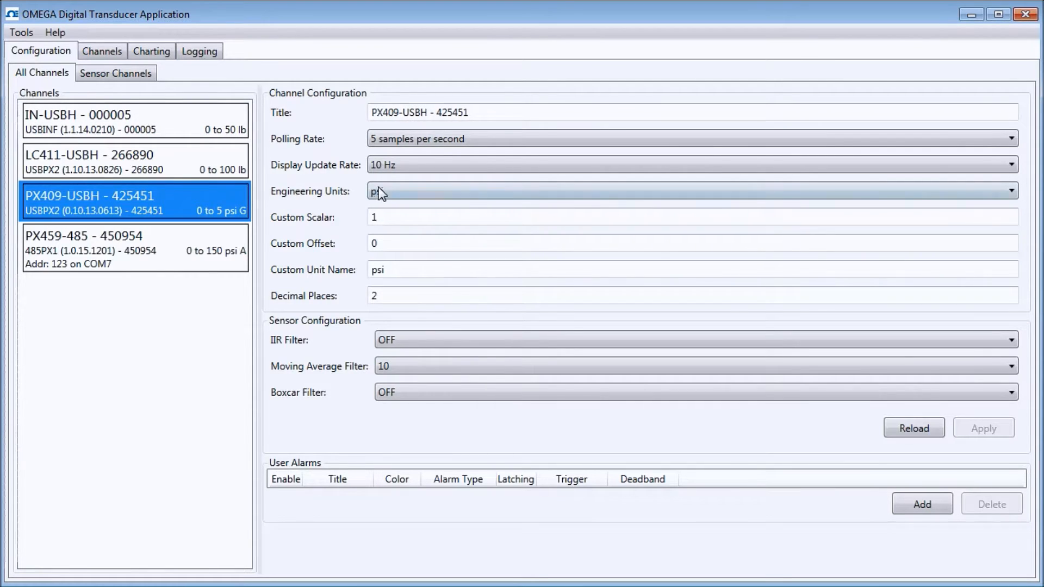
left_click(1026, 191)
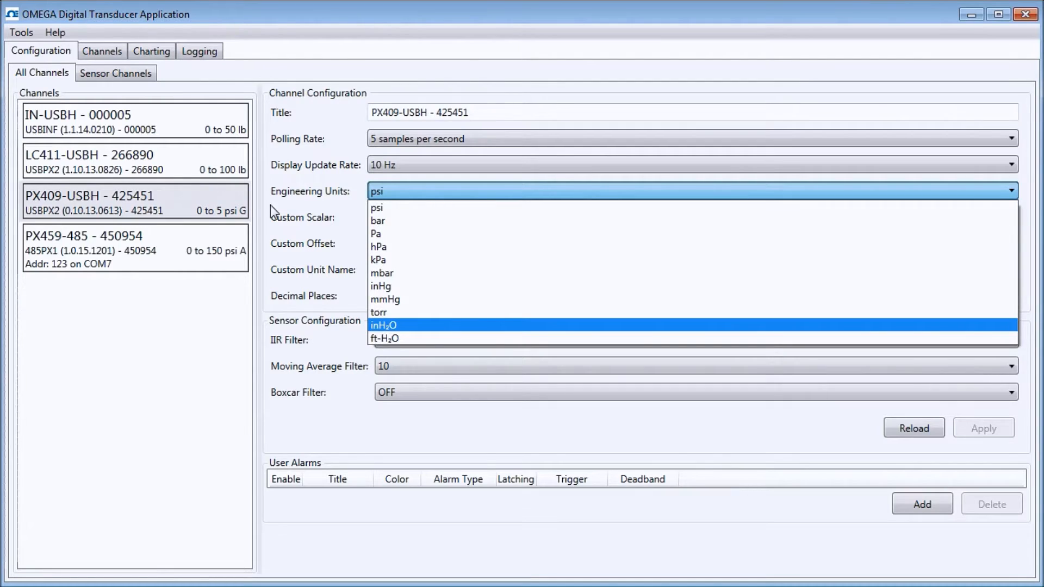
left_click(133, 121)
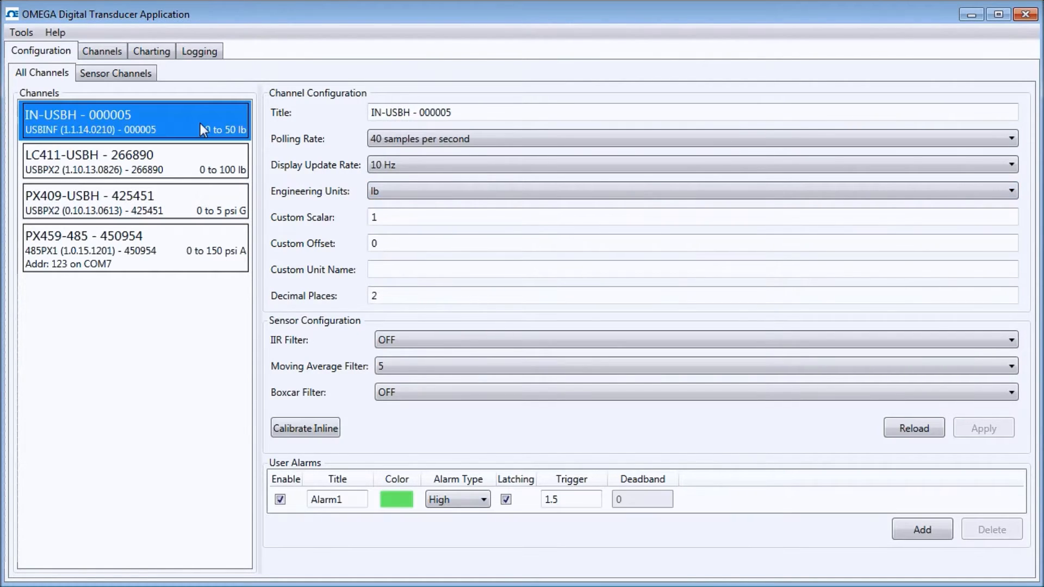
Give IN-USBH a custom scalar of 5 and a custom unit named Custom
left_click(101, 50)
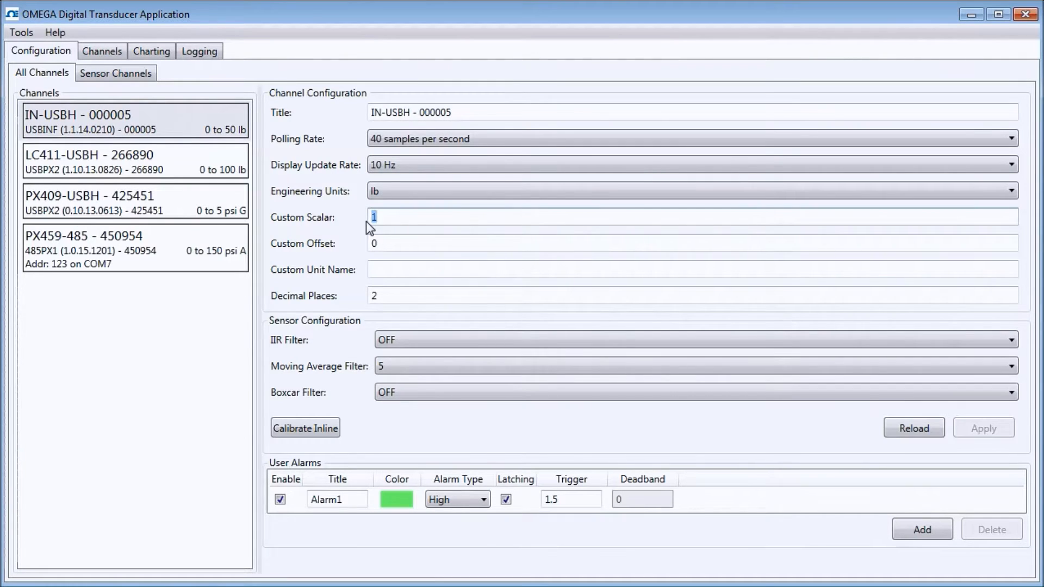
type("5")
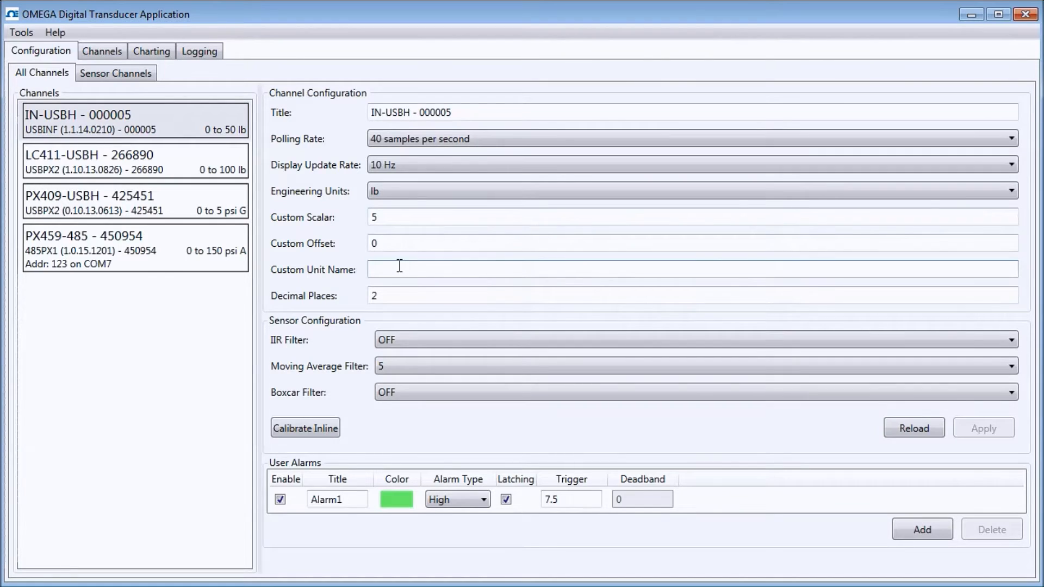
type("Custom")
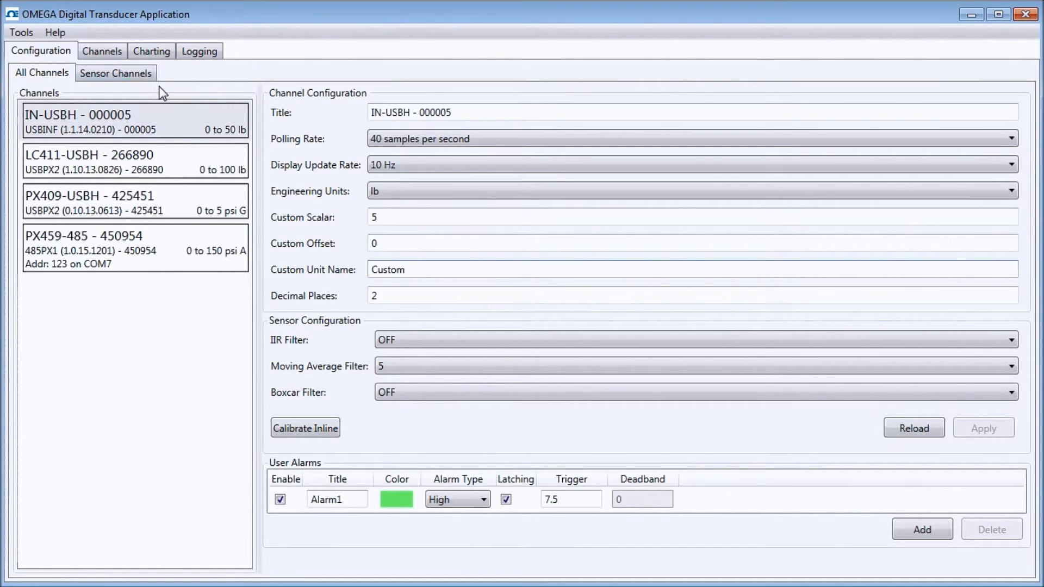
left_click(101, 51)
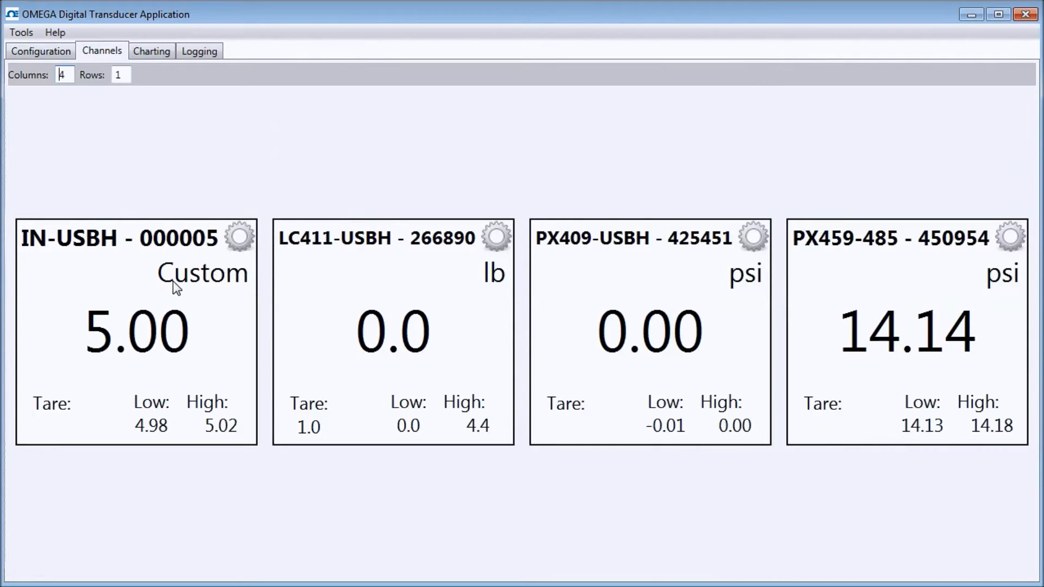
mouse_move(74, 326)
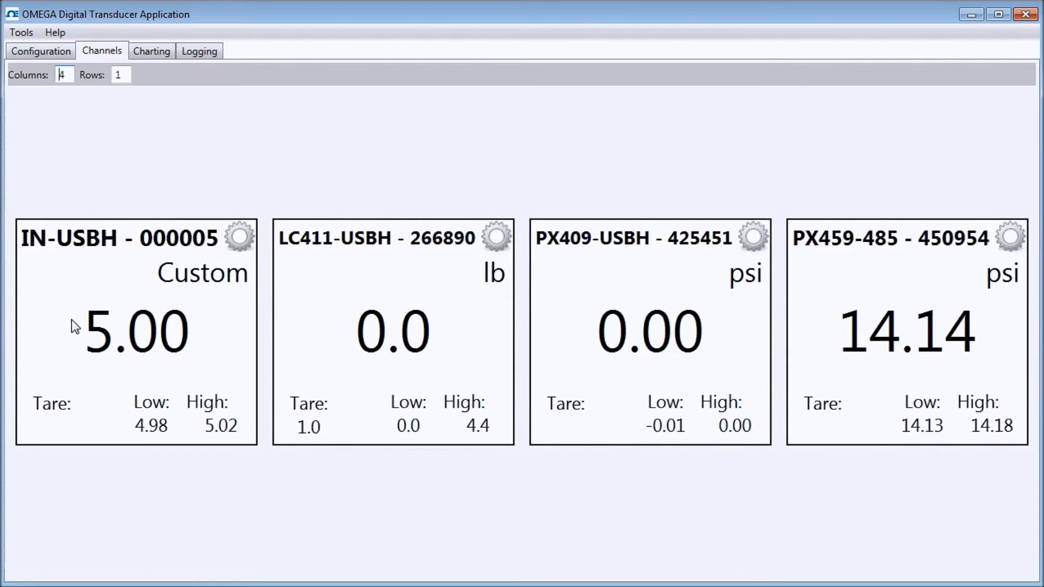
left_click(41, 51)
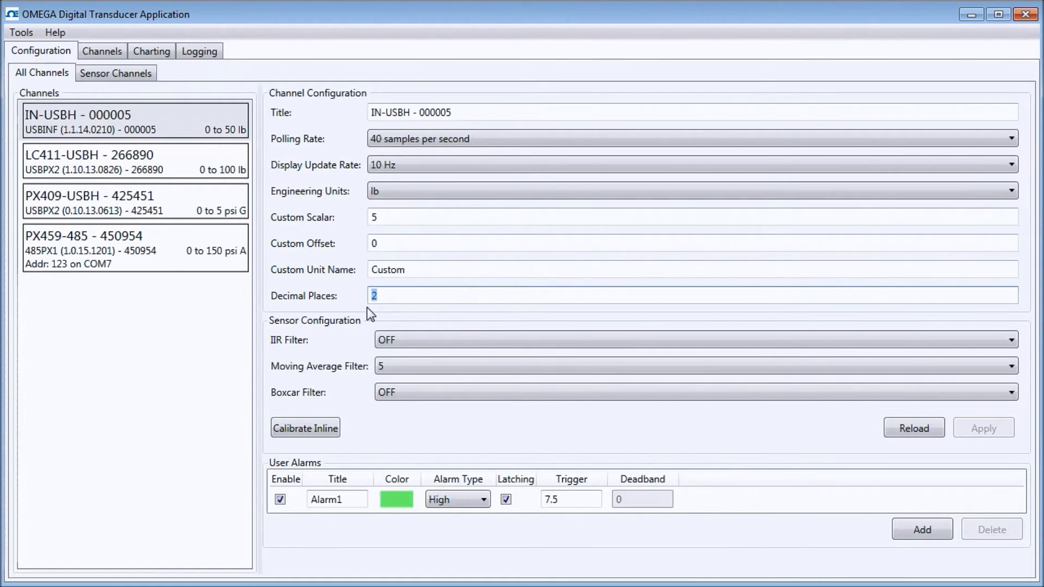
Check the boxcar filter sizes, then show LC411-USBH settings keeping the shunt off
left_click(1007, 340)
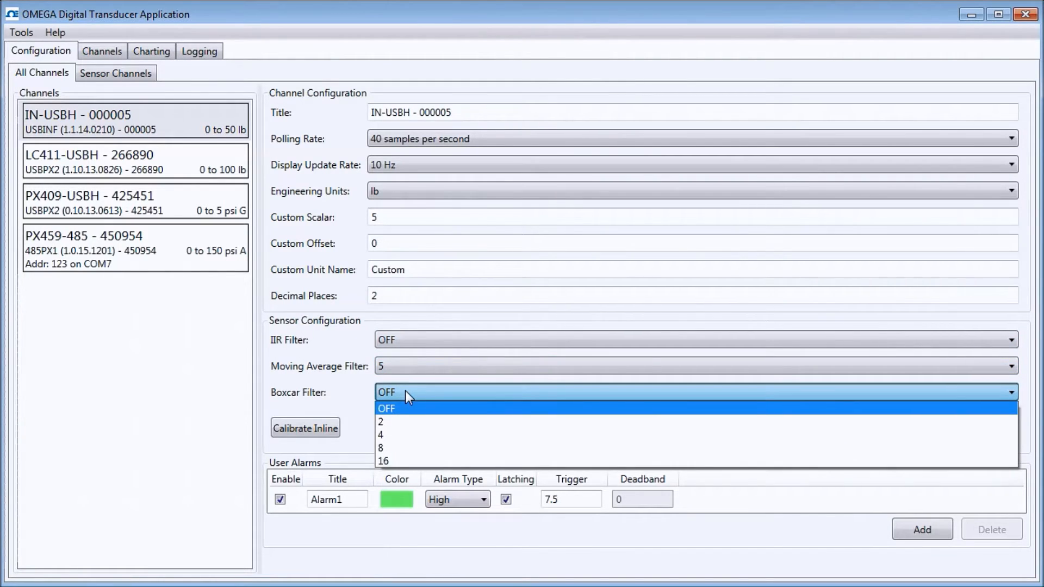
left_click(386, 408)
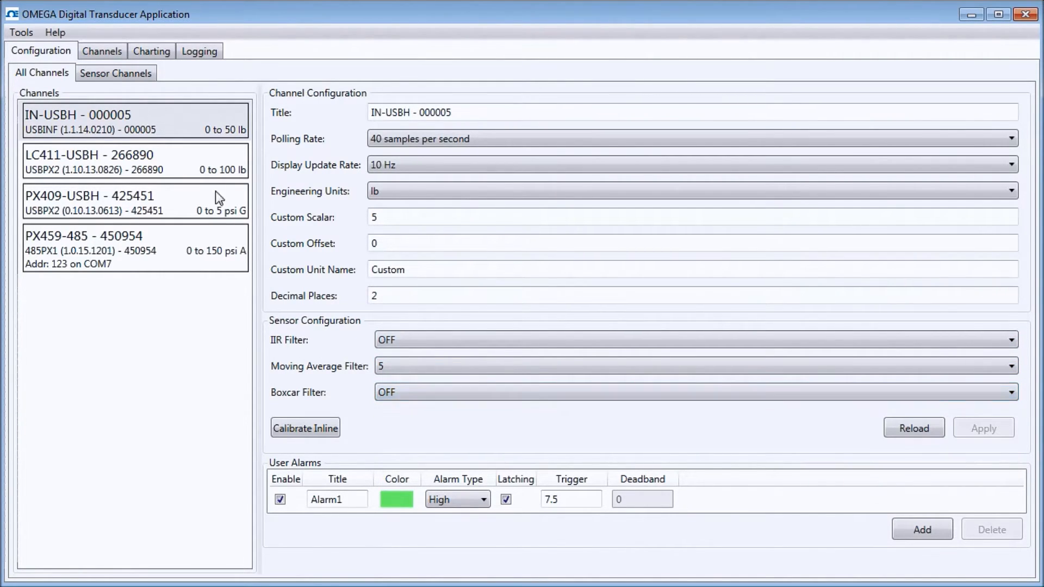
left_click(133, 162)
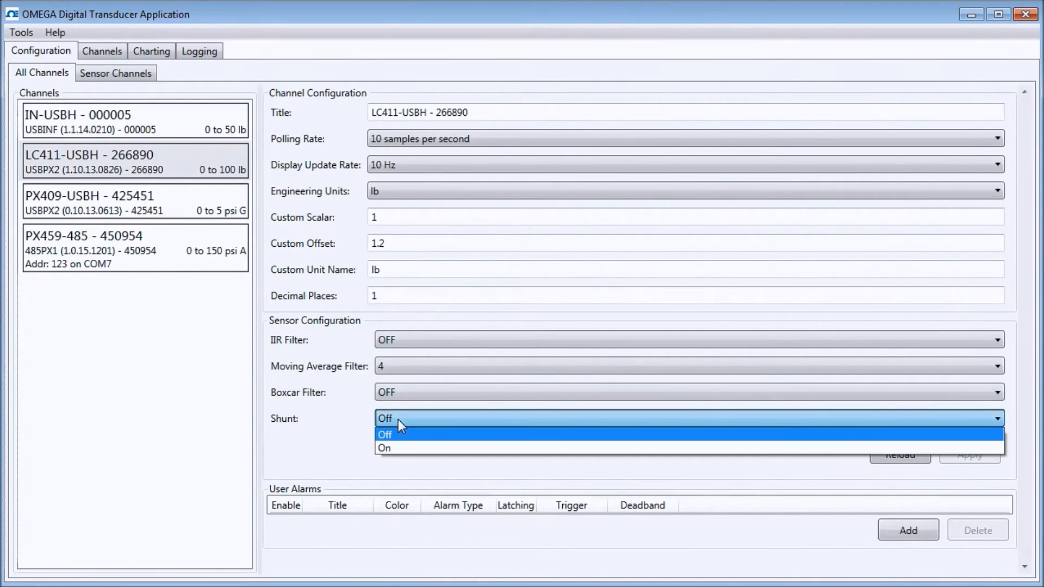
left_click(384, 434)
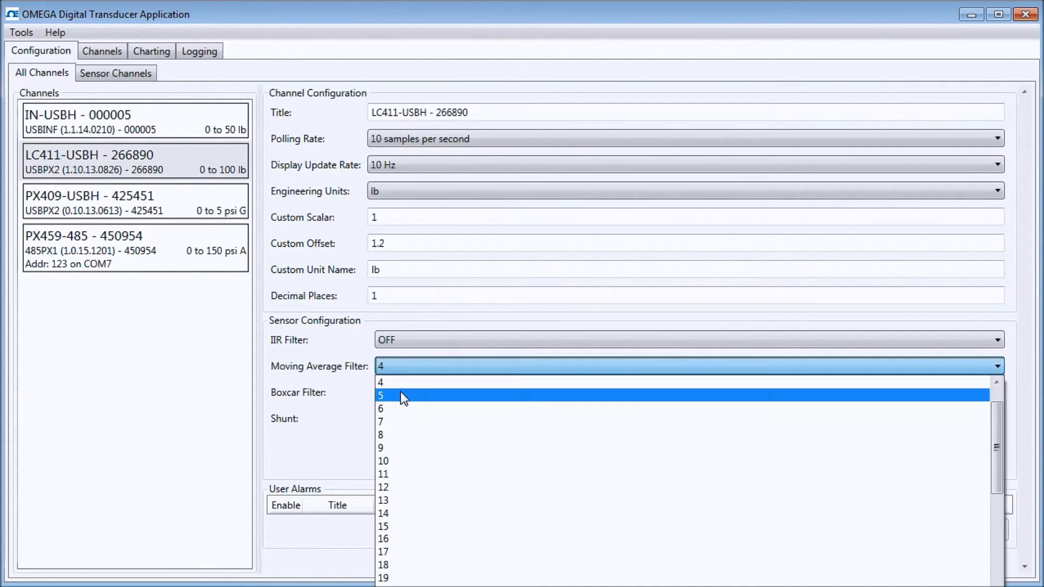
Set LC411-USBH's moving average filter to 5, apply it with a streaming interrupt, and return to IN-USBH
left_click(381, 395)
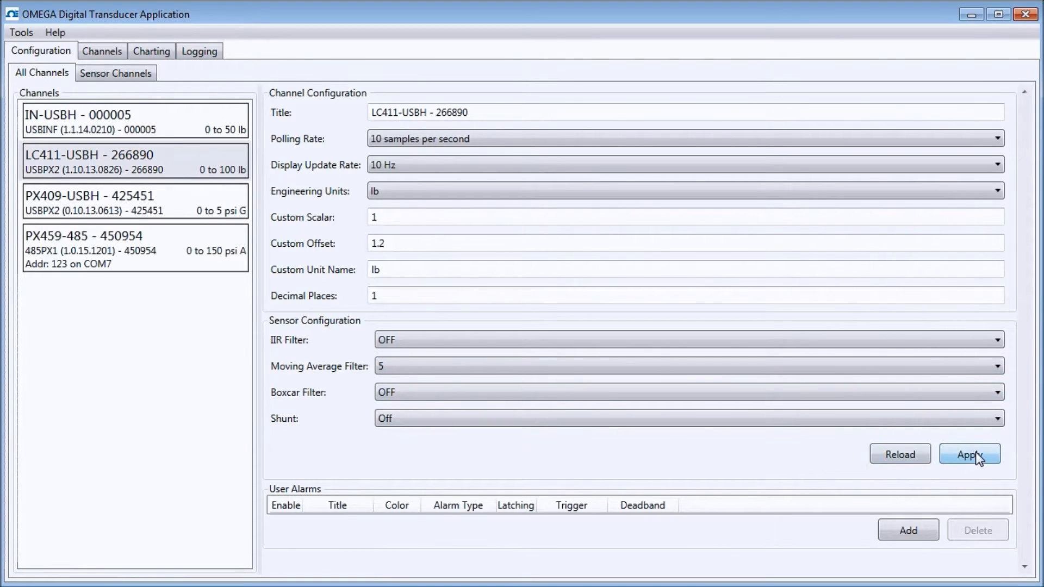
left_click(969, 453)
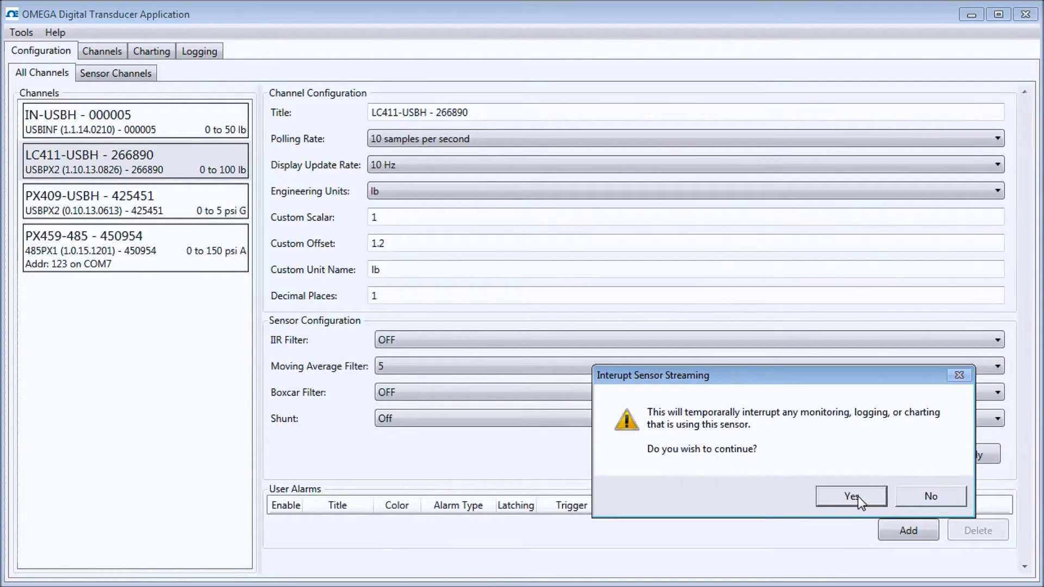
left_click(851, 495)
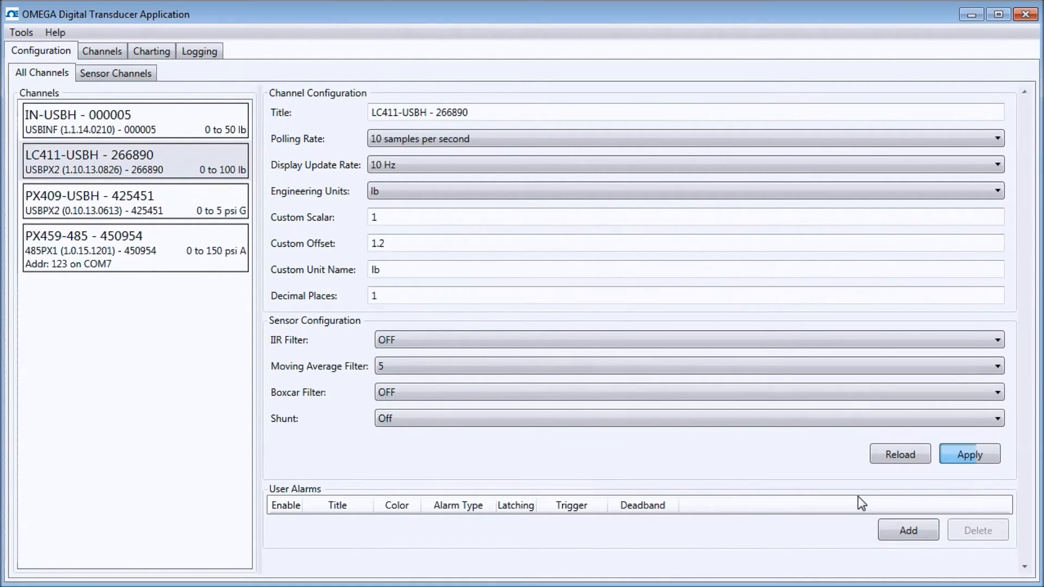
left_click(969, 454)
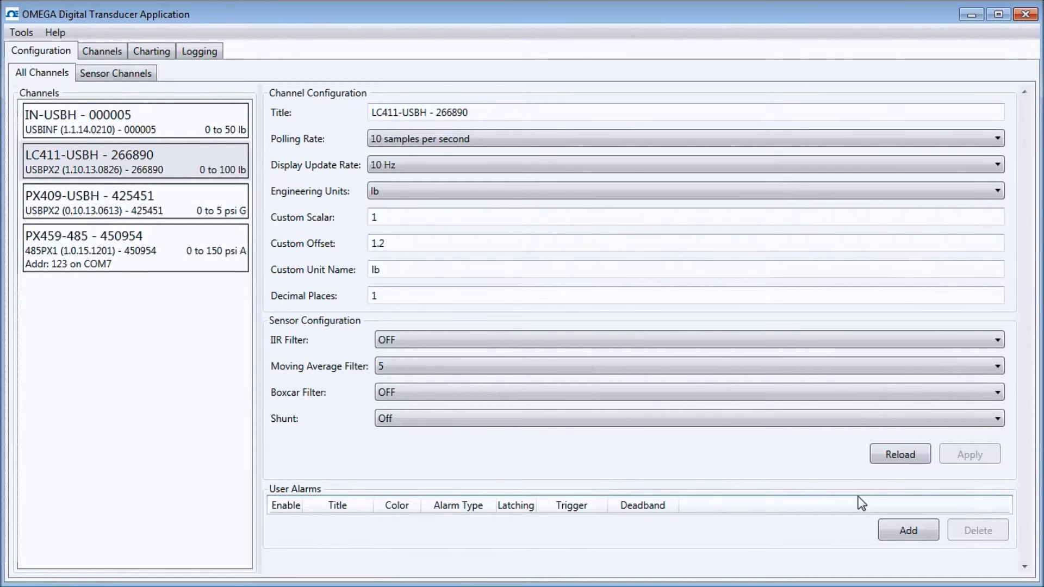
left_click(134, 122)
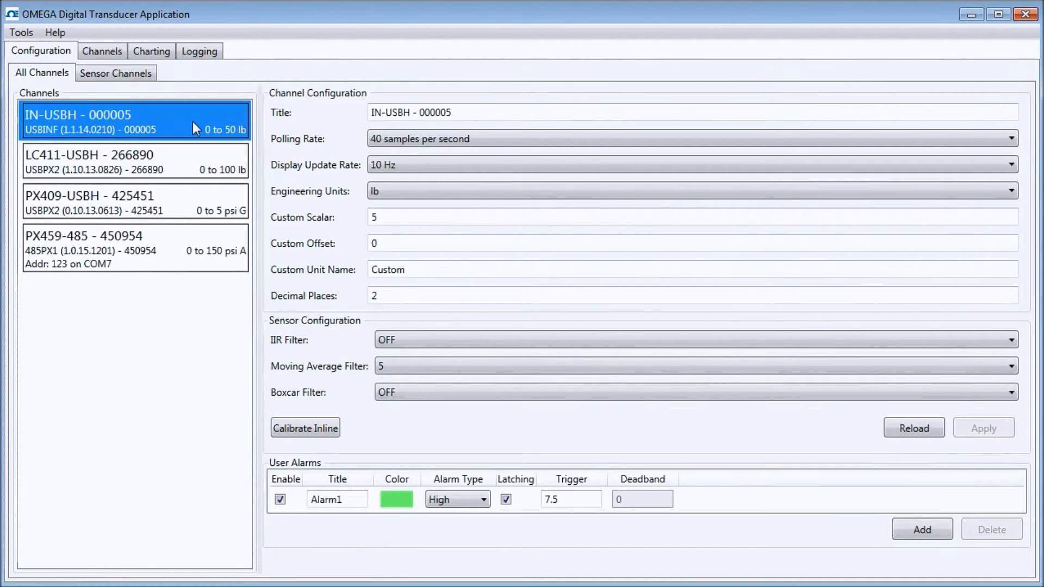
mouse_move(266, 413)
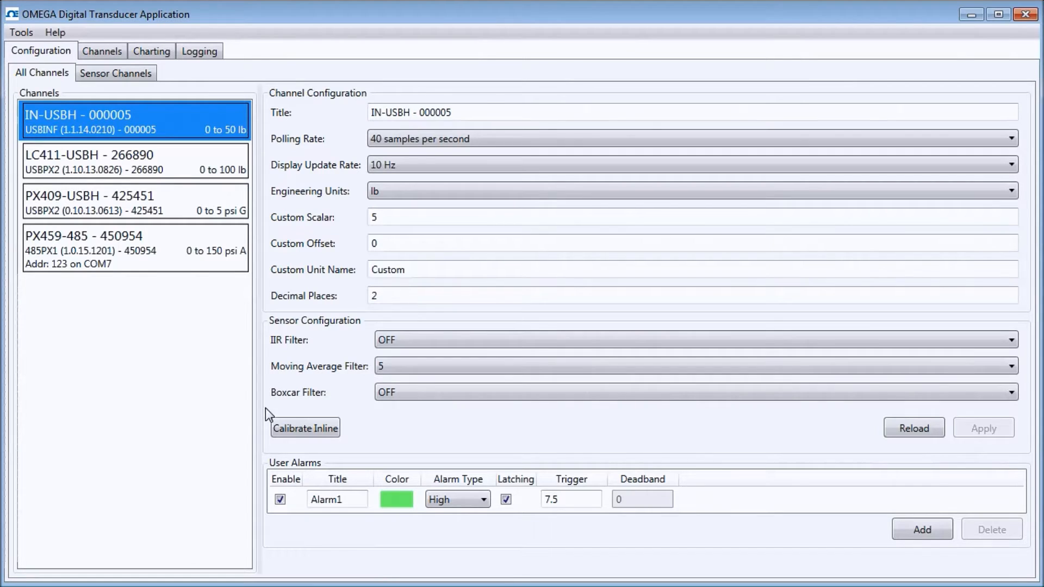
mouse_move(321, 419)
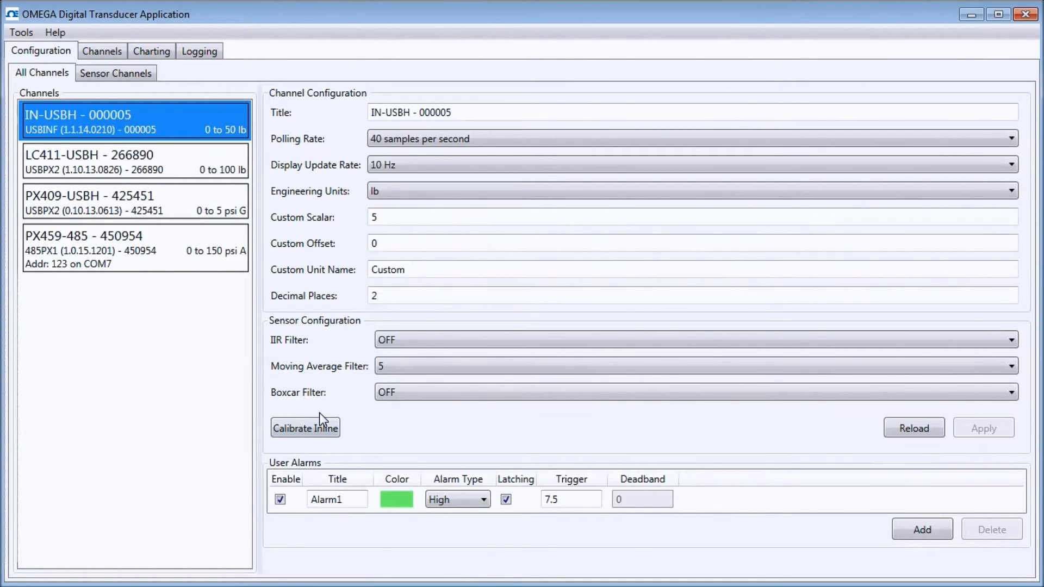
mouse_move(191, 241)
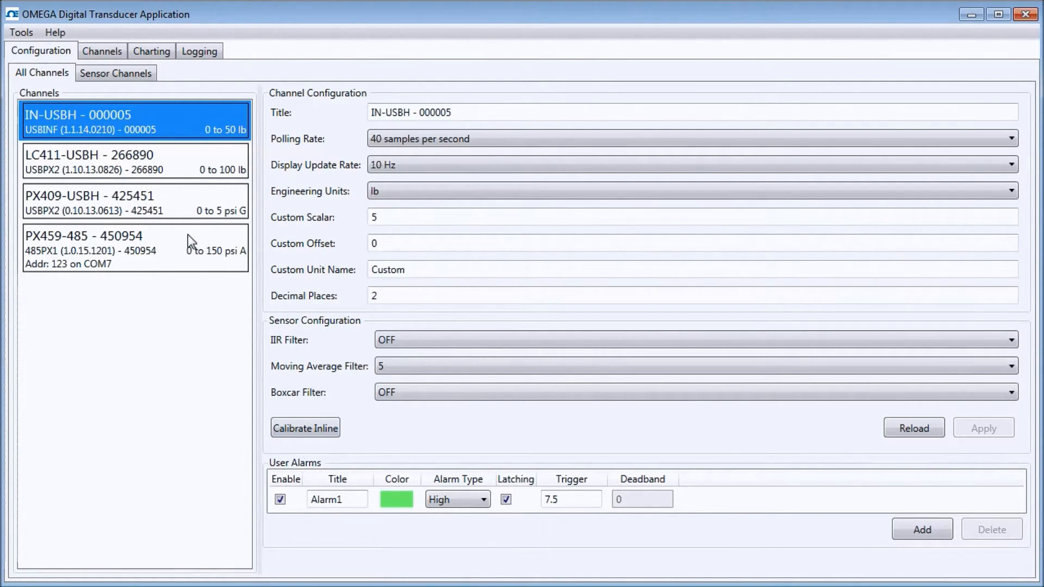
View the PX459-485 channel's configuration and return to IN-USBH
left_click(133, 249)
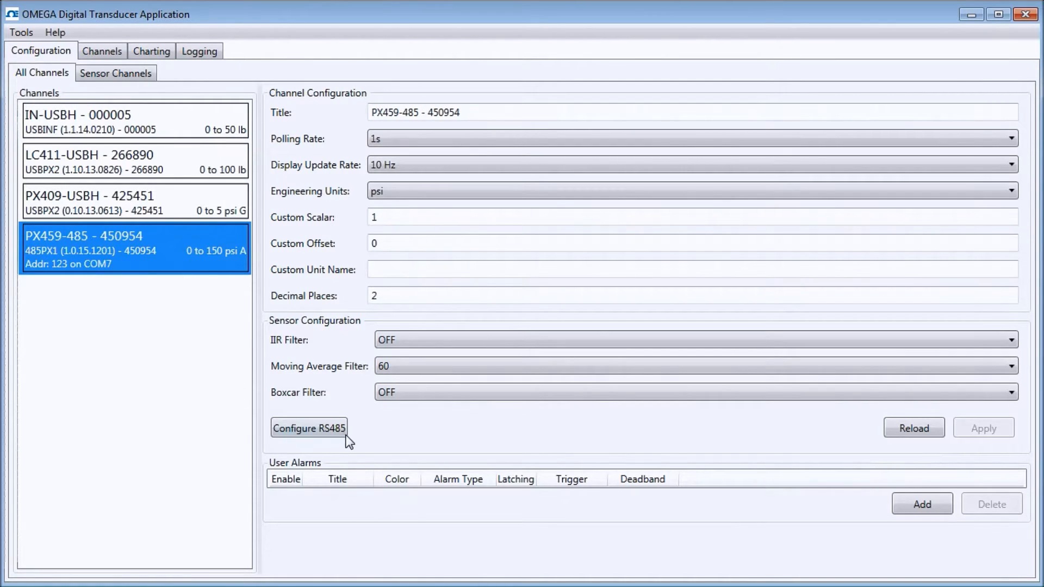
mouse_move(226, 193)
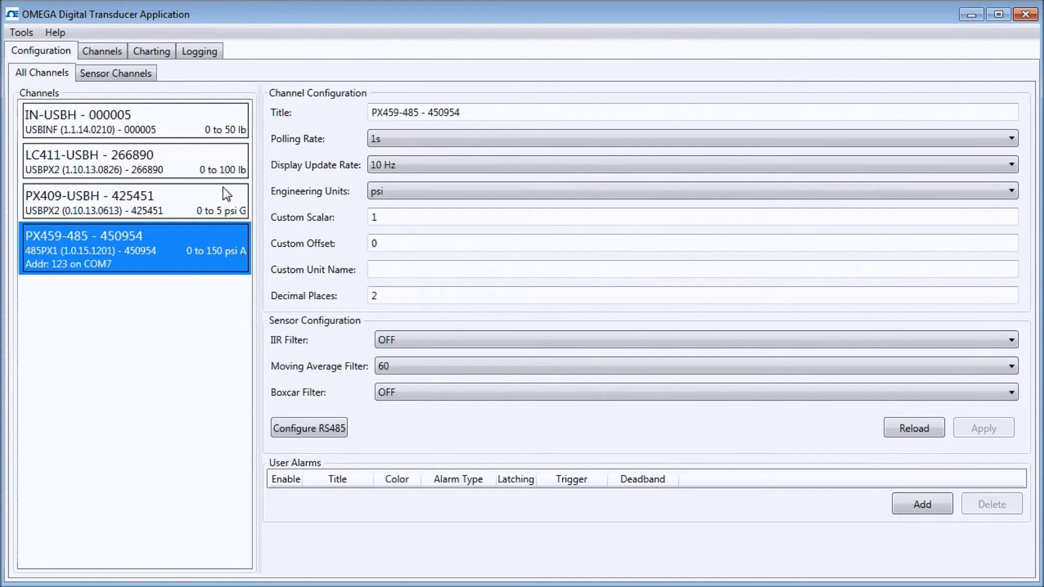
left_click(134, 121)
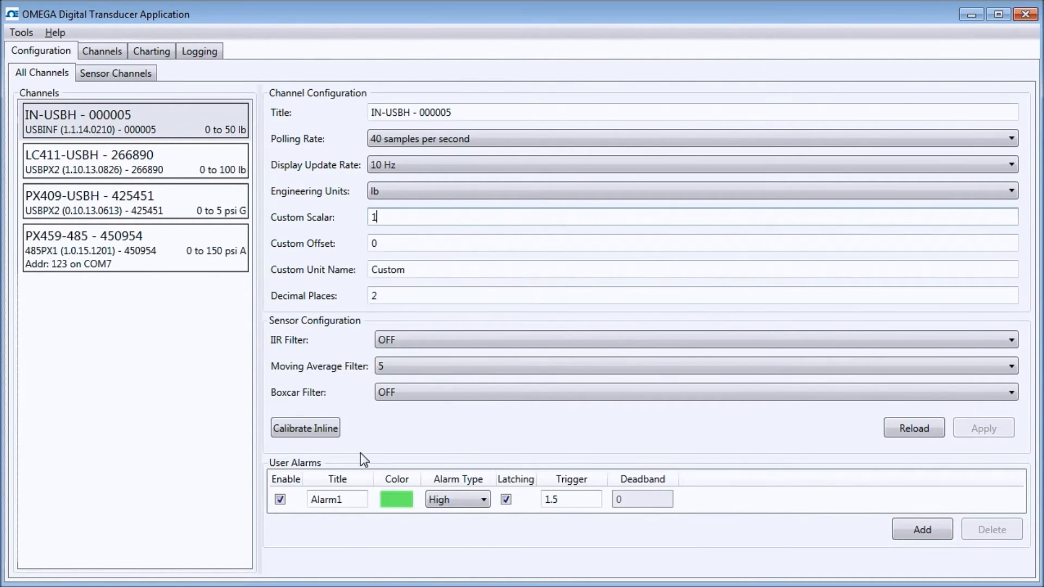
mouse_move(355, 527)
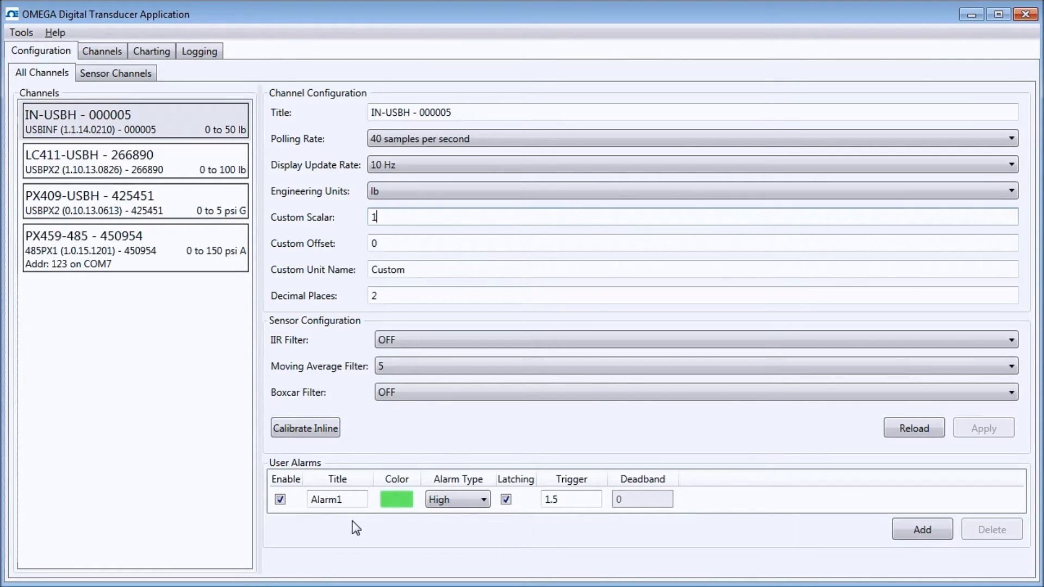
mouse_move(922, 529)
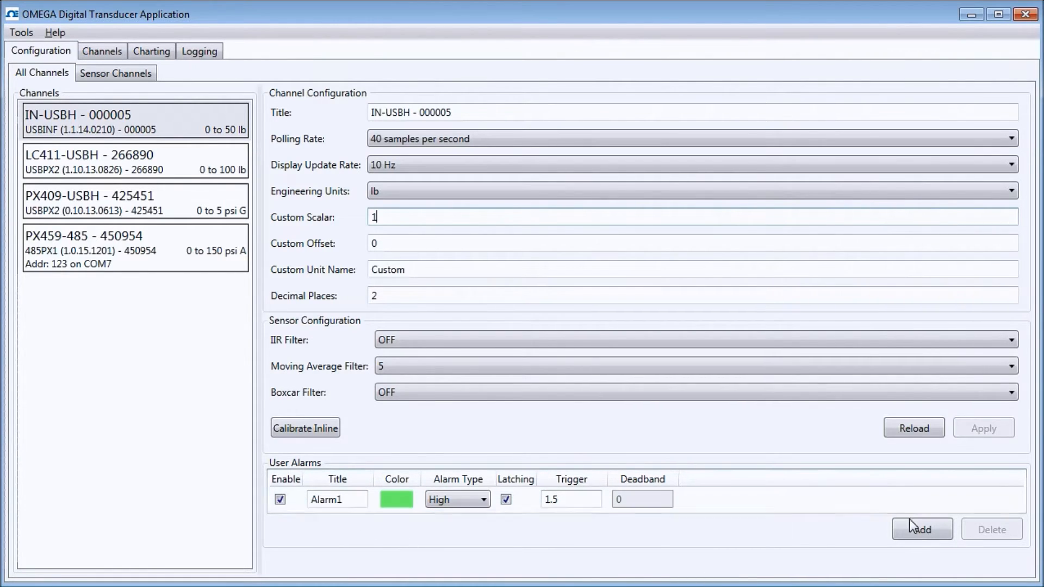
Add an enabled High-type Alarm2 with trigger 2 to IN-USBH, then show the live readings
left_click(922, 528)
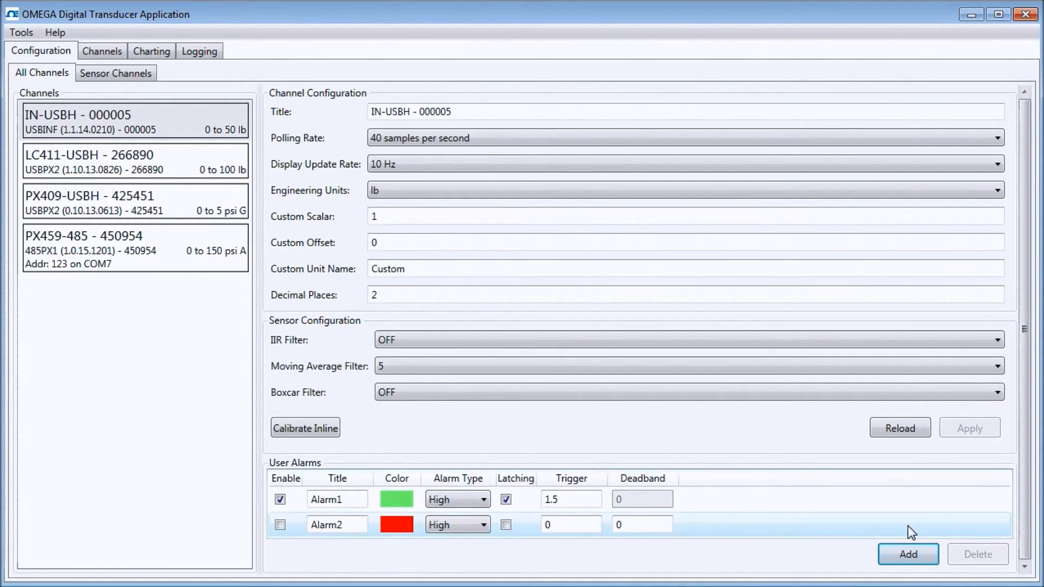
left_click(279, 525)
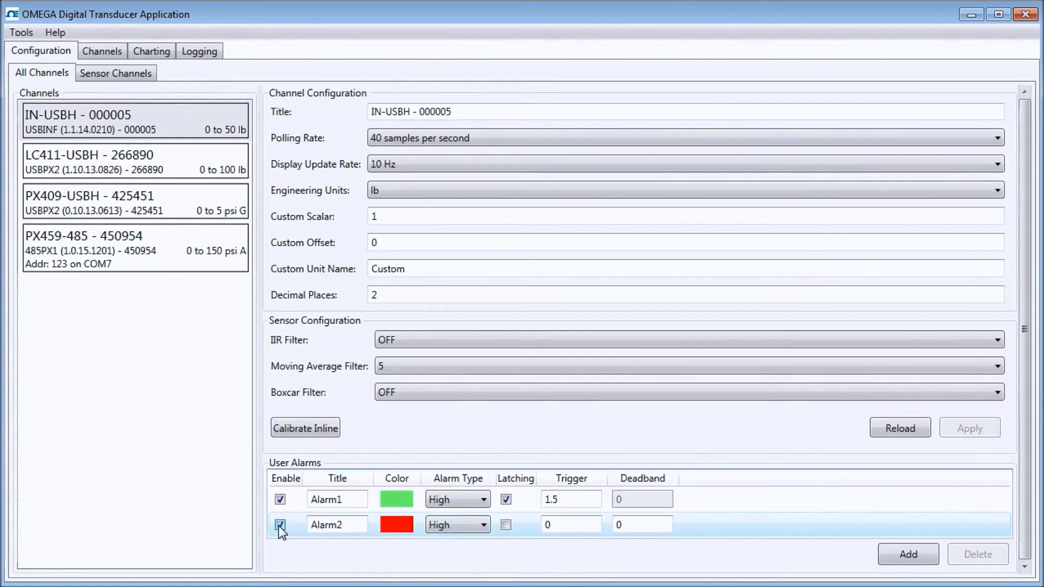
left_click(279, 525)
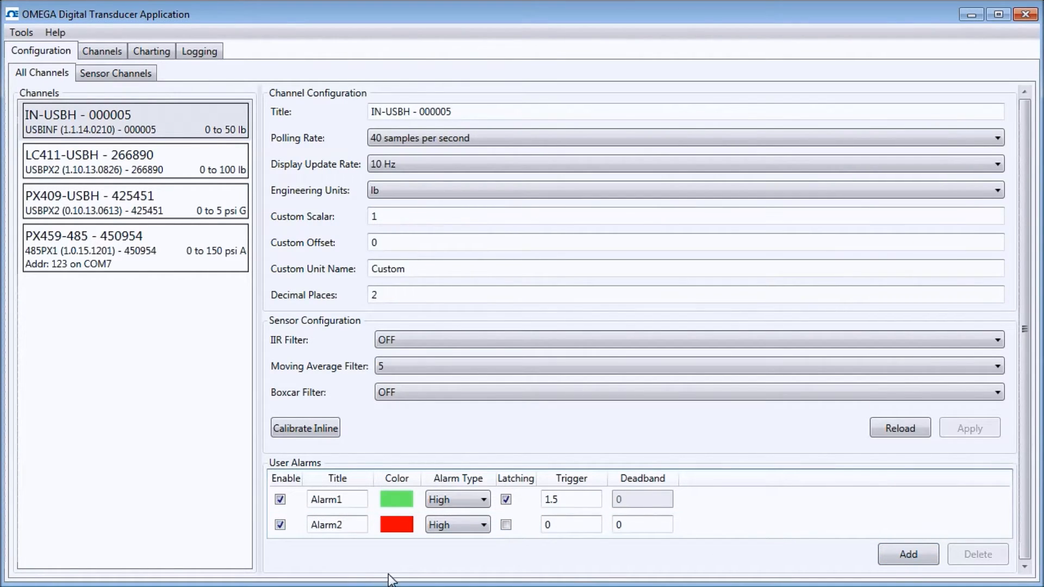
mouse_move(413, 546)
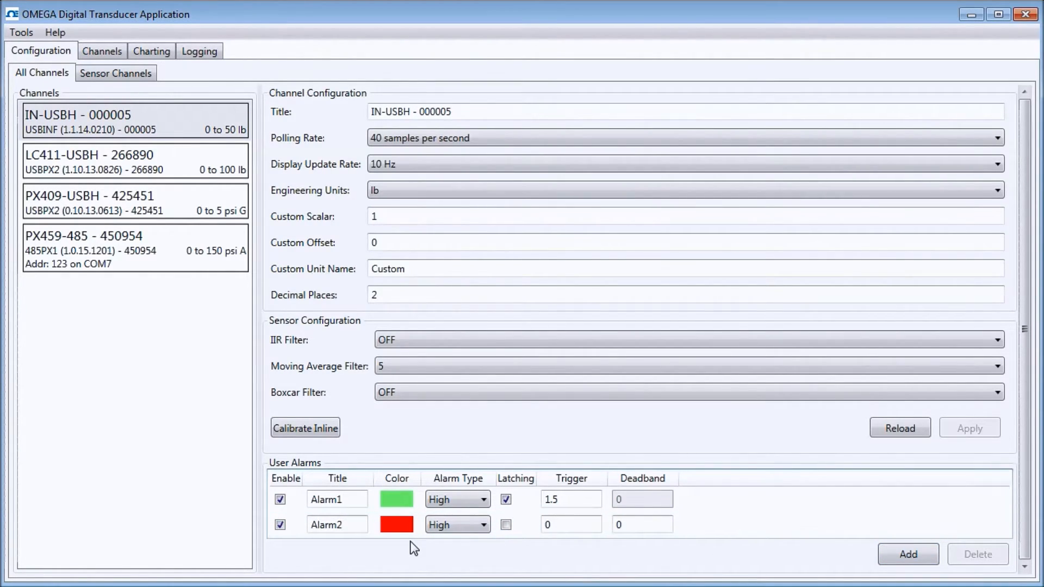
left_click(483, 524)
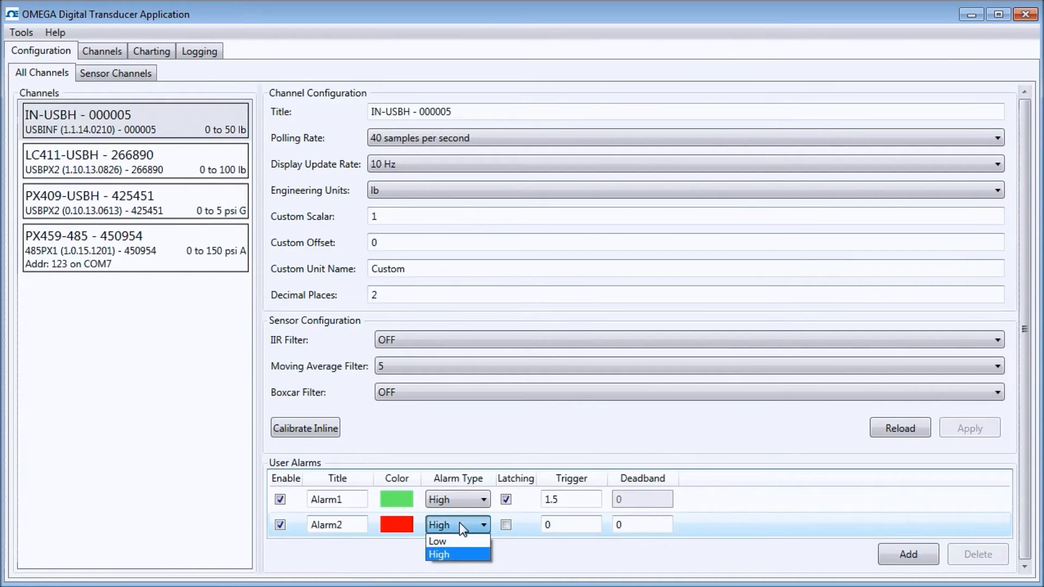
left_click(439, 554)
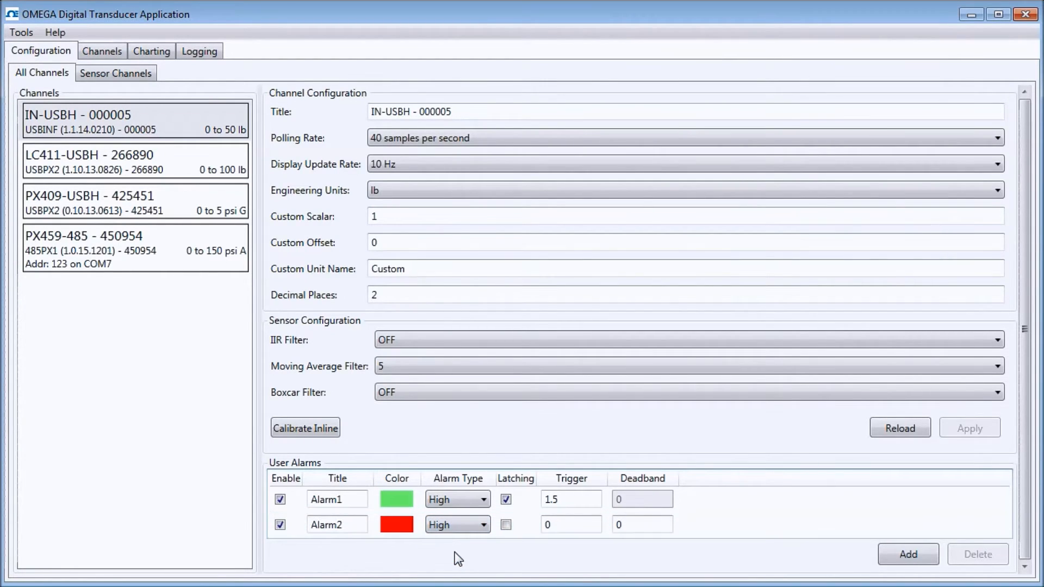
left_click(569, 524)
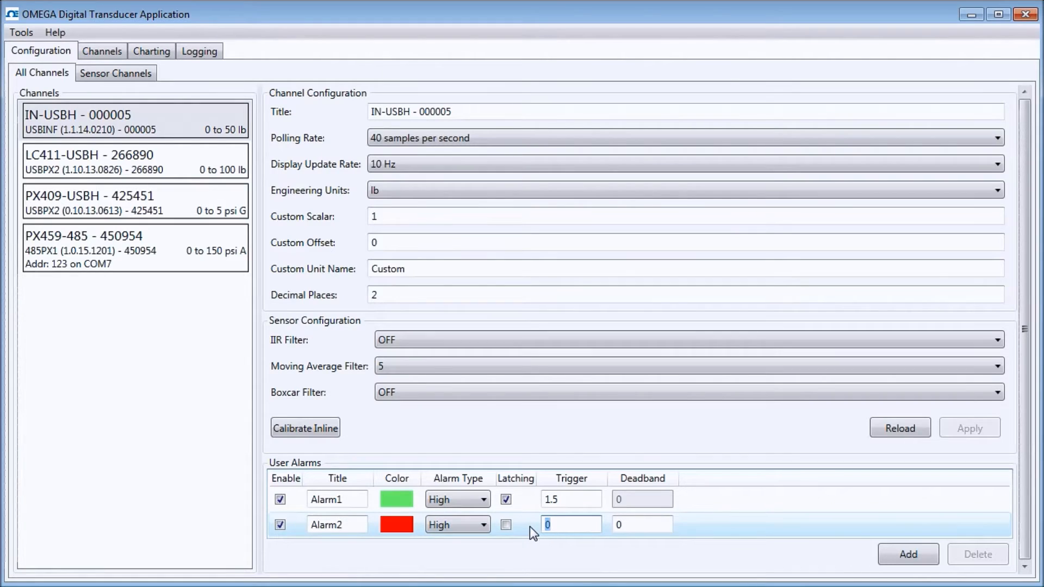
type("2")
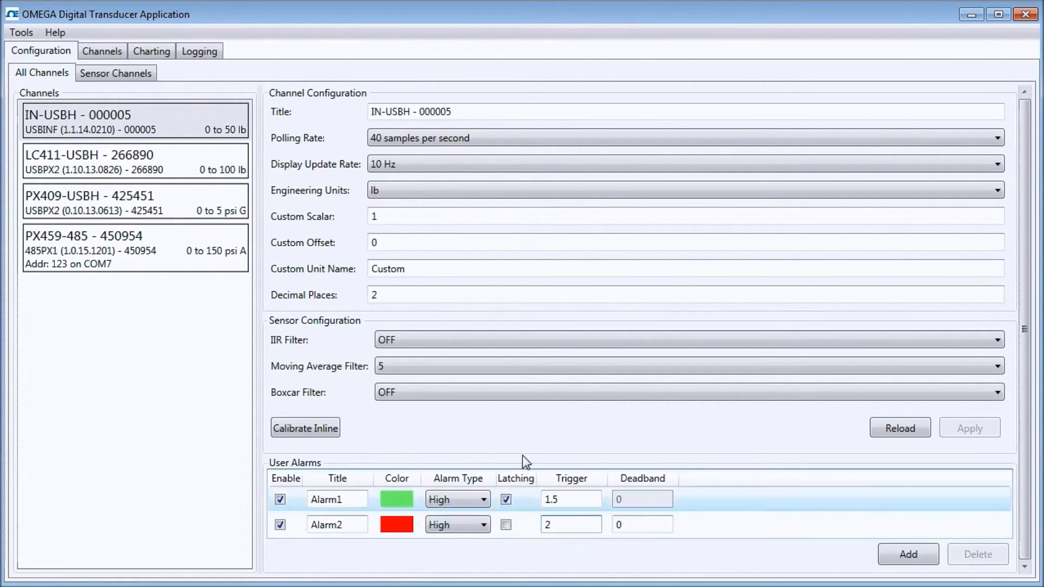
left_click(101, 51)
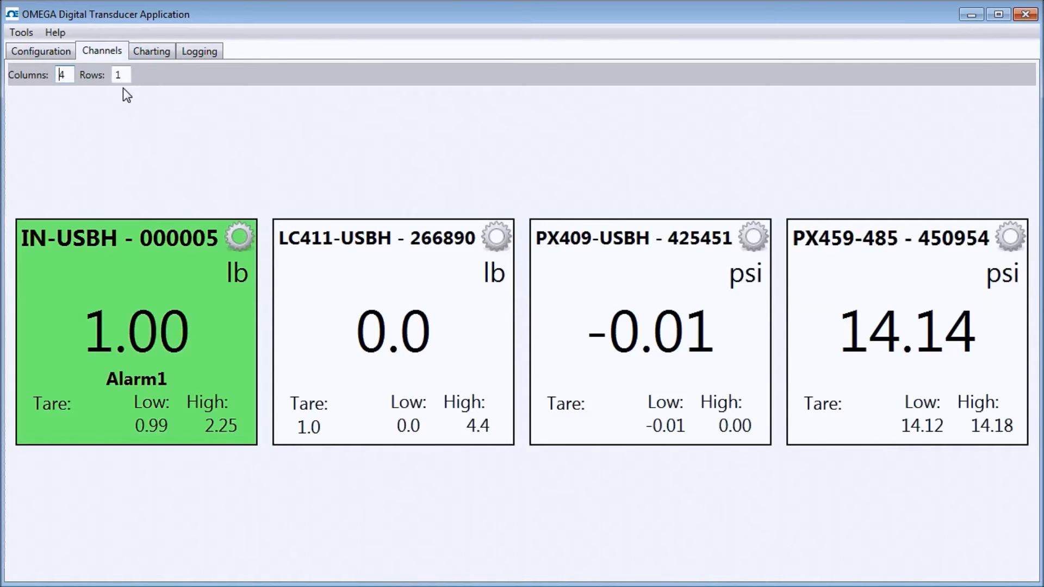
Switch to the real-time charting page
left_click(151, 51)
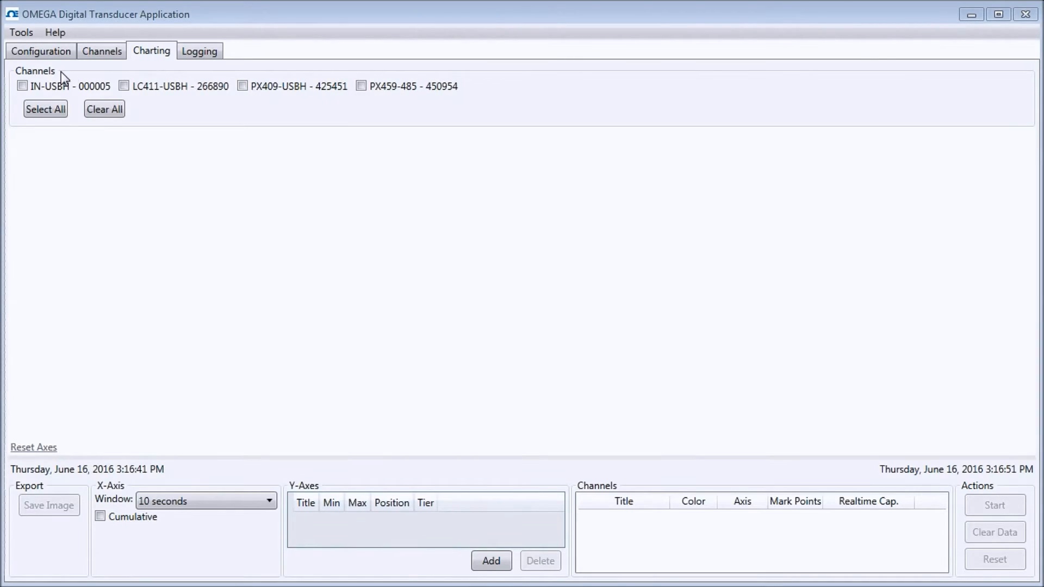
Select IN-USBH and LC411-USBH and start live charting them
left_click(21, 85)
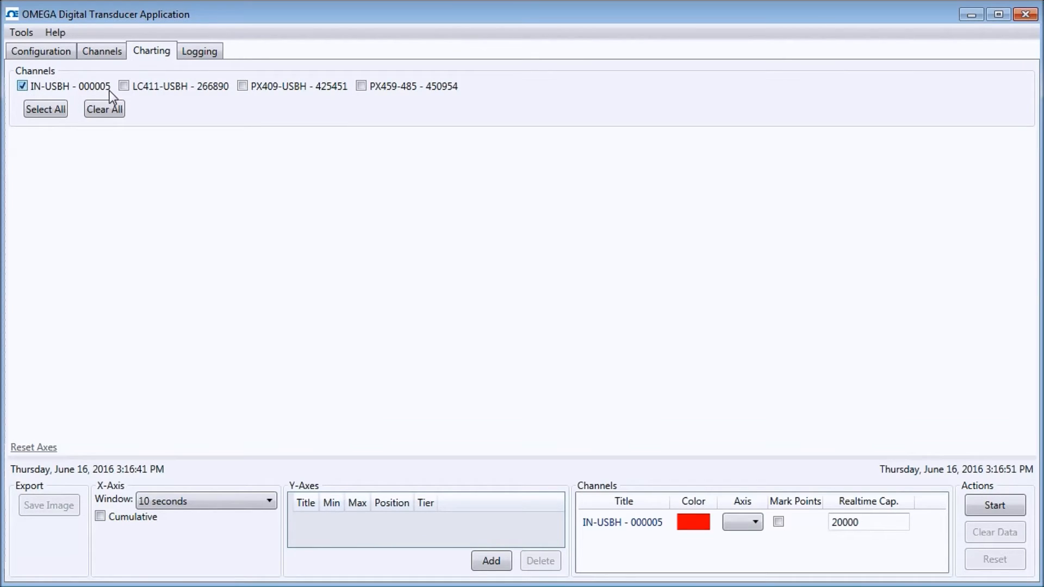
left_click(123, 86)
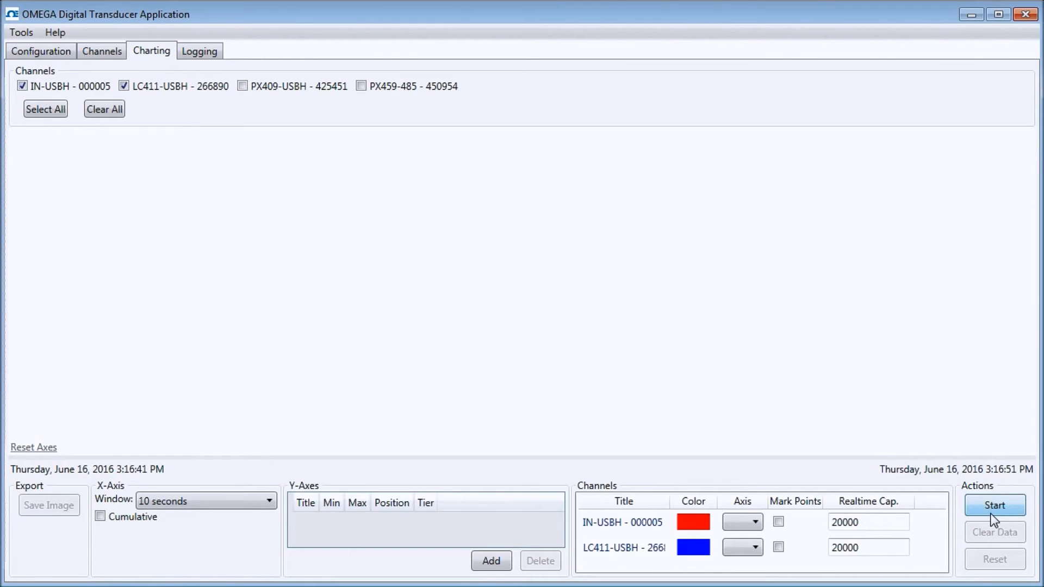
left_click(994, 504)
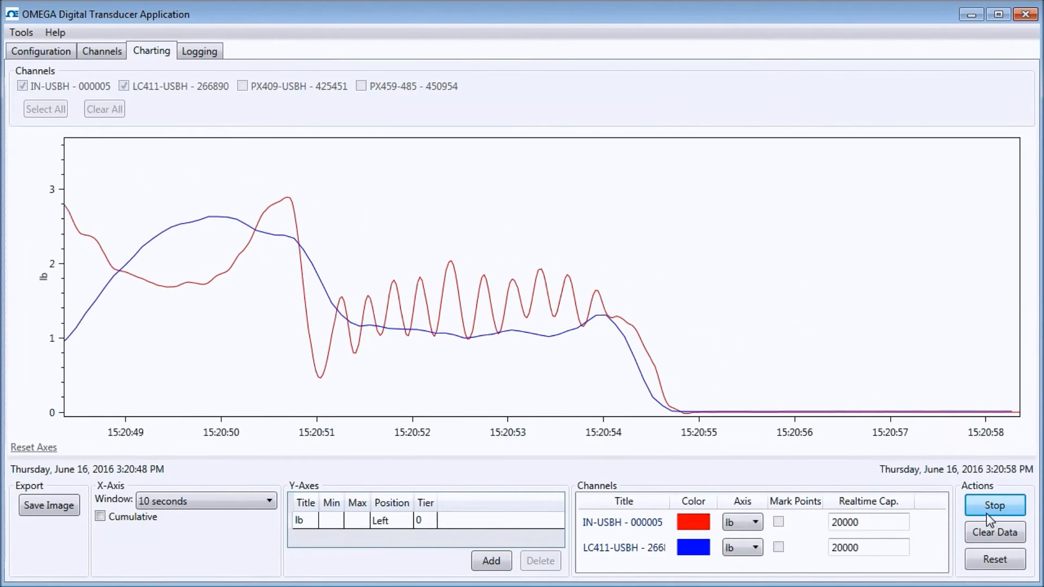
Stop live charting and show data point markers on the IN-USBH - 000005 trace
left_click(994, 505)
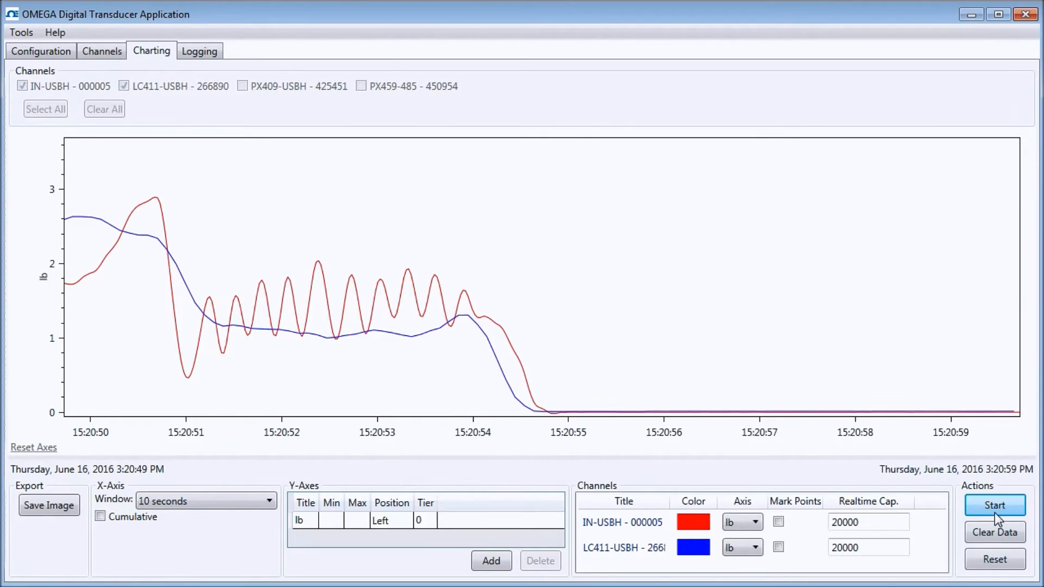
mouse_move(807, 525)
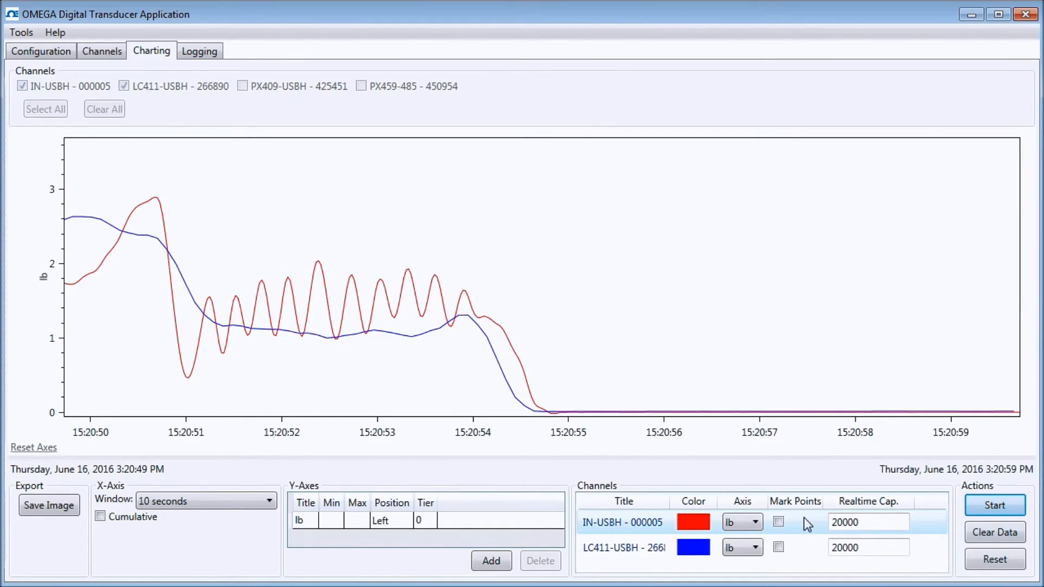
left_click(778, 522)
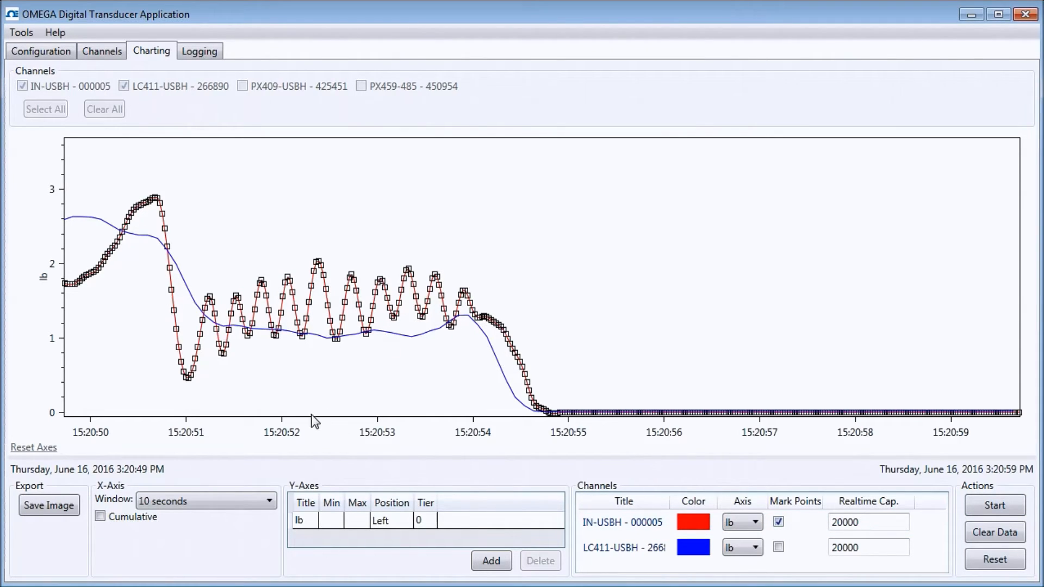
mouse_move(308, 436)
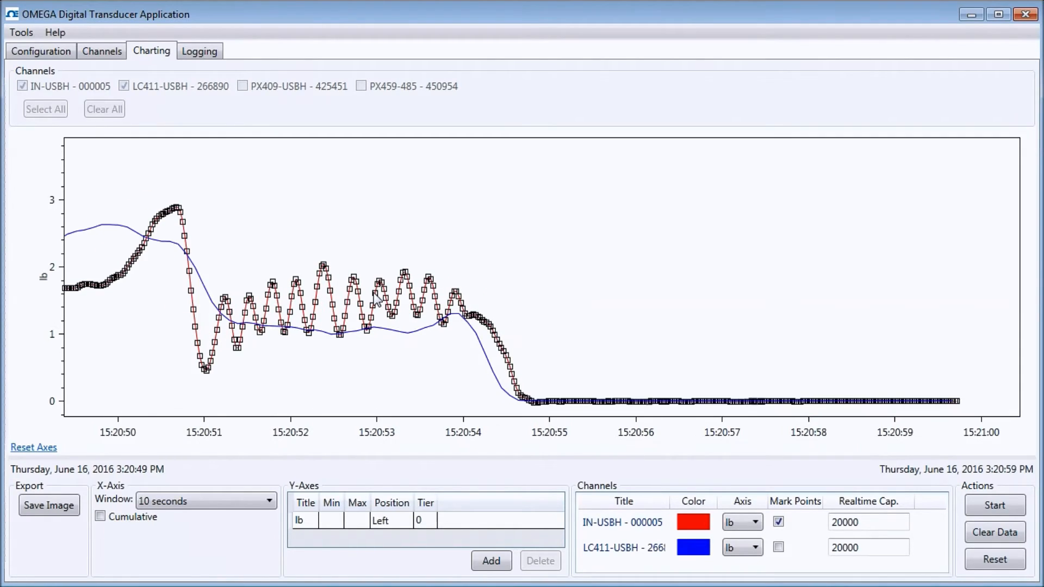
mouse_move(392, 404)
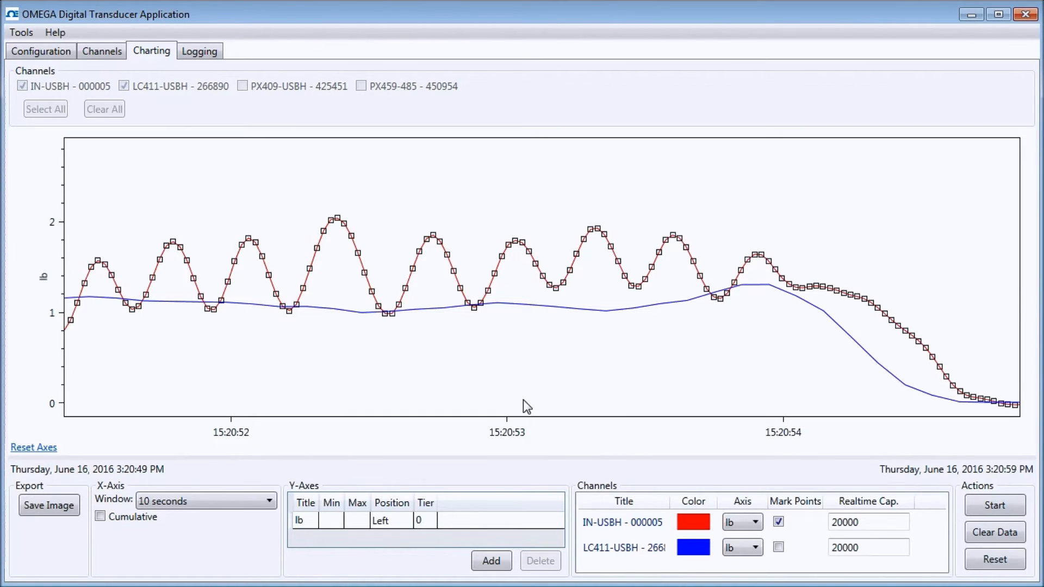
mouse_move(540, 341)
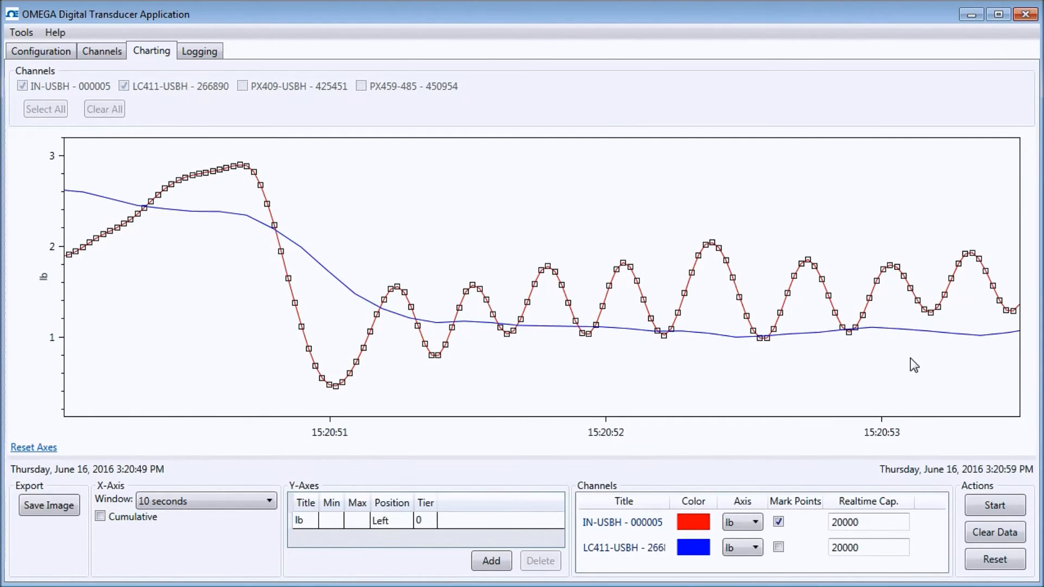
mouse_move(708, 295)
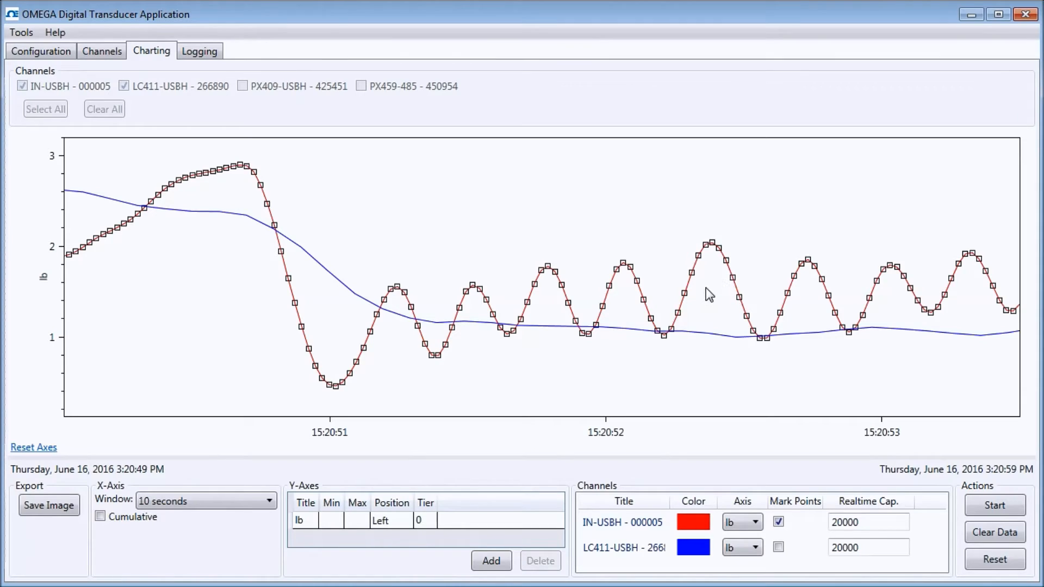
mouse_move(673, 280)
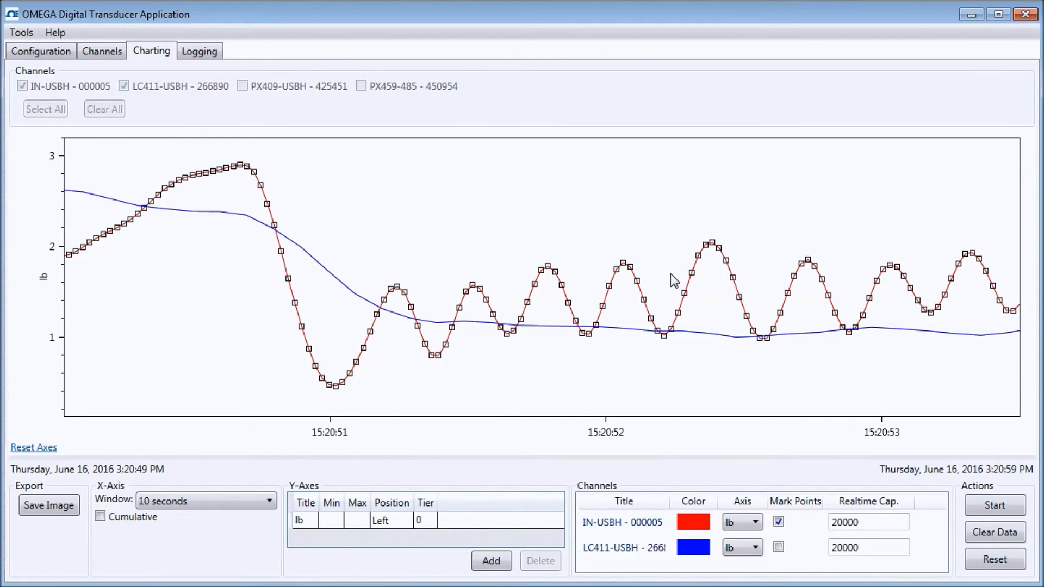
mouse_move(646, 256)
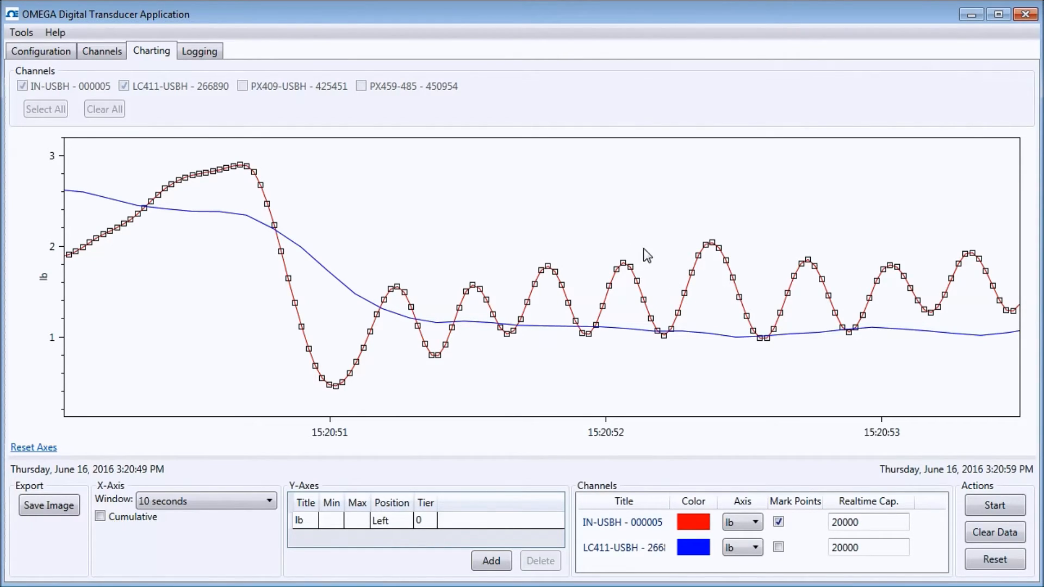
mouse_move(608, 287)
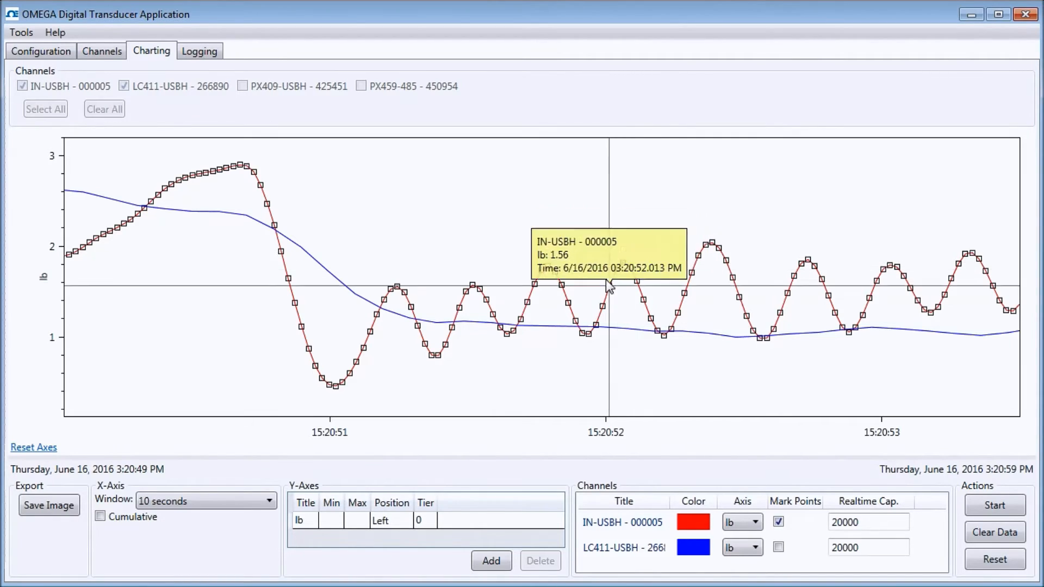
mouse_move(403, 336)
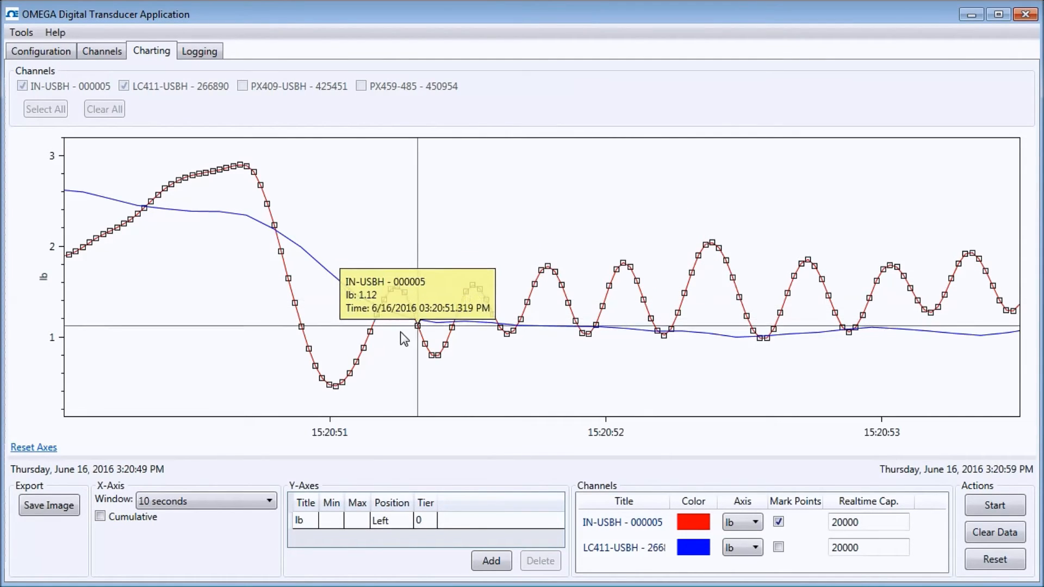
mouse_move(232, 182)
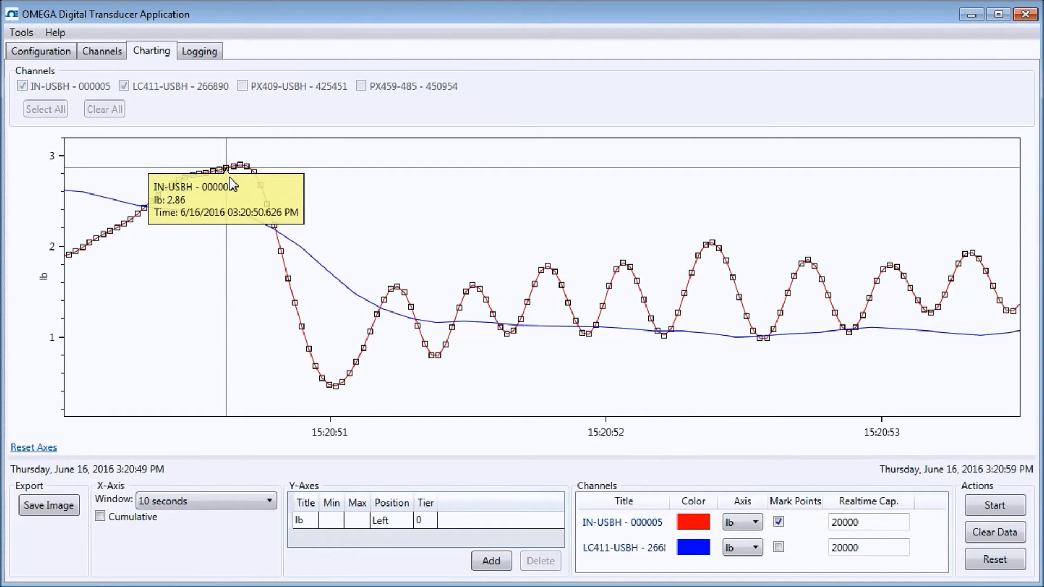
mouse_move(228, 185)
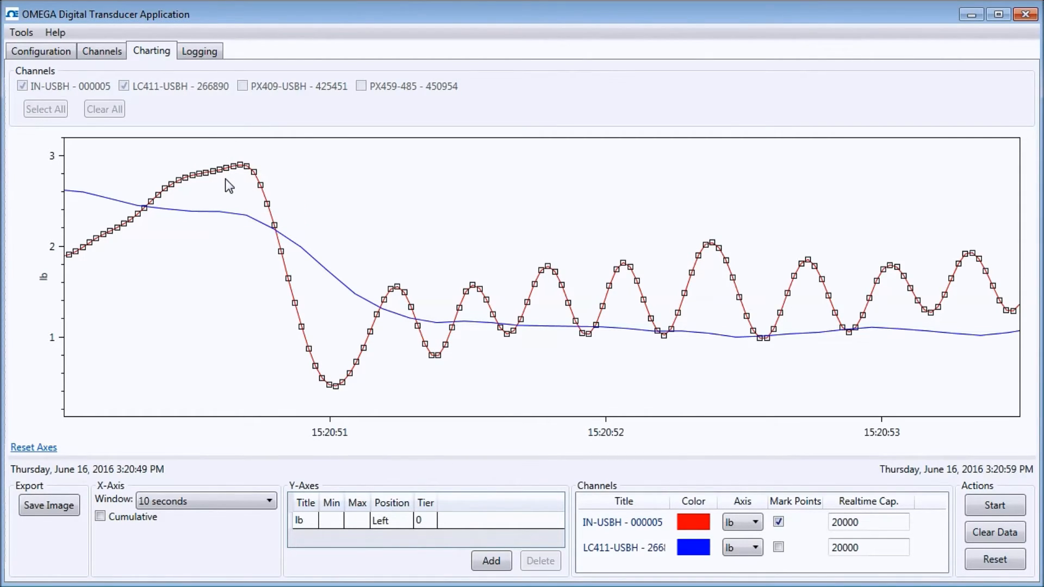
mouse_move(33, 447)
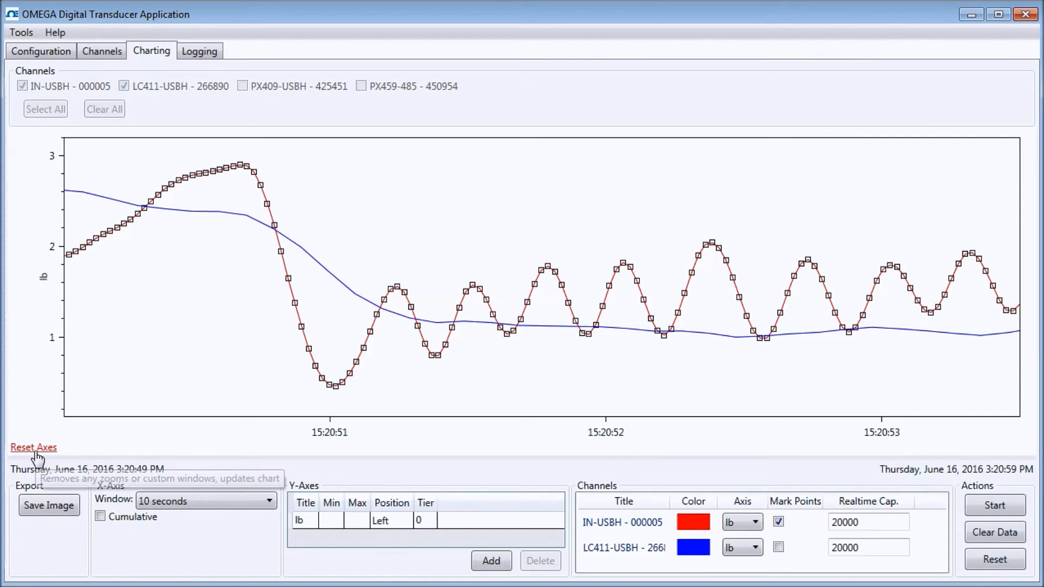
Reset the chart axes to the full unzoomed ten-second range
left_click(33, 447)
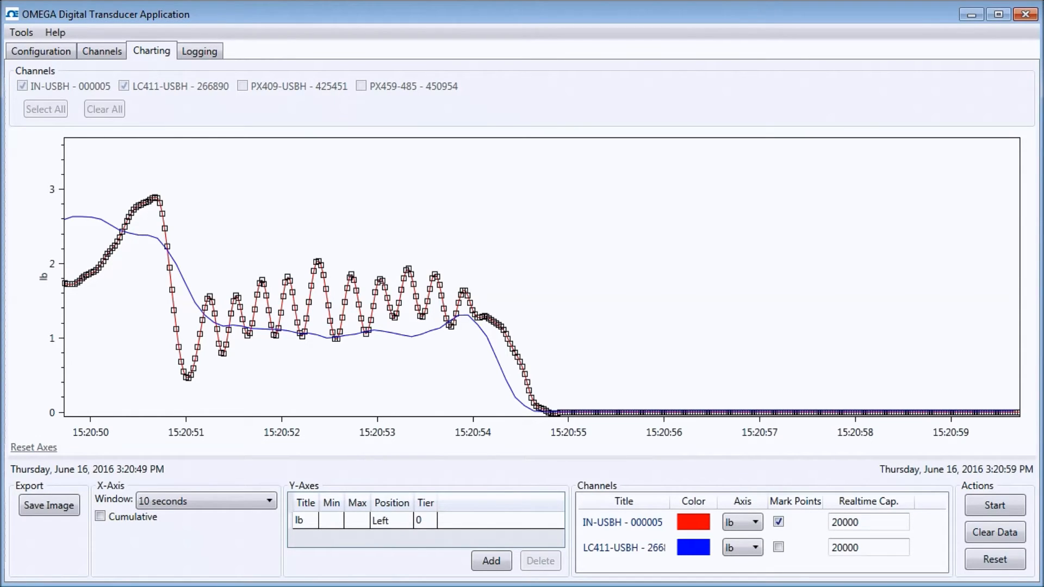
mouse_move(993, 531)
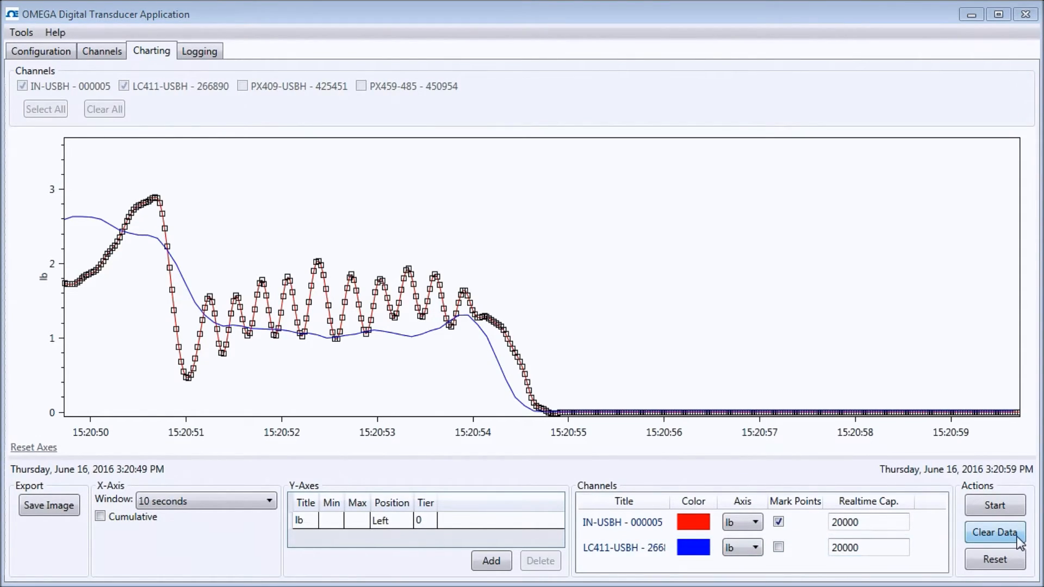
Clear all recorded graph data, confirming the Clear All Graph Data prompt
left_click(994, 532)
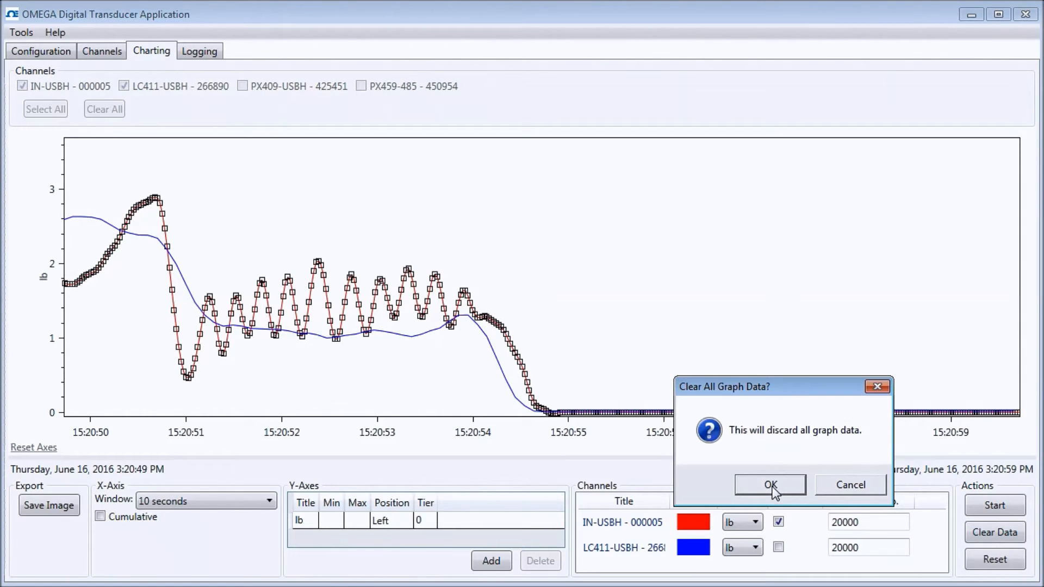
left_click(770, 484)
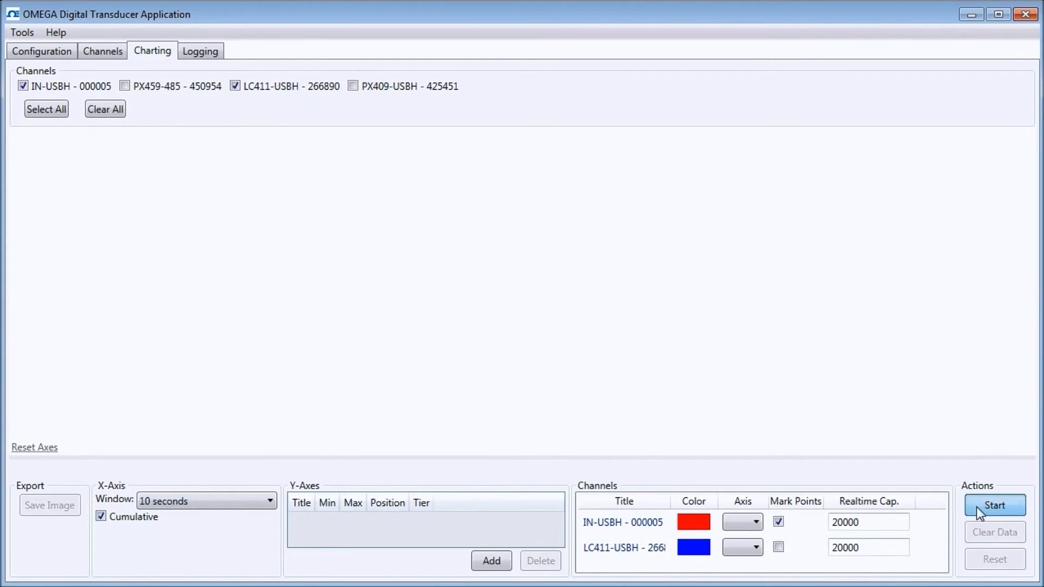
Start live charting, turn off Cumulative and set the X-Axis Window to 1 minute
left_click(994, 505)
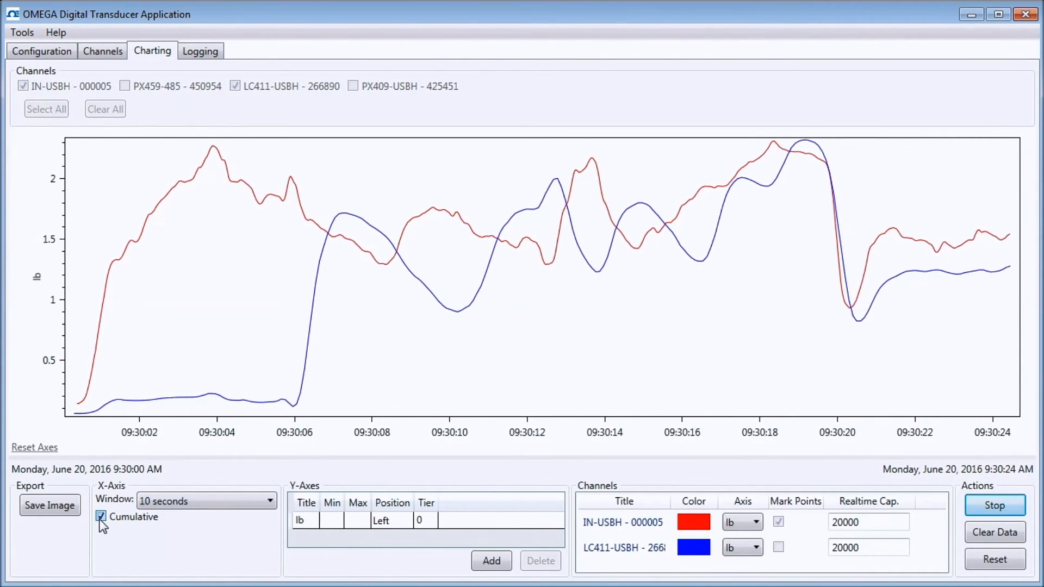
left_click(102, 516)
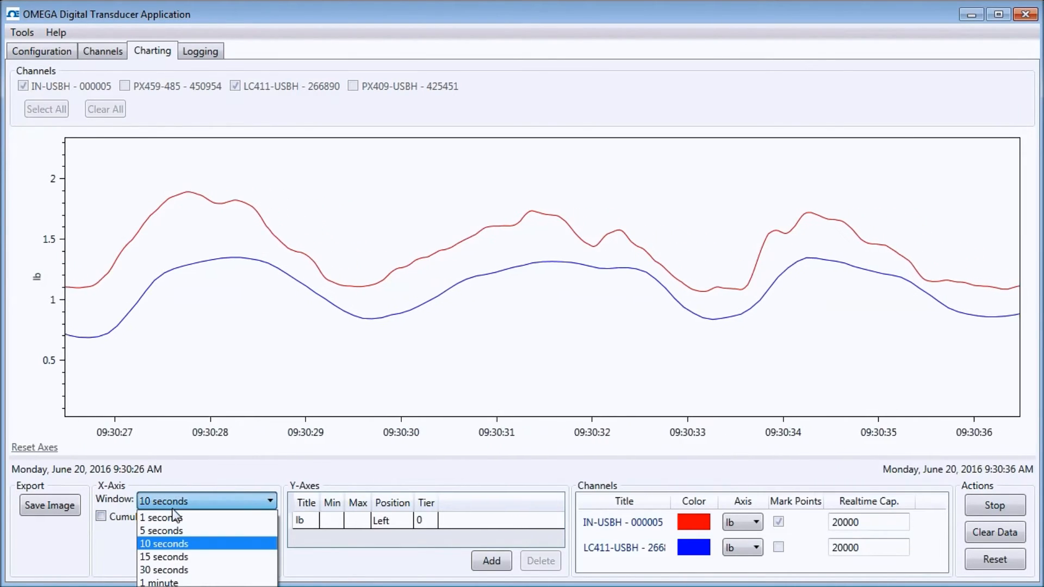
left_click(158, 581)
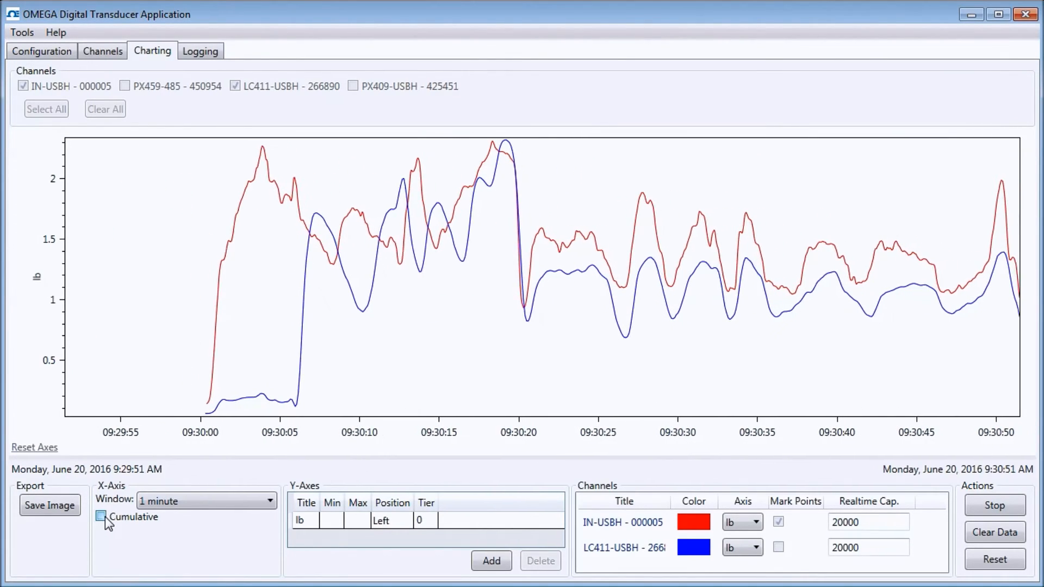
Toggle Cumulative, reset the axes and return to the rolling one-minute window
left_click(100, 515)
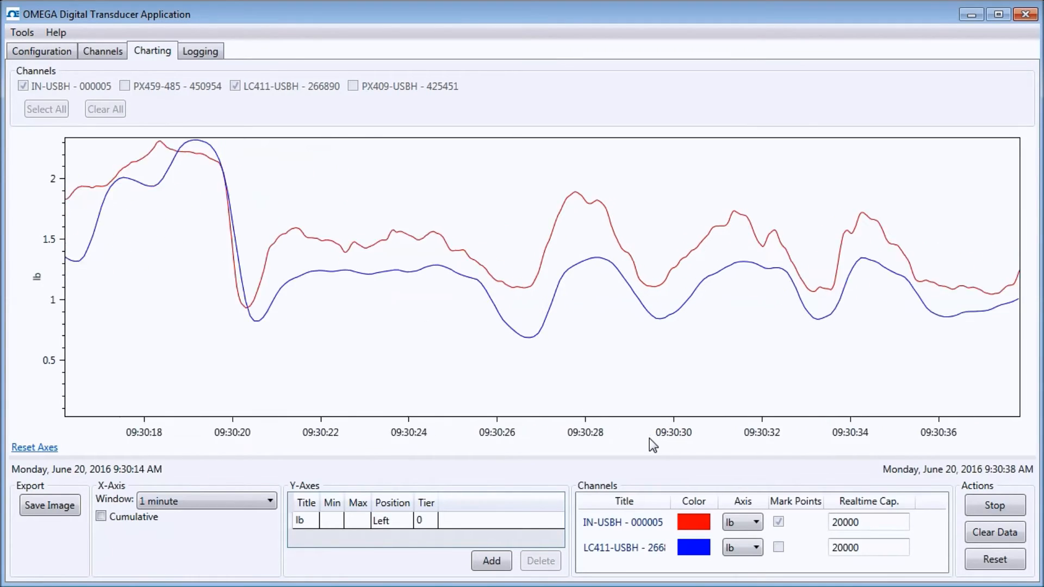
left_click(33, 447)
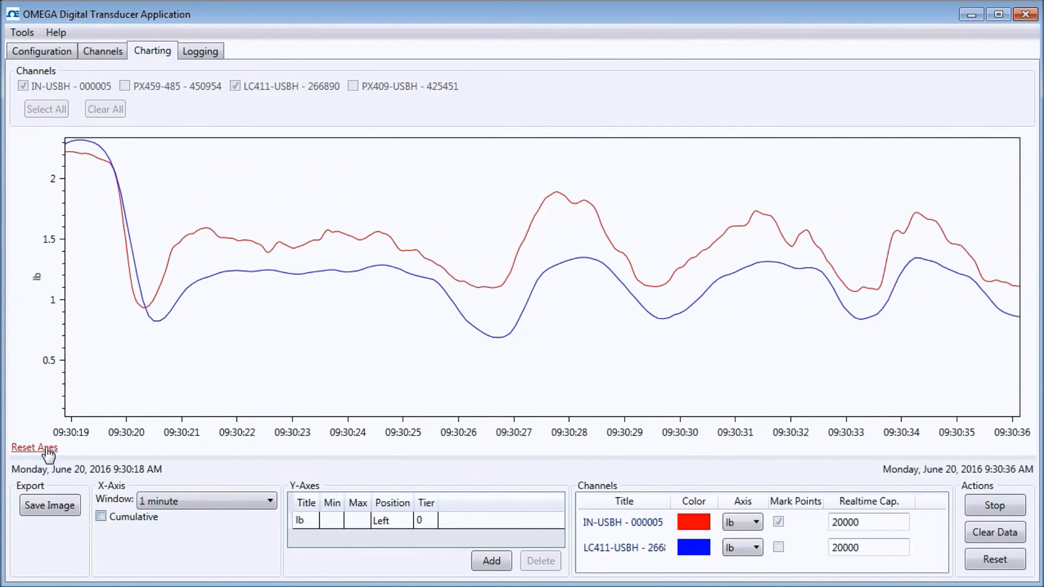
left_click(33, 447)
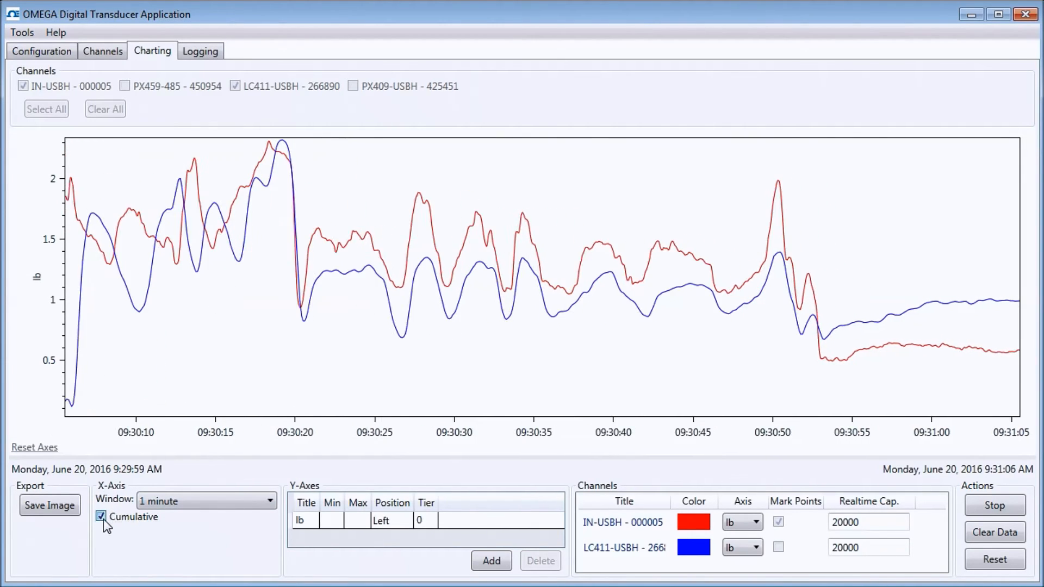
left_click(101, 517)
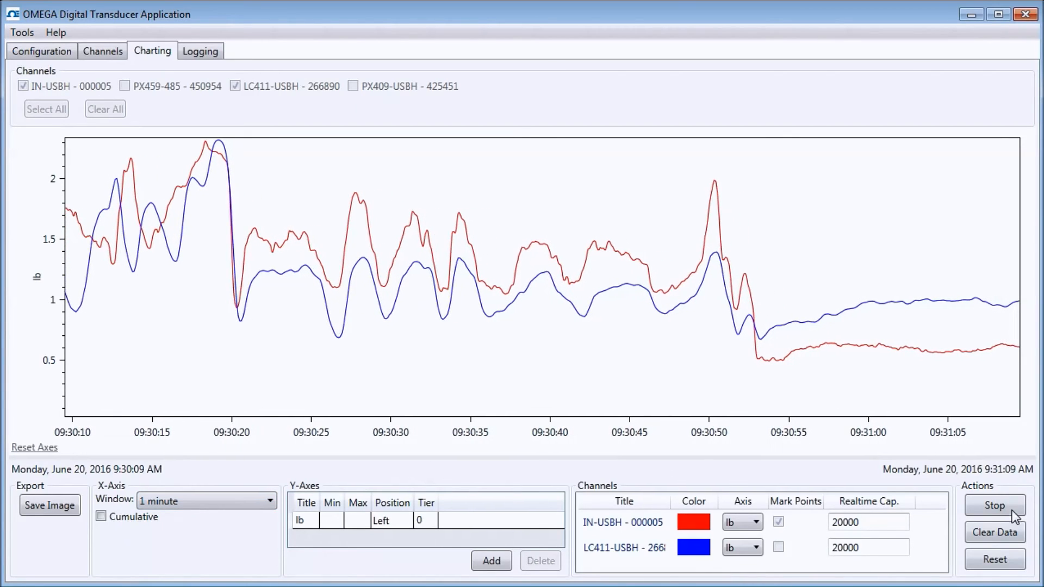
Stop acquisition, hide IN-USBH - 000005 point markers and show the whole run cumulatively
left_click(994, 505)
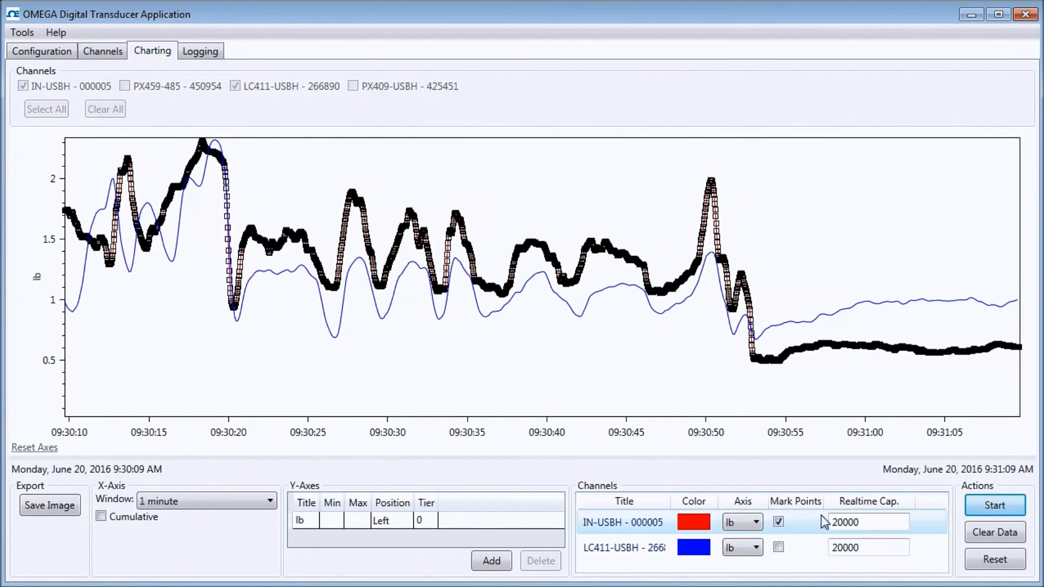
left_click(777, 521)
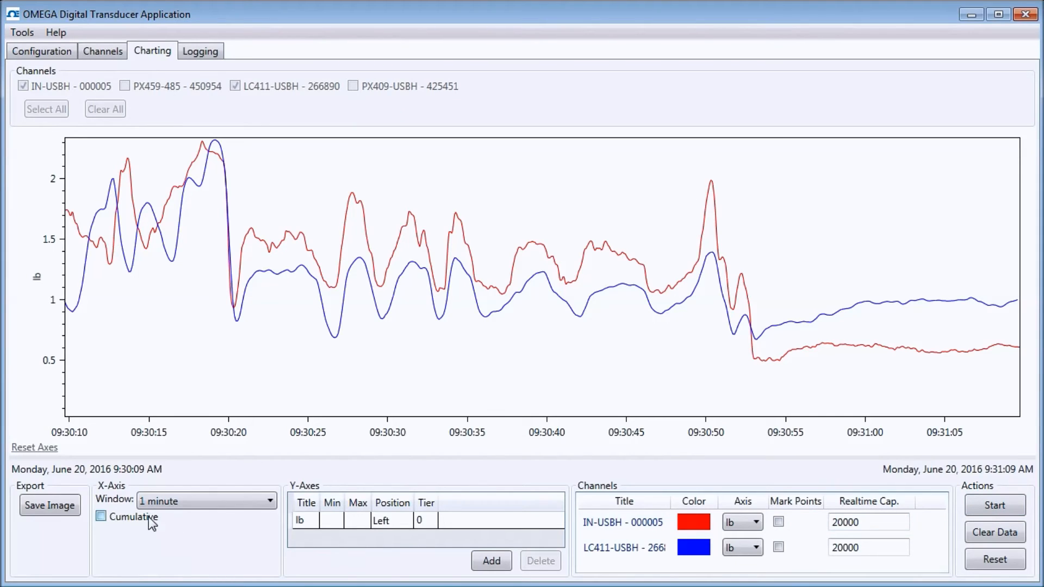
left_click(50, 505)
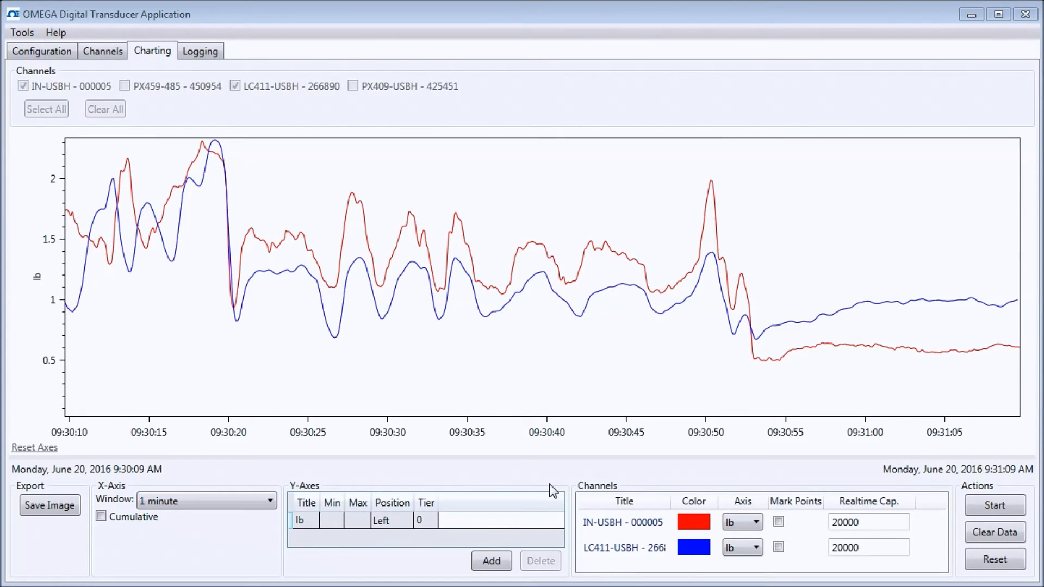
Set the IN-USBH - 000005 trace colour to green via the Color dialog, then move to Logging
left_click(333, 520)
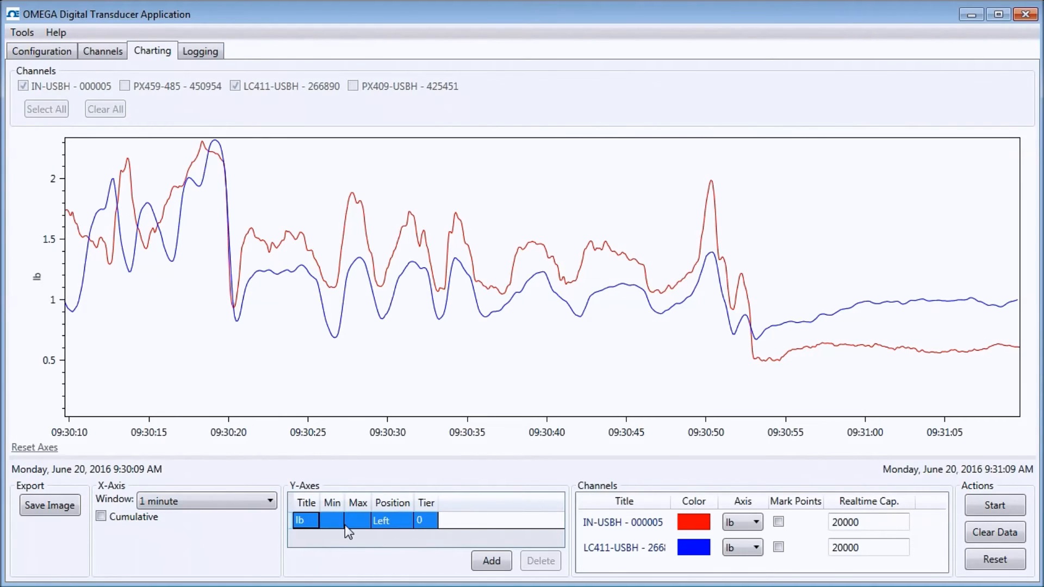
left_click(357, 520)
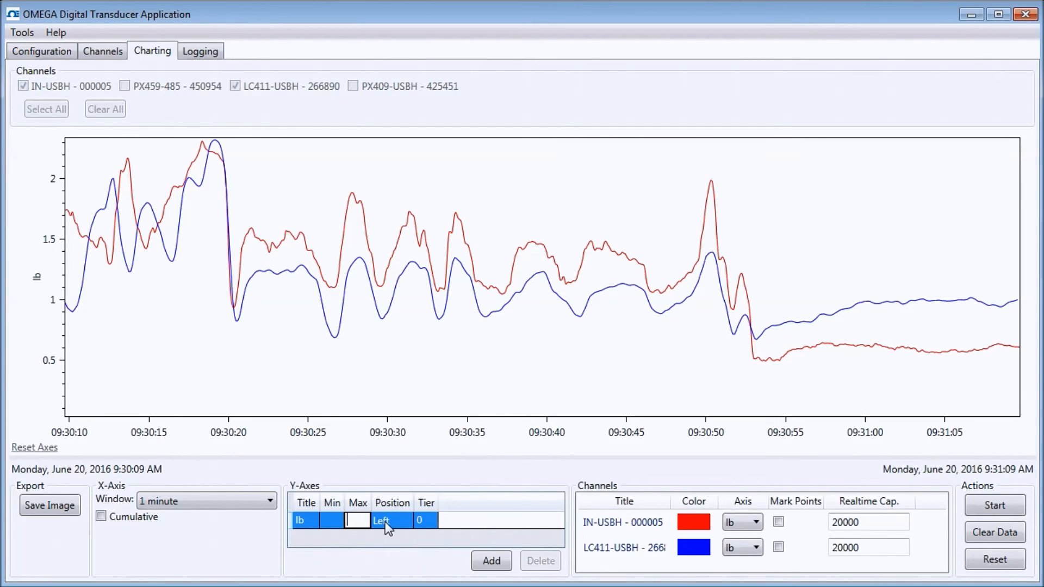
left_click(405, 521)
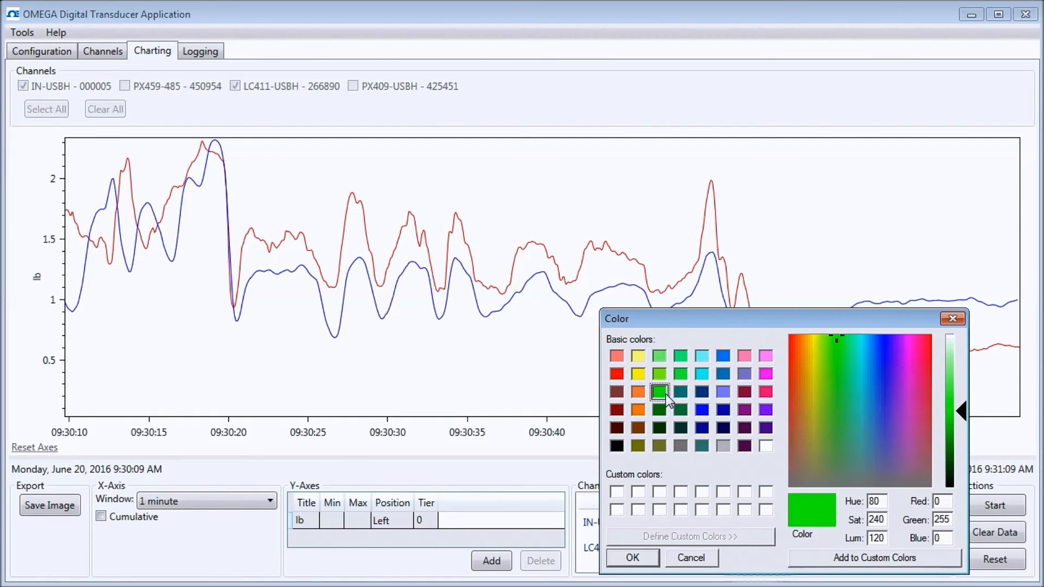
left_click(632, 558)
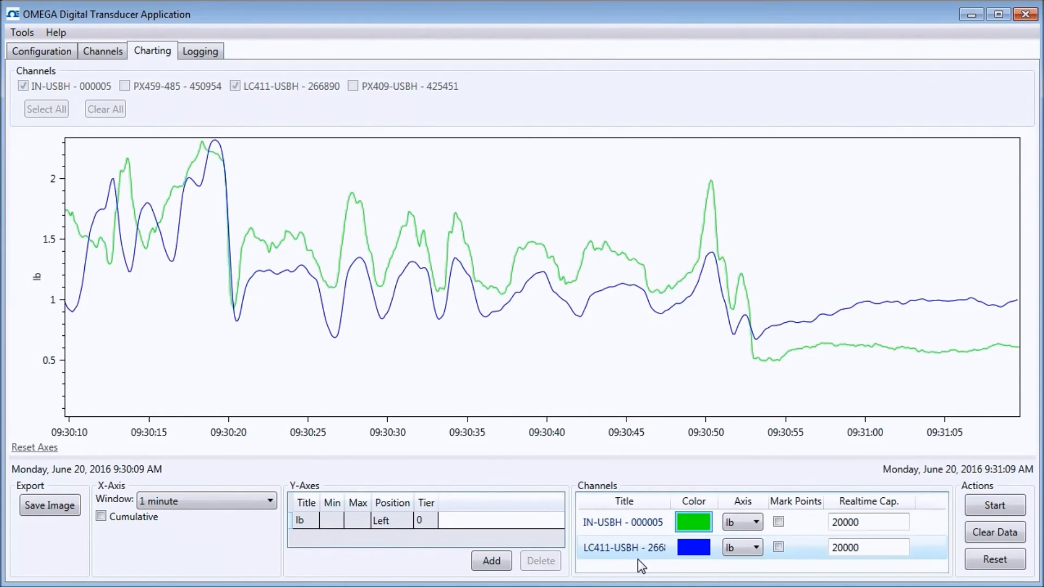
left_click(868, 521)
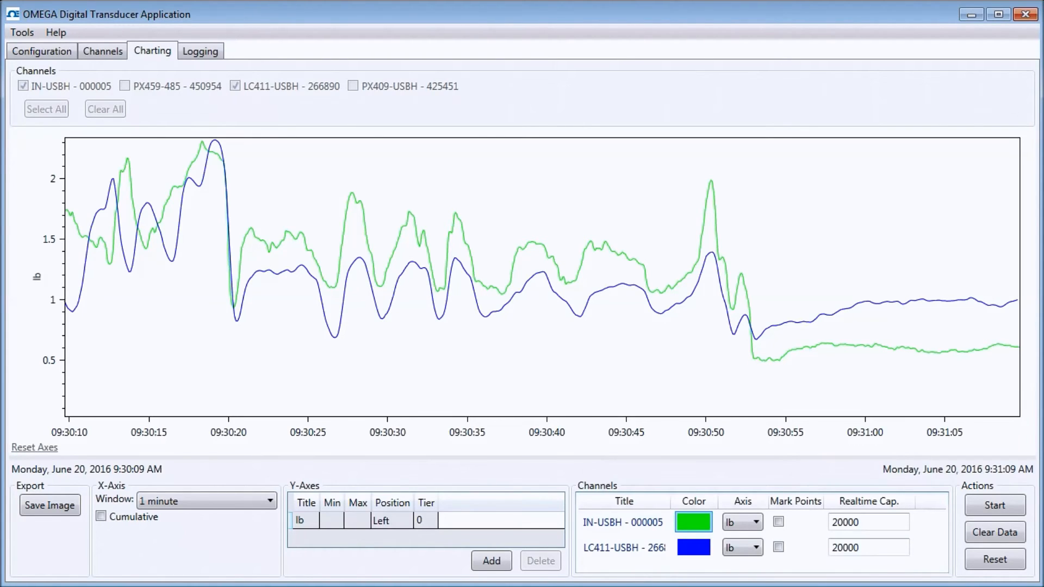
left_click(199, 50)
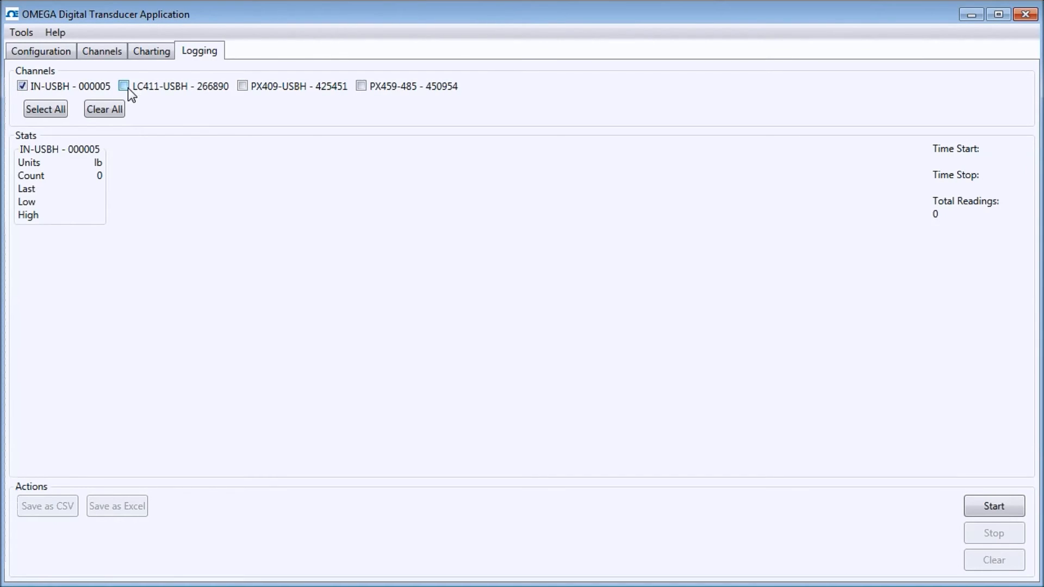
Log IN-USBH - 000005 and LC411-USBH - 266890, stop, and save the readings as an Excel workbook
left_click(124, 86)
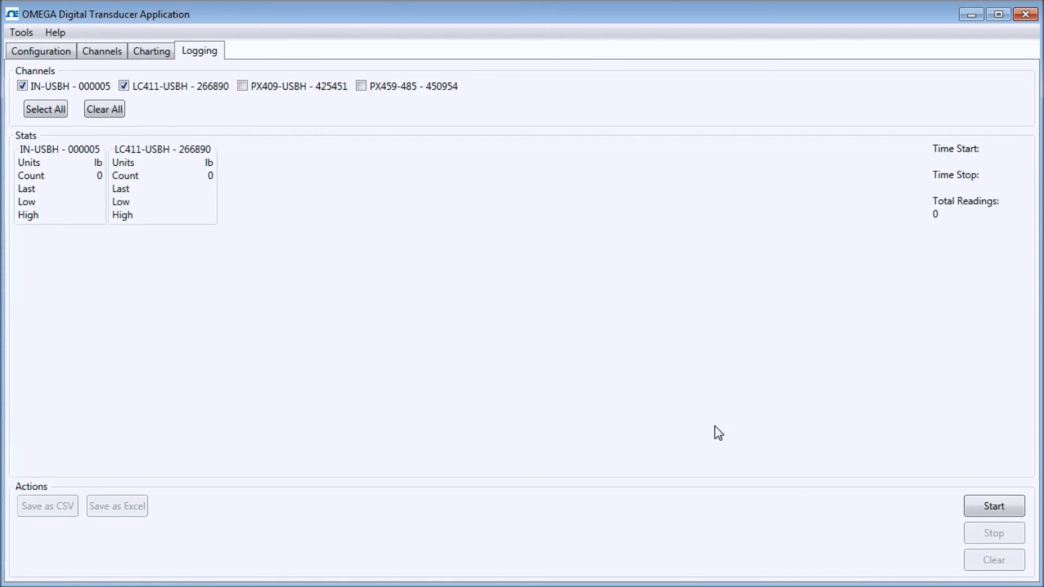
left_click(993, 505)
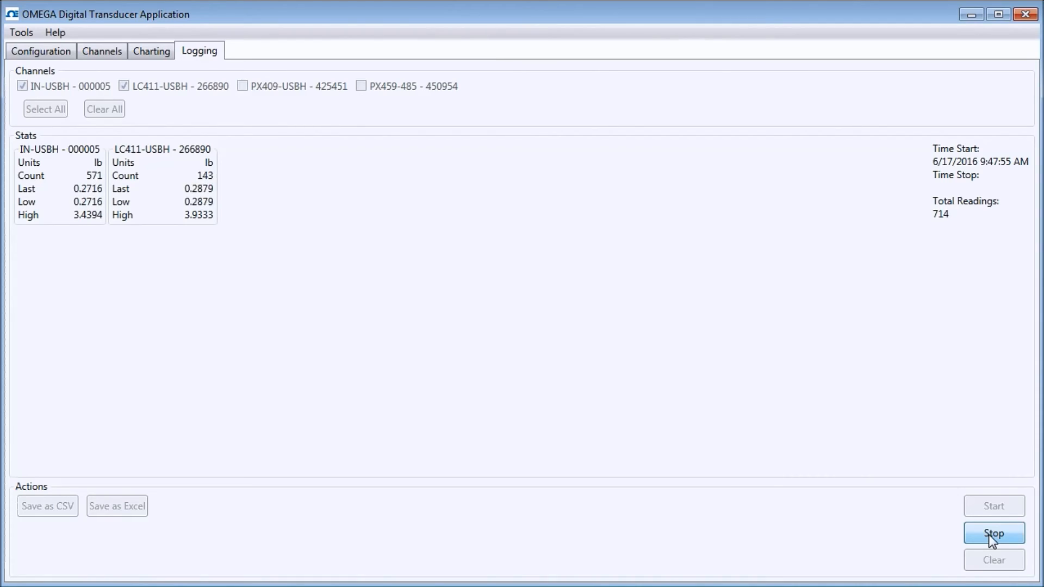
left_click(993, 533)
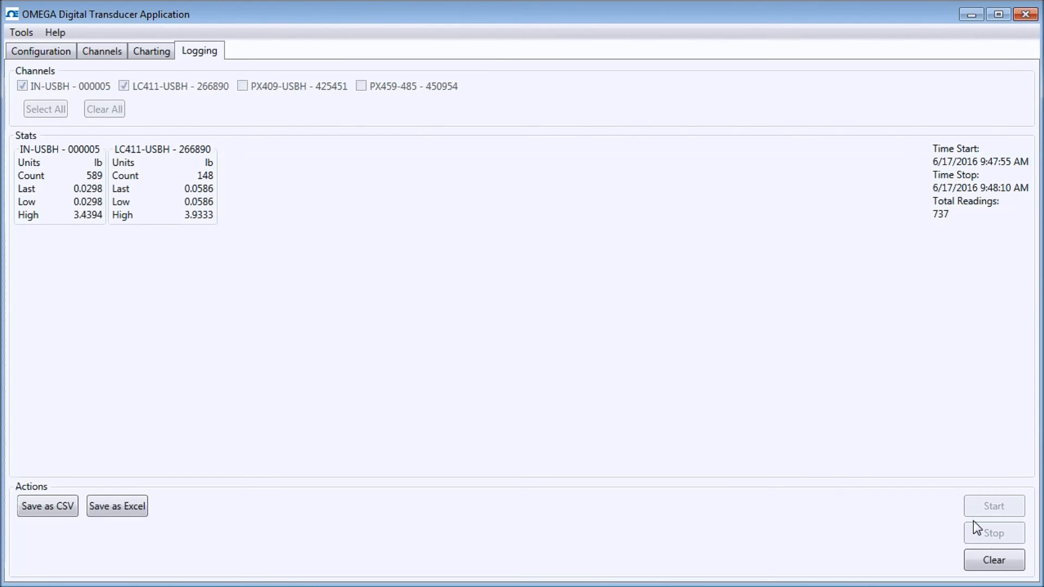
mouse_move(914, 156)
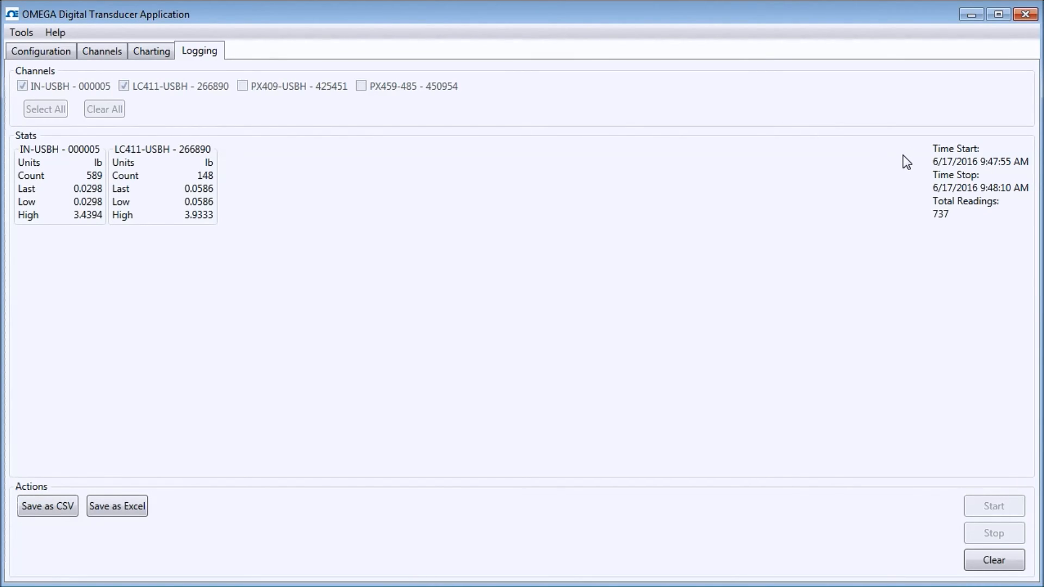
mouse_move(199, 537)
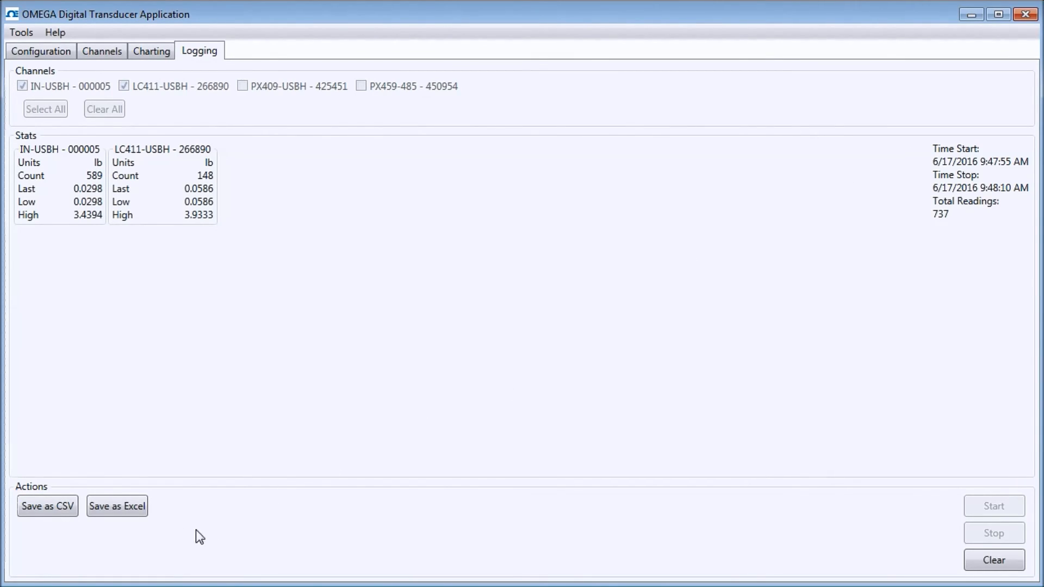
left_click(116, 506)
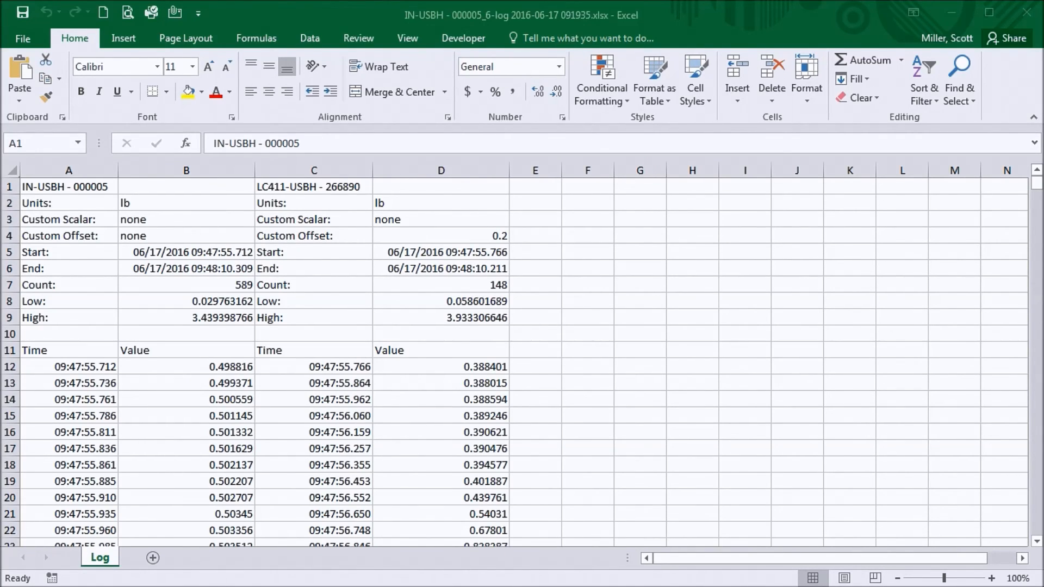
mouse_move(184, 202)
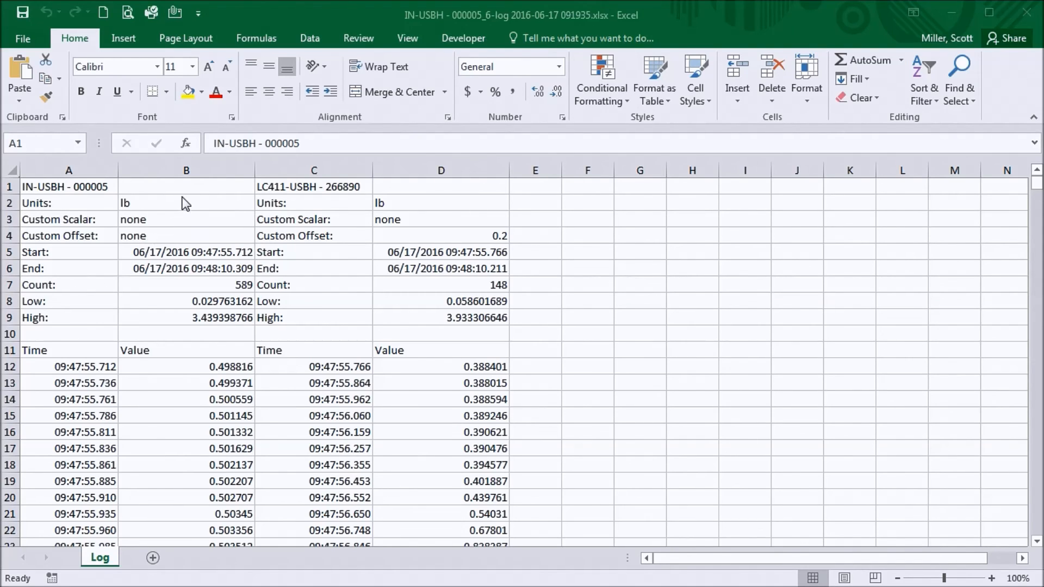
mouse_move(200, 232)
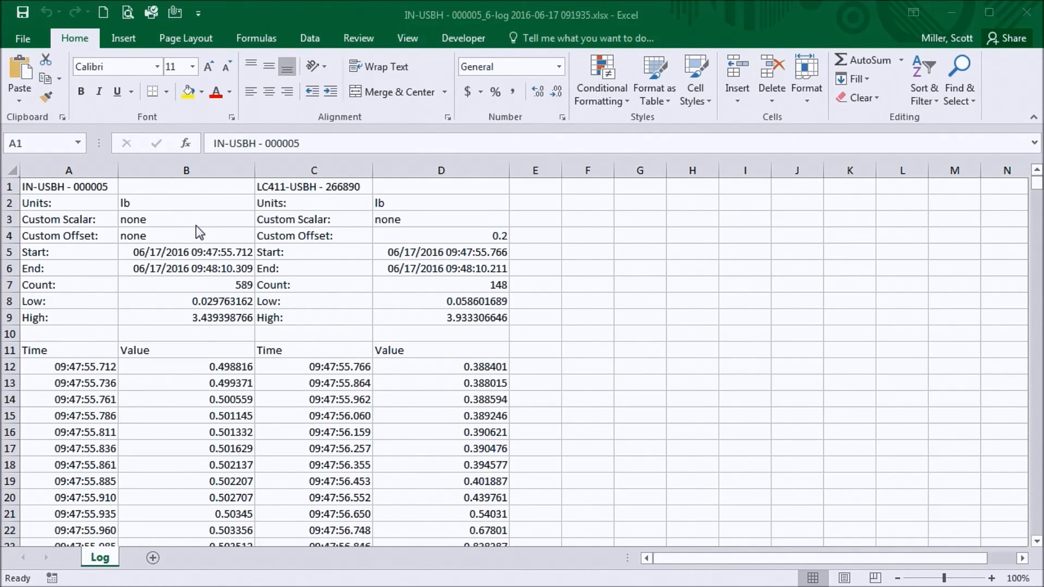
mouse_move(200, 270)
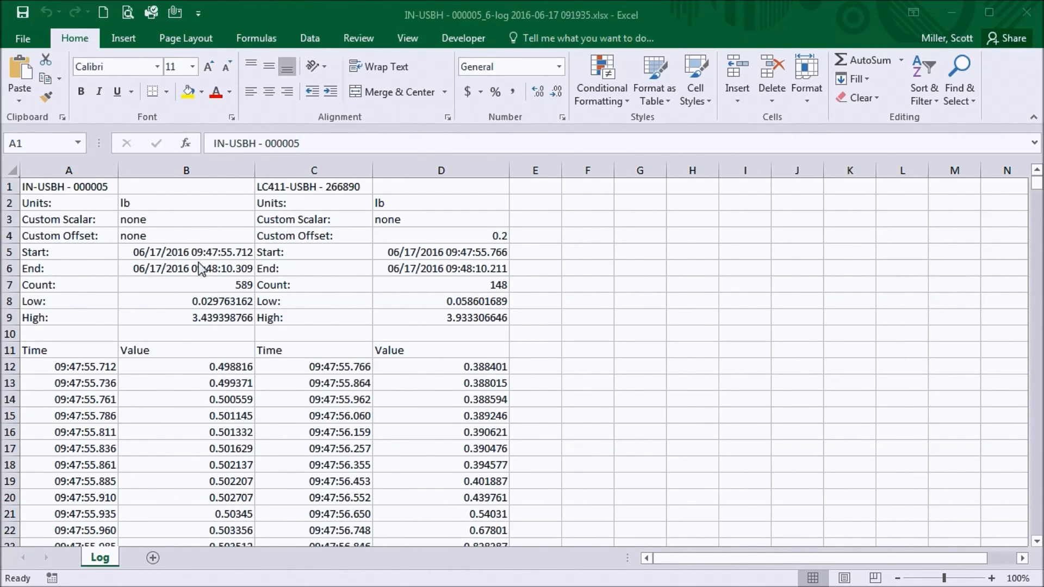
Select the IN-USBH Time and Value columns and insert a scatter chart of them
left_click(68, 186)
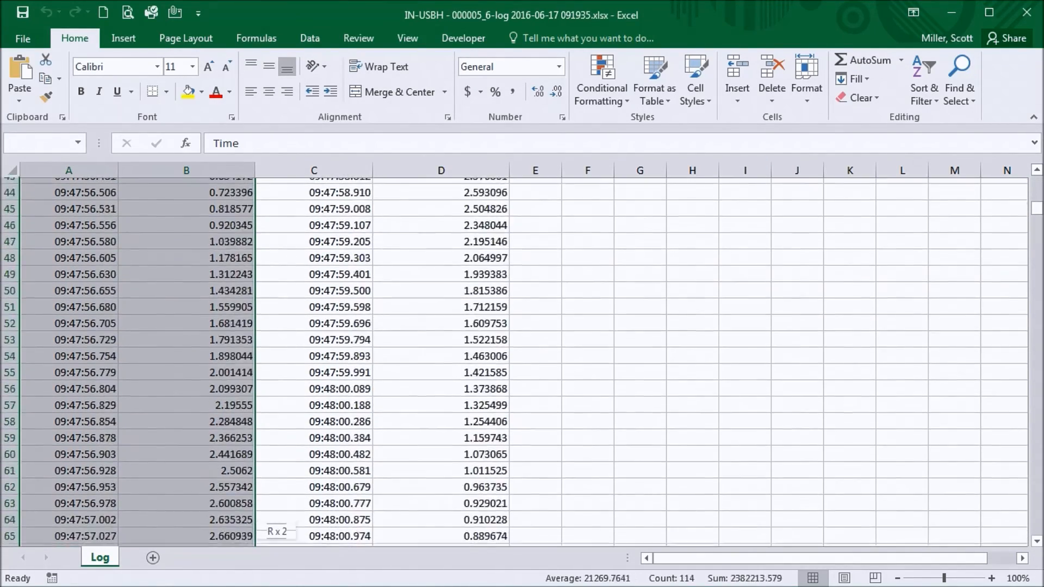
scroll("down", 3)
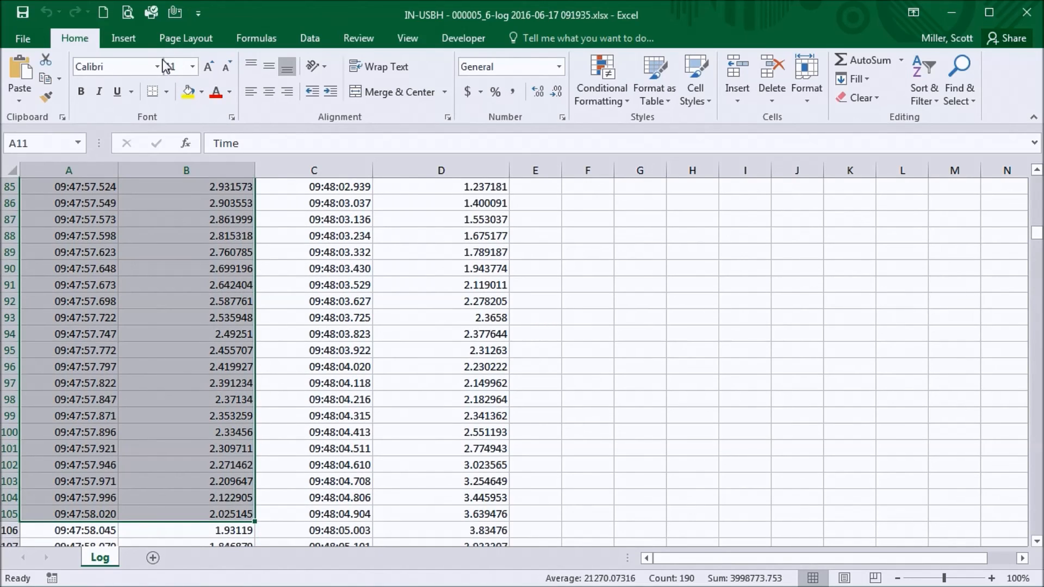
left_click(122, 38)
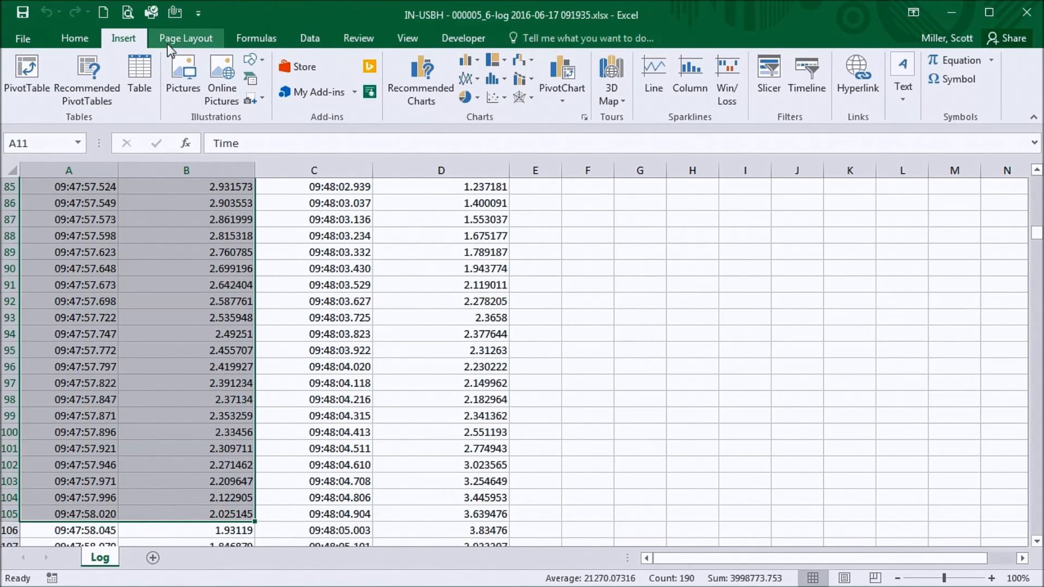
left_click(496, 98)
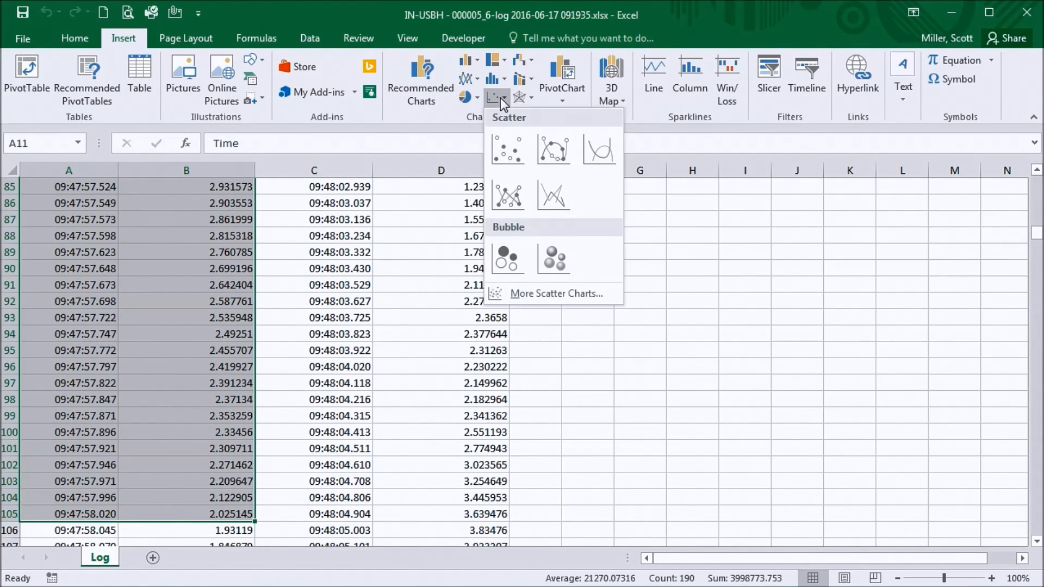
left_click(507, 149)
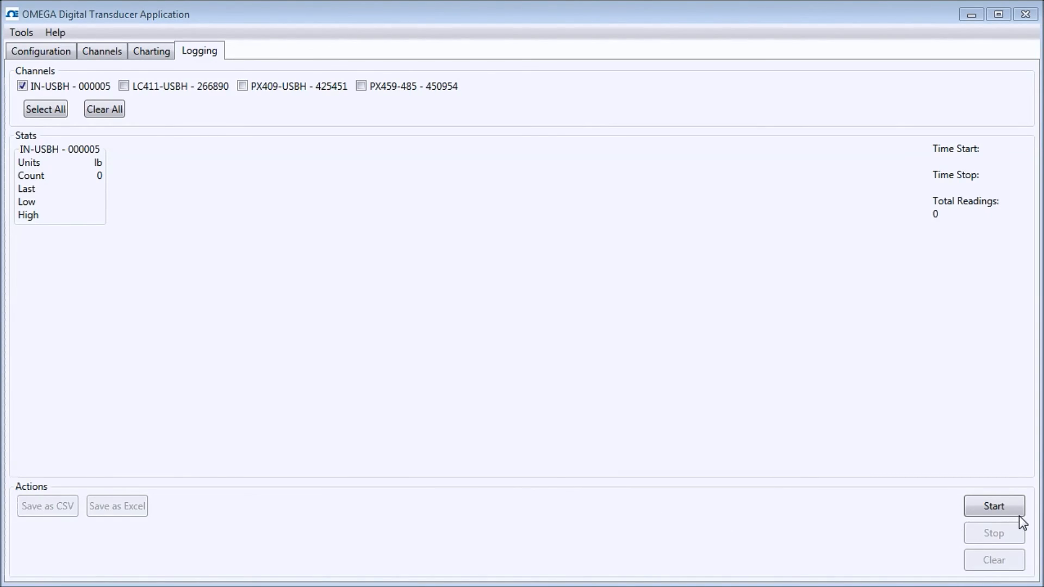
Start logging IN-USBH - 000005, then chart all connected channels with Select All
left_click(993, 505)
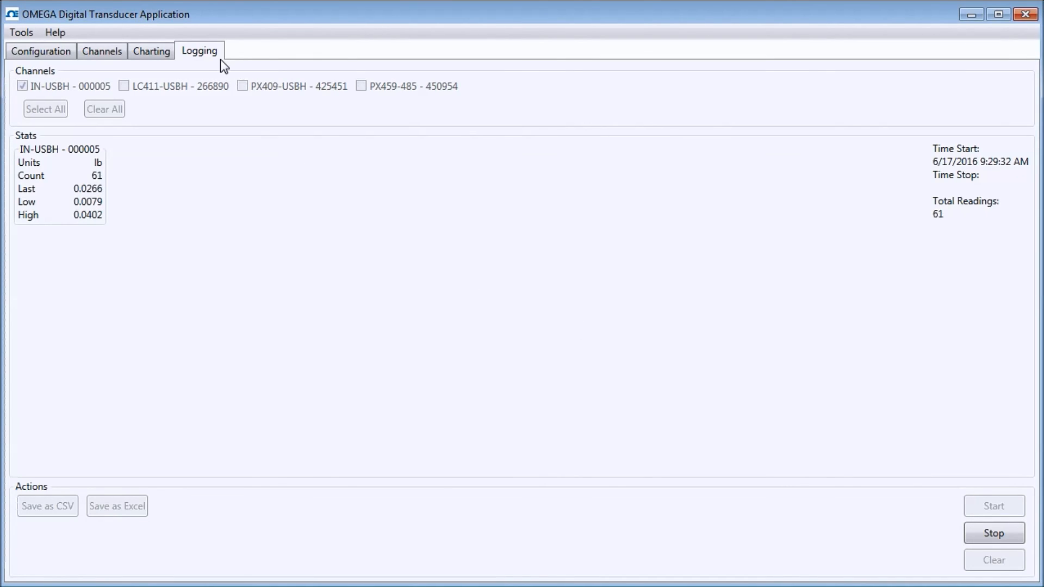
left_click(151, 51)
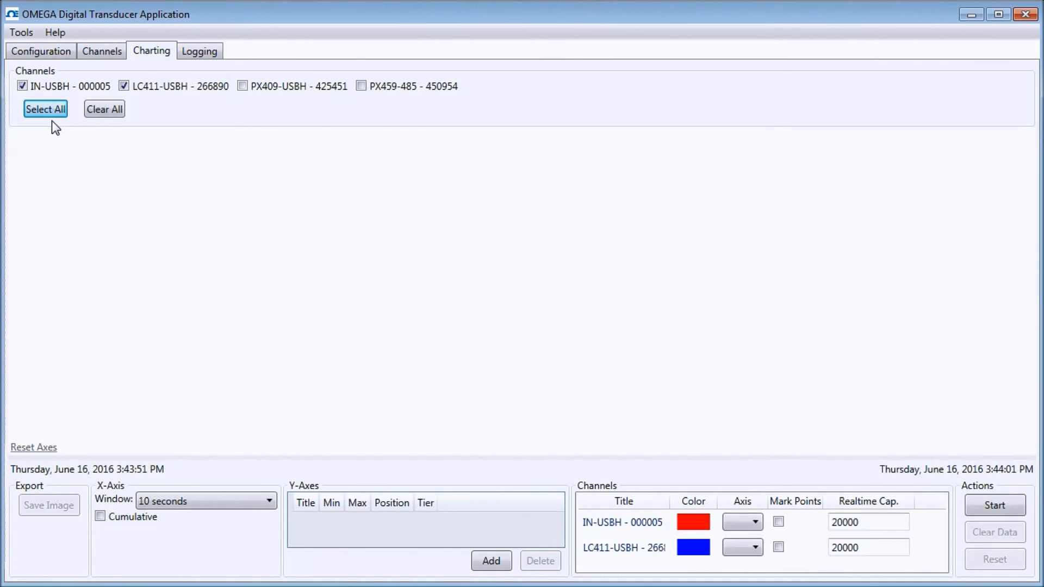
left_click(994, 504)
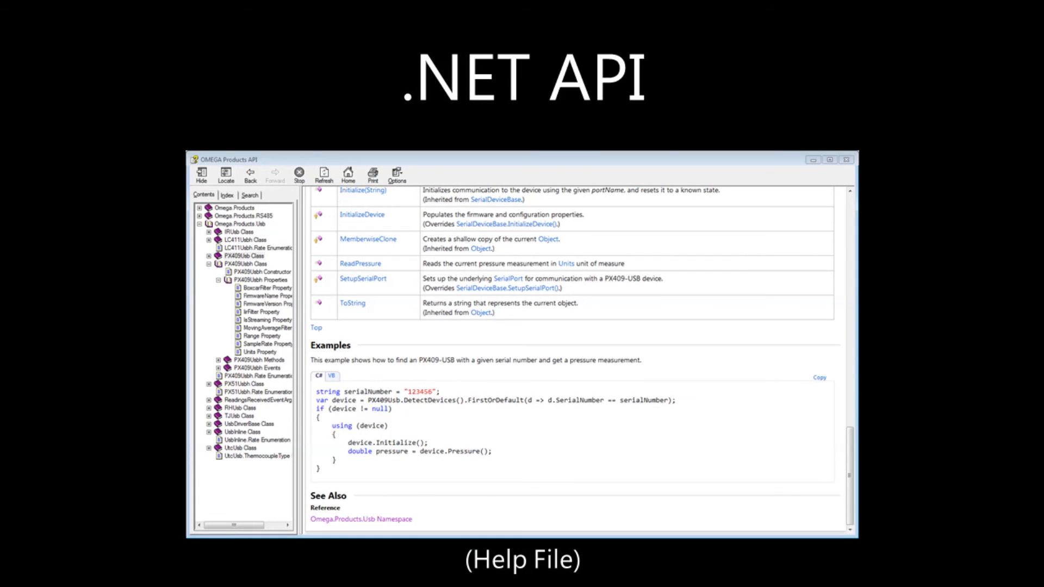
Advance from the .NET API overview to the USBH command set reference slide
key("right")
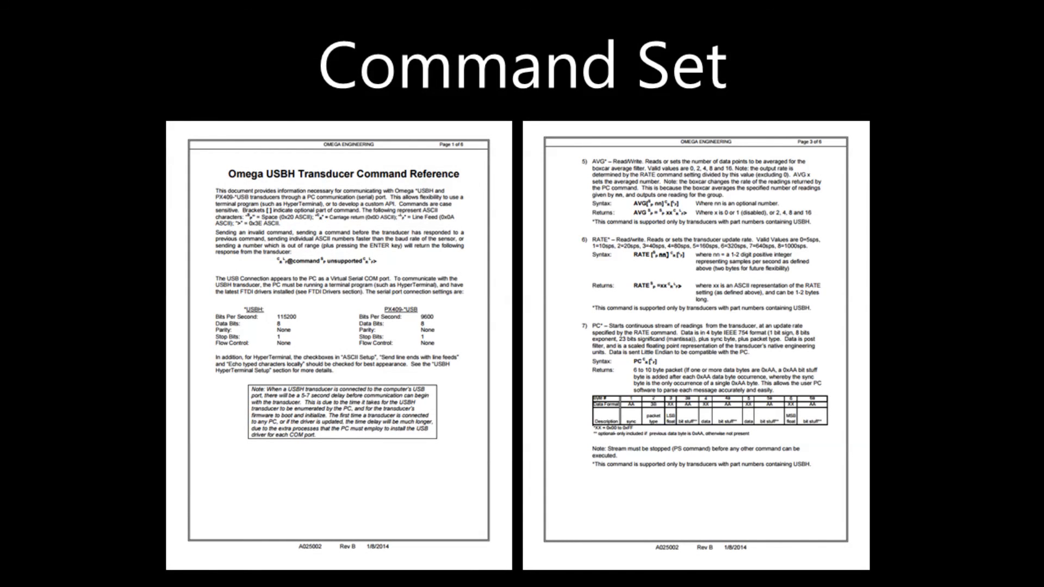